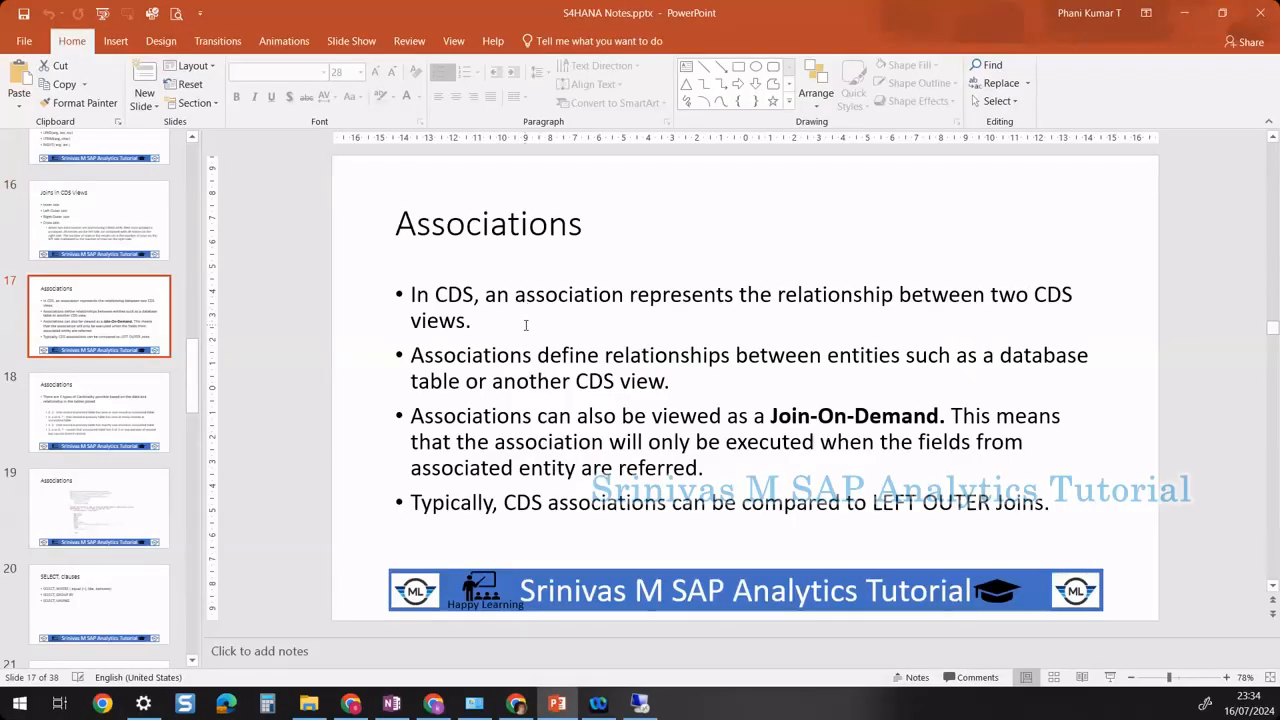
mouse_move(364, 470)
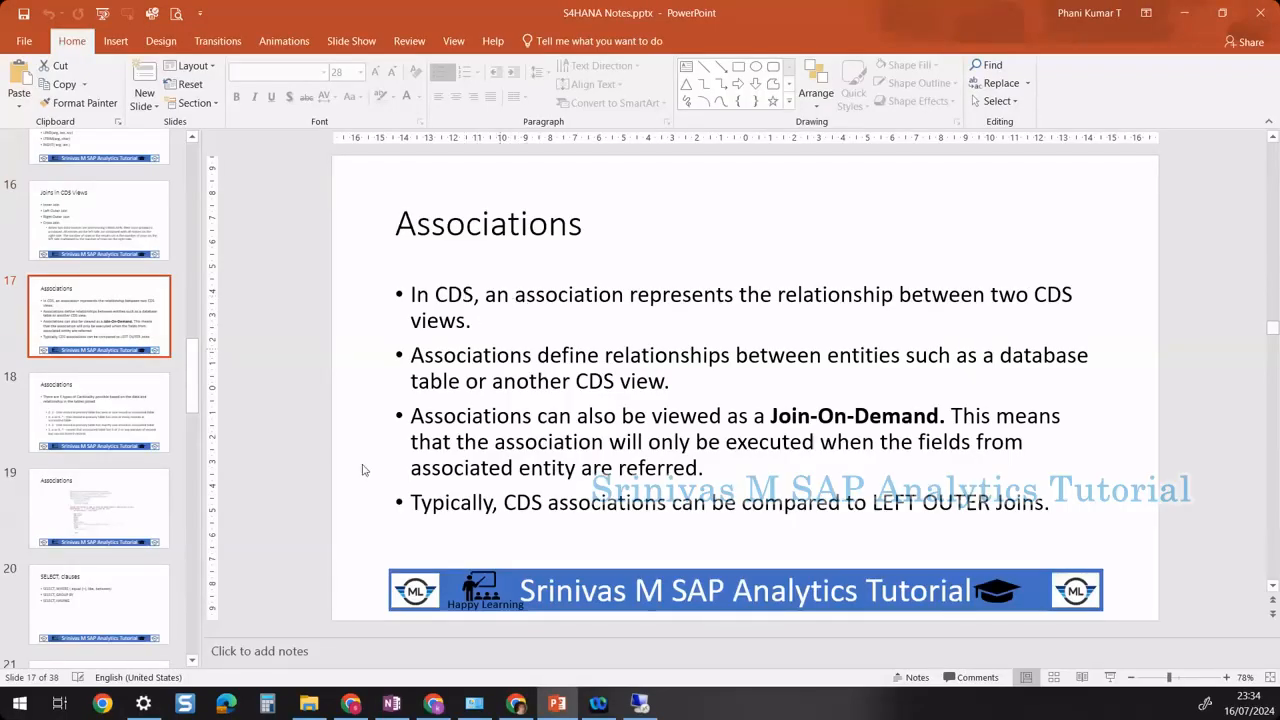
Step: Show slide 19 with the CDS view association code example
left_click(100, 510)
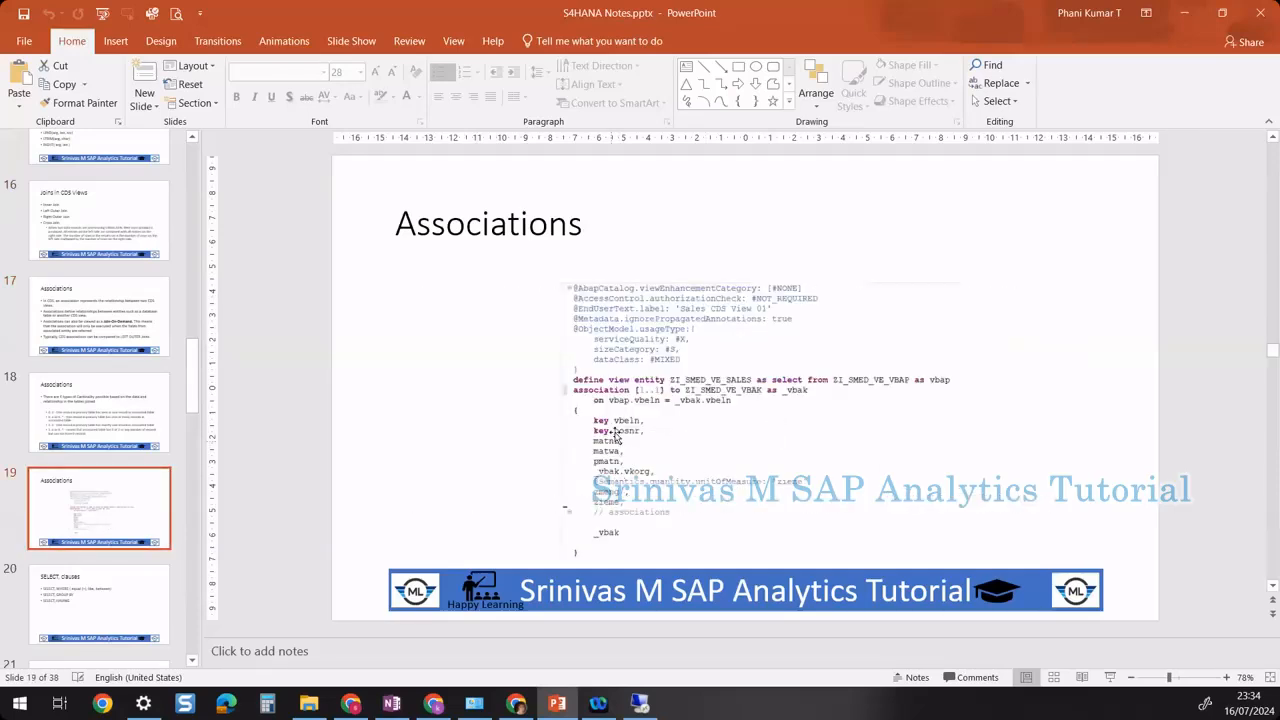
mouse_move(104, 236)
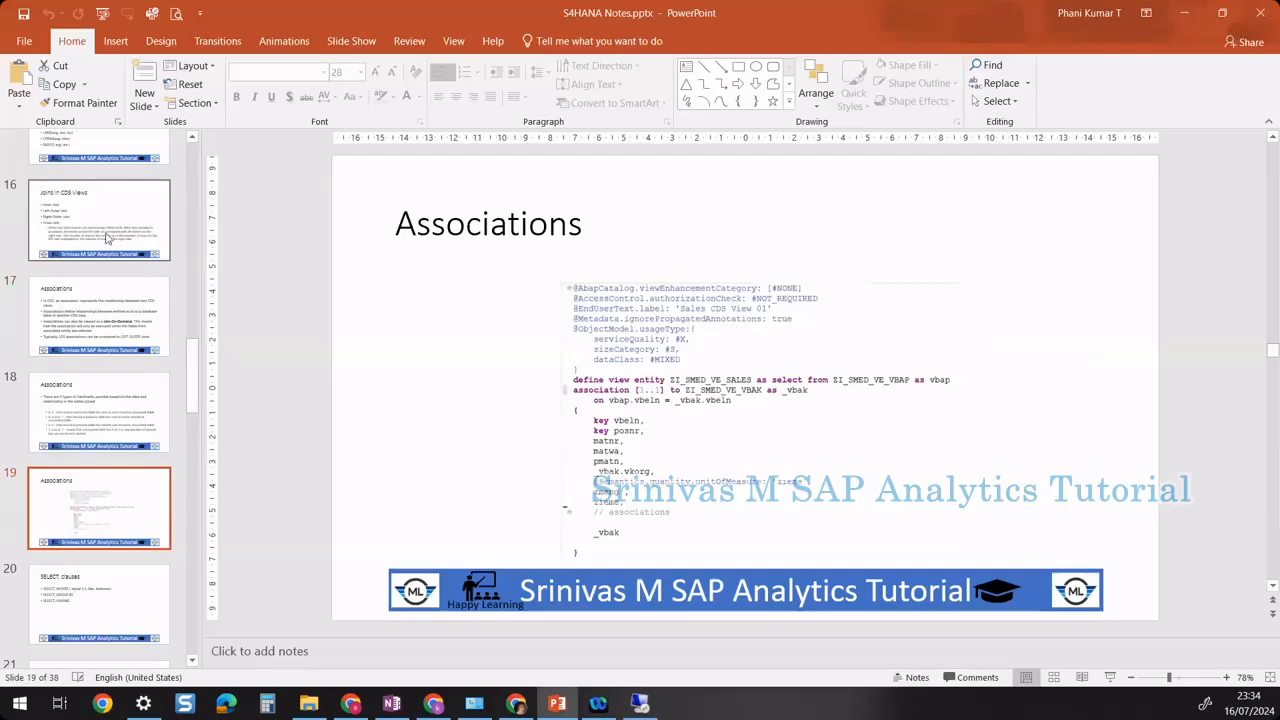
mouse_move(90, 316)
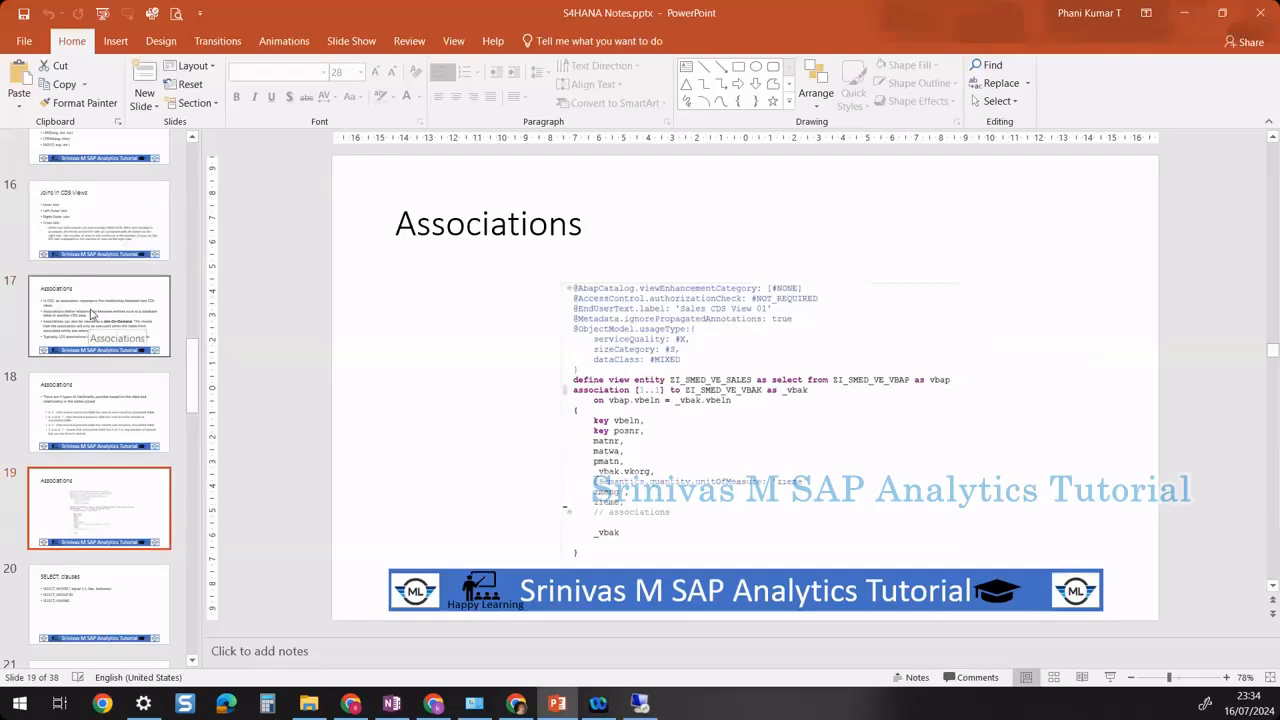
mouse_move(108, 240)
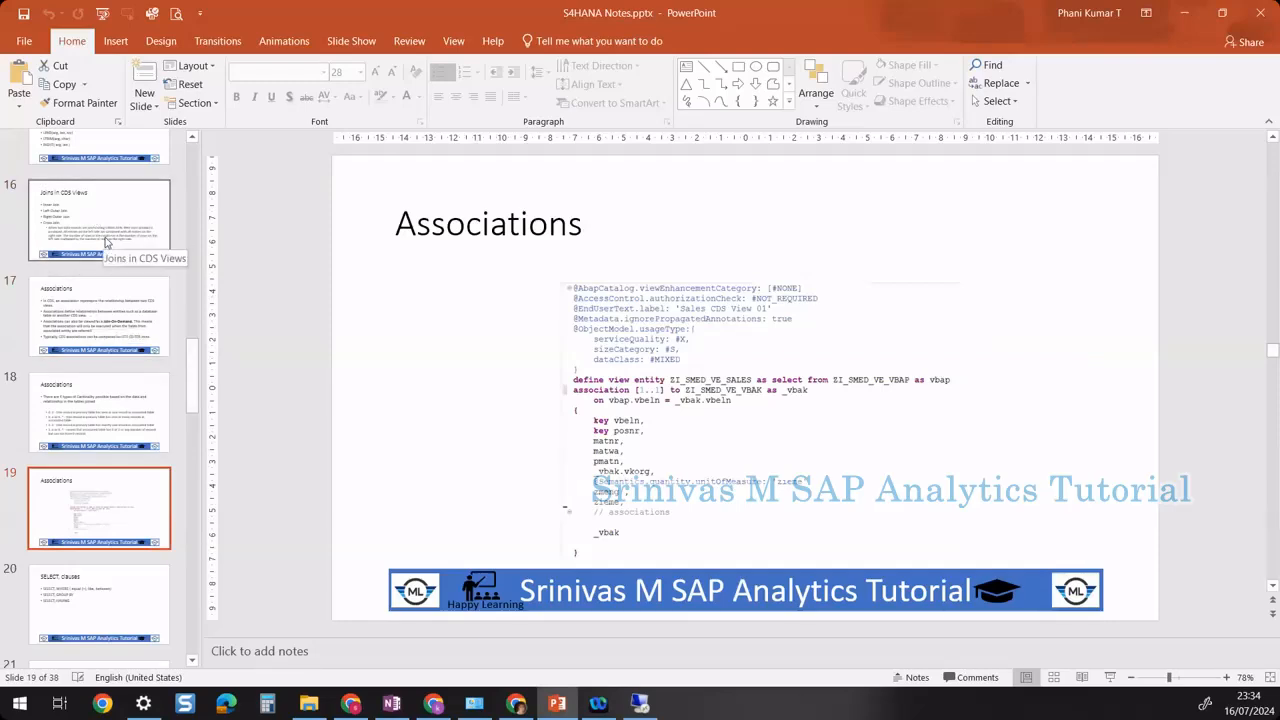
mouse_move(108, 290)
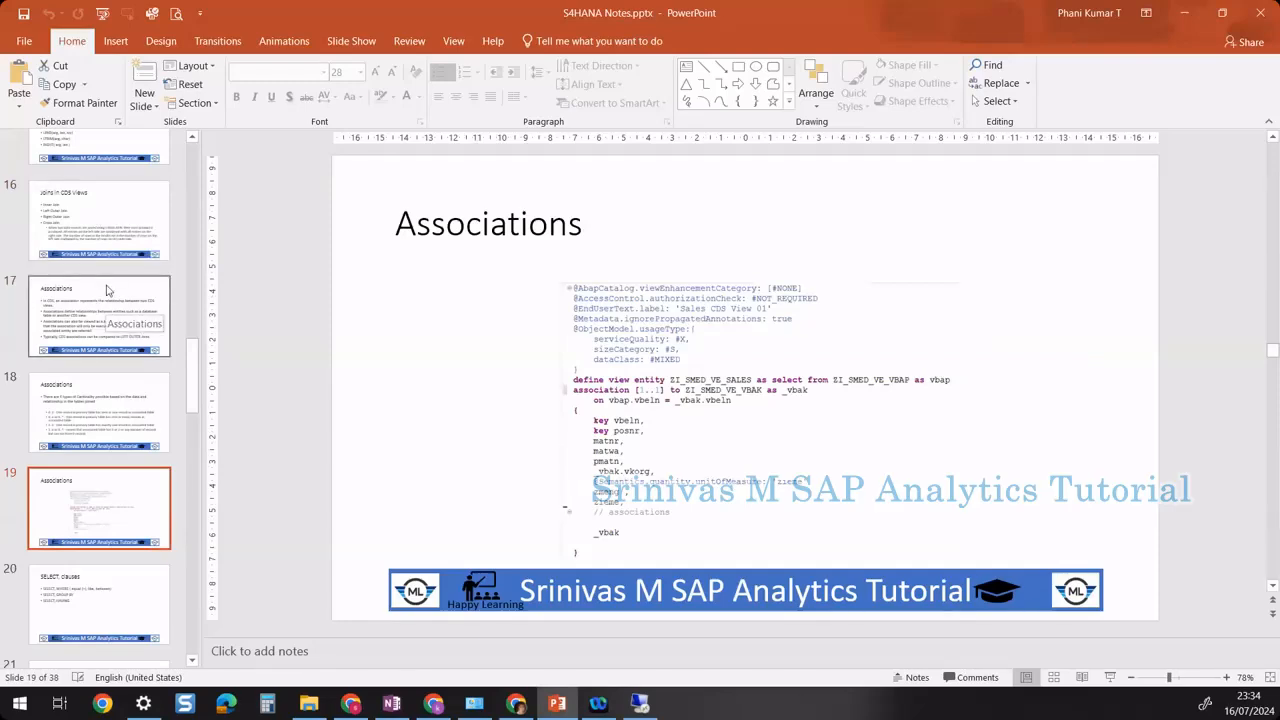
mouse_move(100, 238)
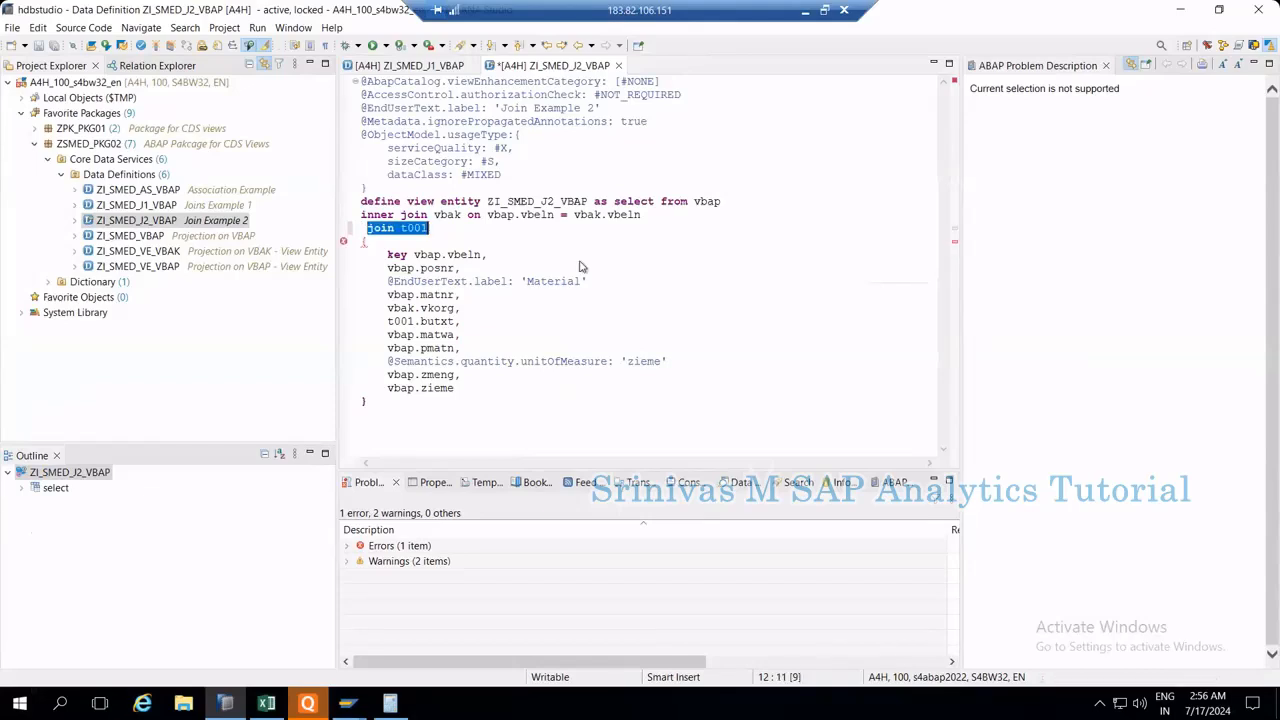
Step: Remove the incomplete join t001 line from ZI_SMED_J2_VBAP, save it, and browse the view's context actions
key("Delete")
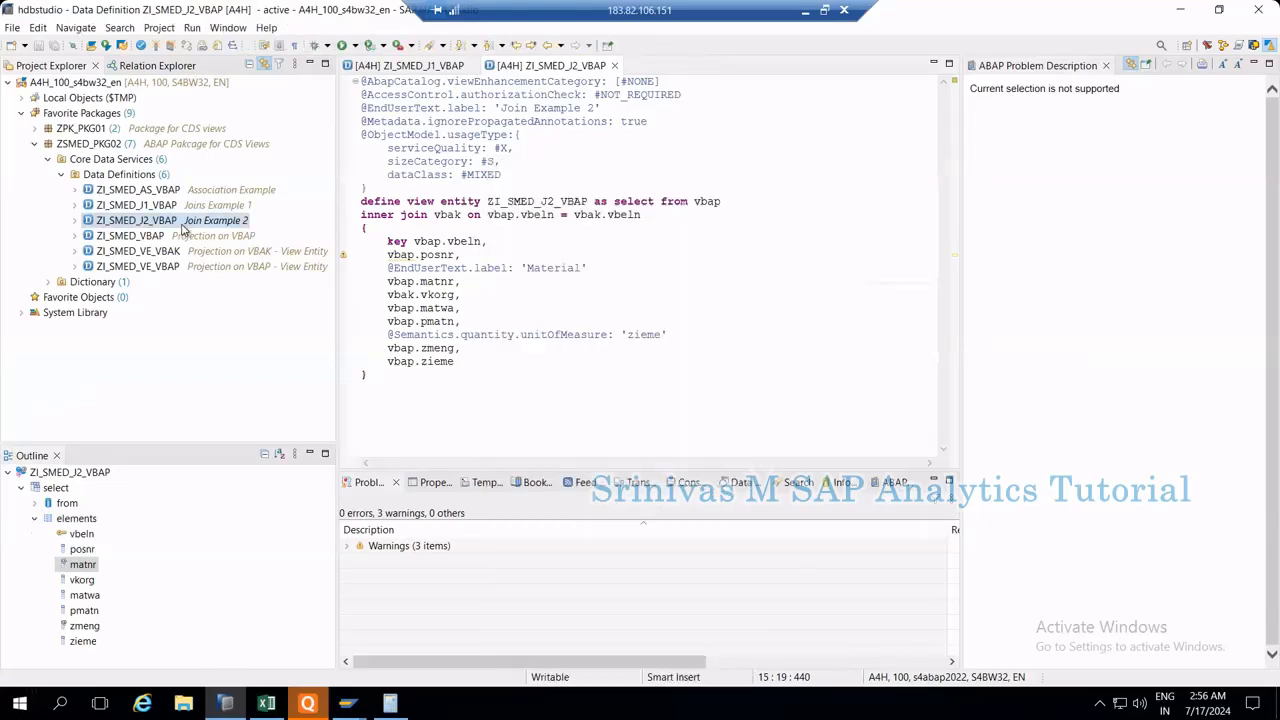
right_click(136, 220)
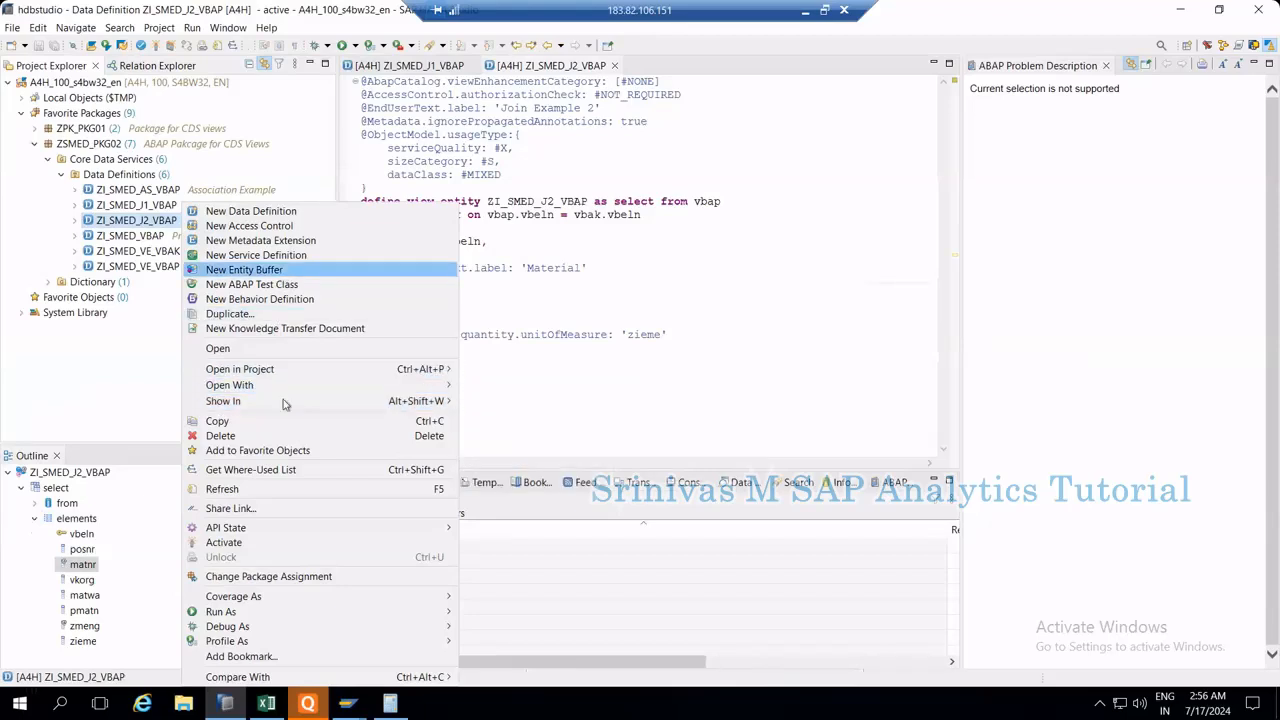
mouse_move(256, 450)
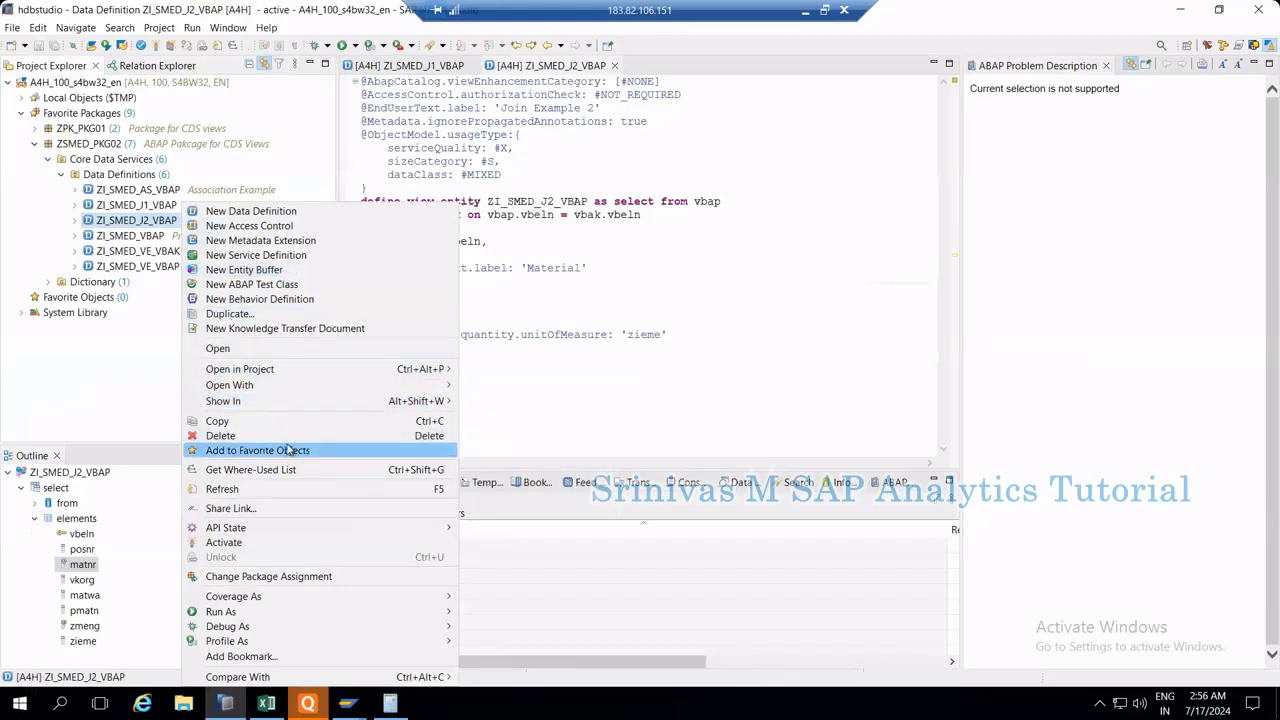
mouse_move(612, 252)
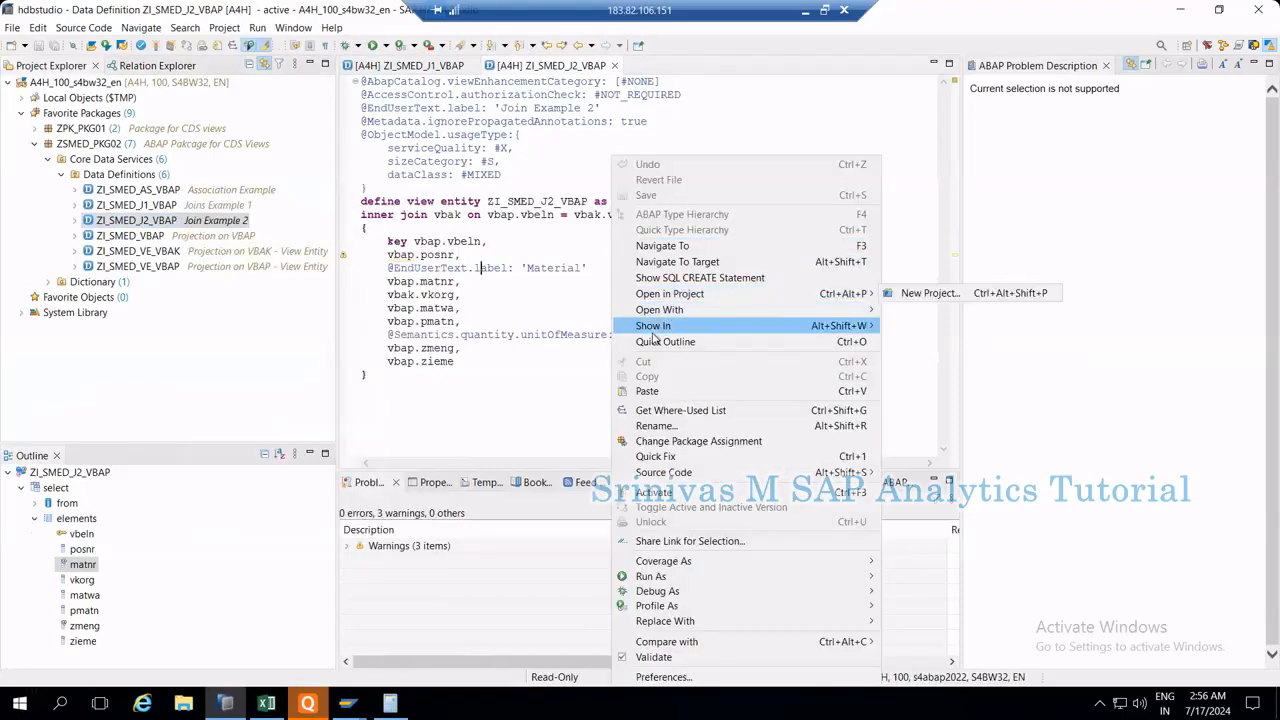
mouse_move(692, 472)
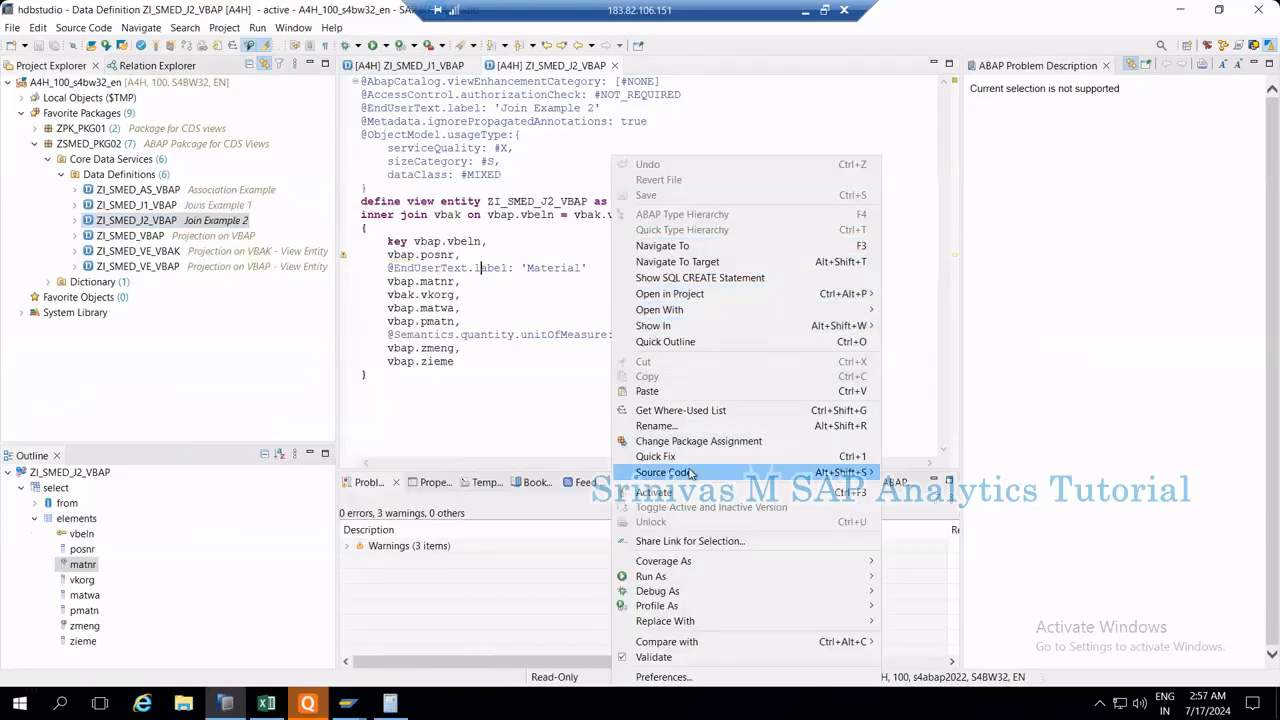
mouse_move(654, 456)
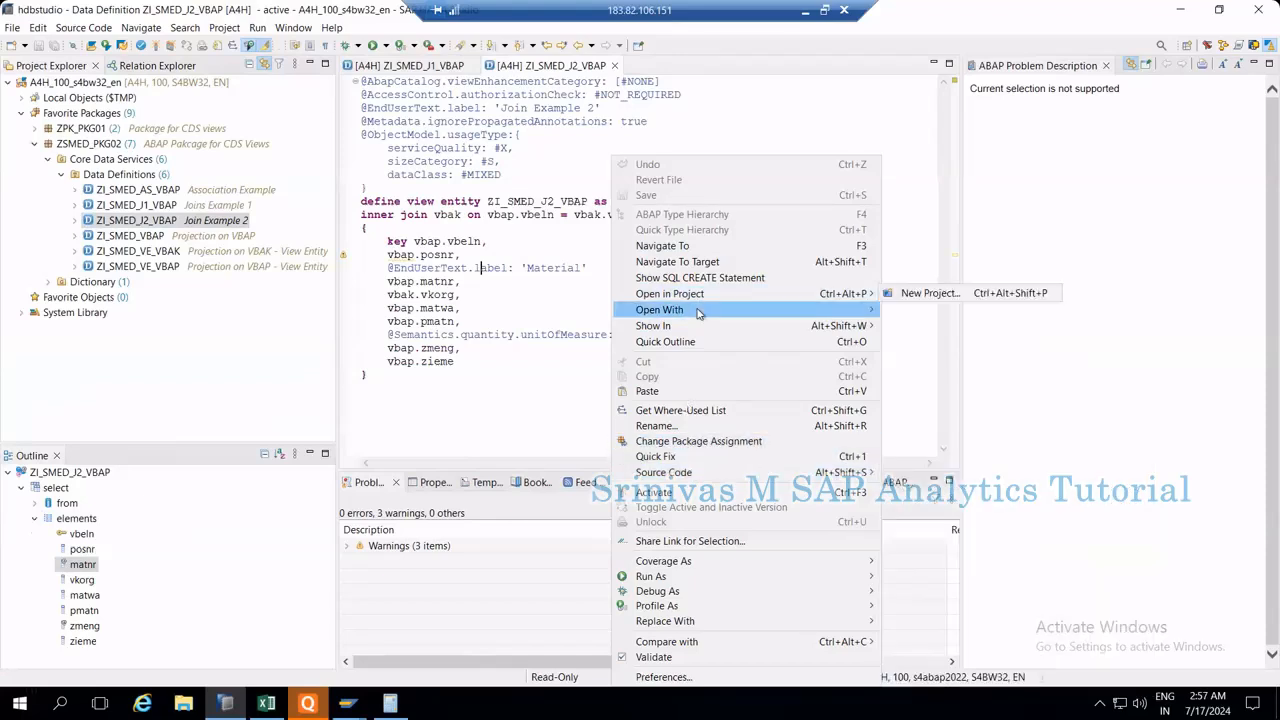
mouse_move(700, 292)
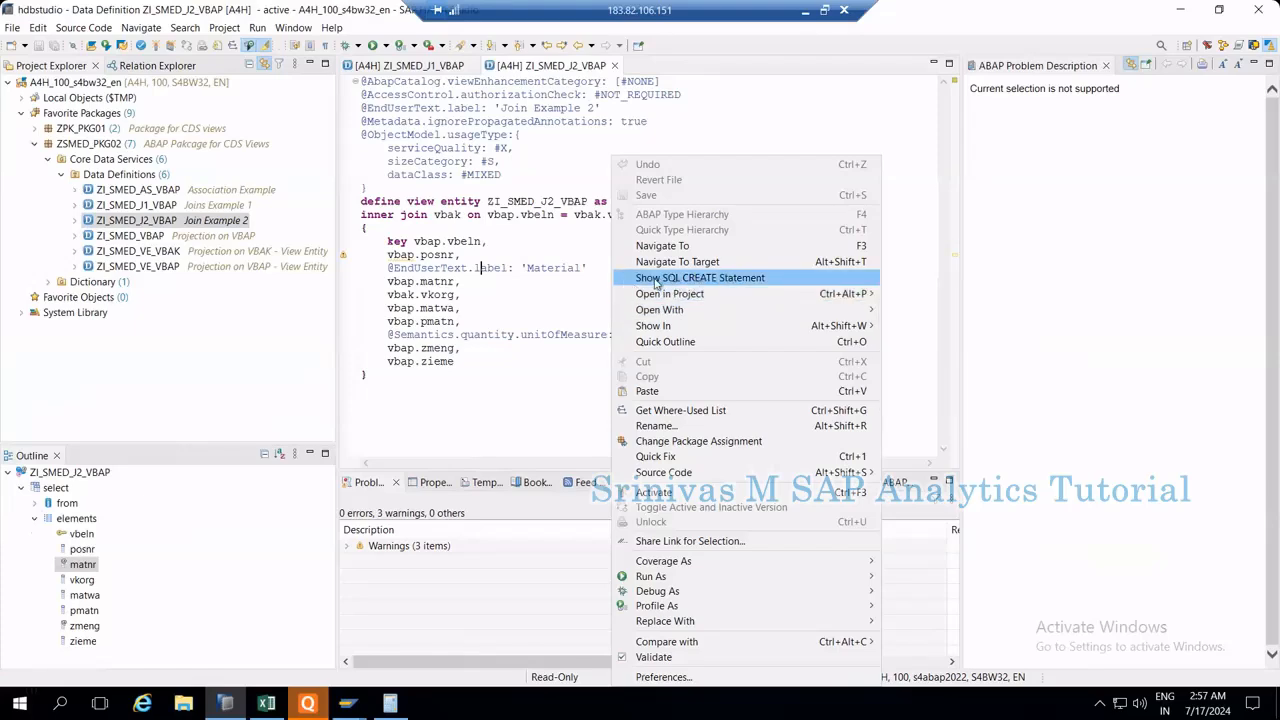
mouse_move(700, 288)
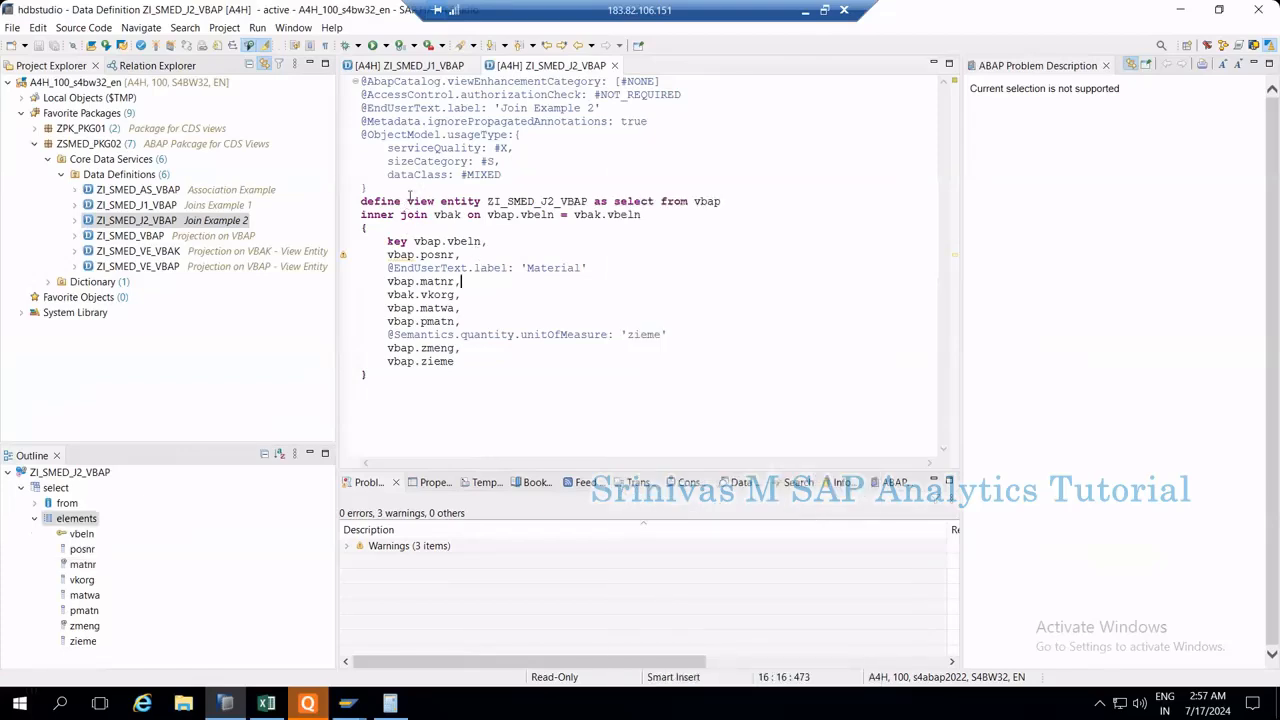
double_click(432, 200)
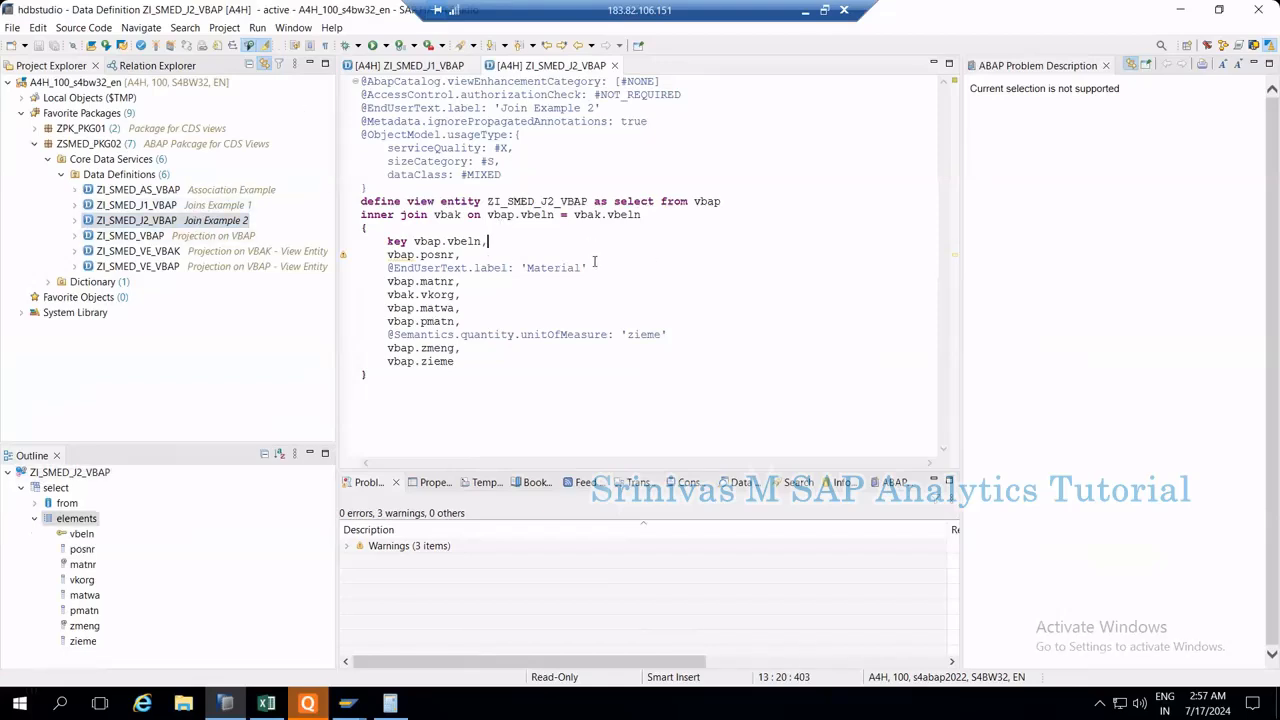
mouse_move(552, 326)
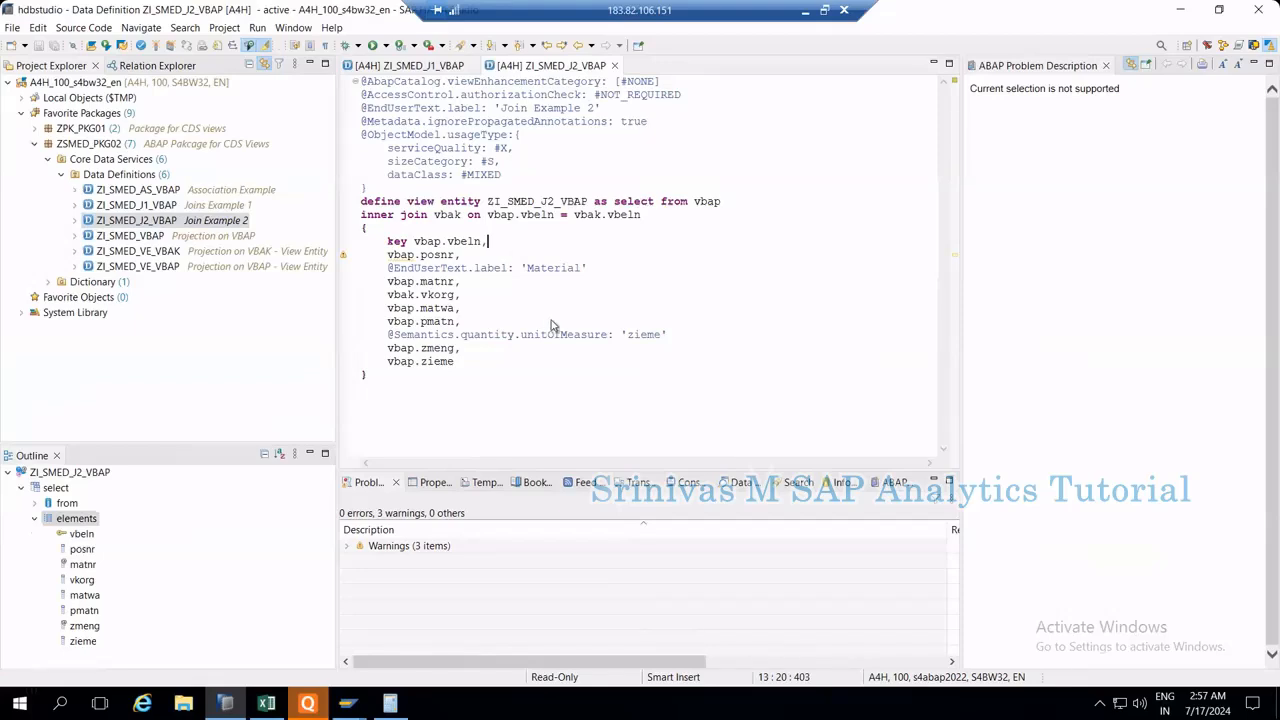
Step: Show the generated SQL CREATE statement for ZI_SMED_J2_VBAP and inspect its VBAP/VBAK inner join
right_click(552, 324)
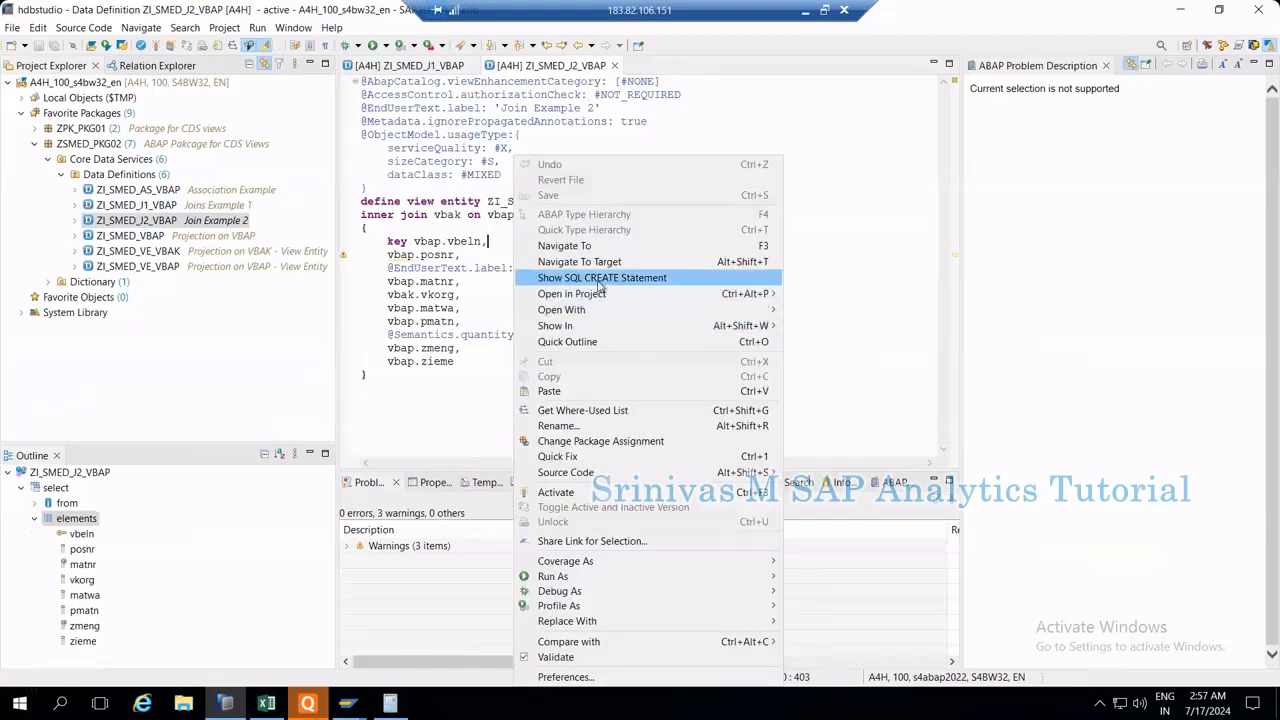
left_click(604, 276)
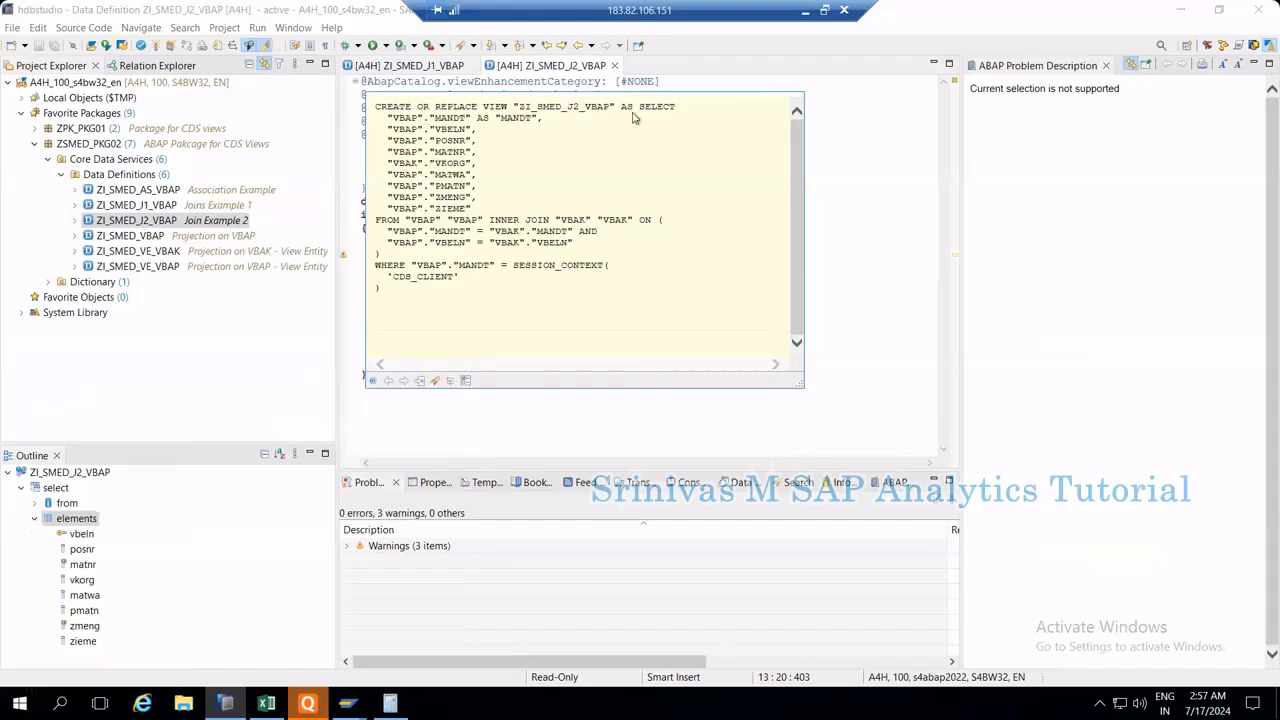
mouse_move(480, 258)
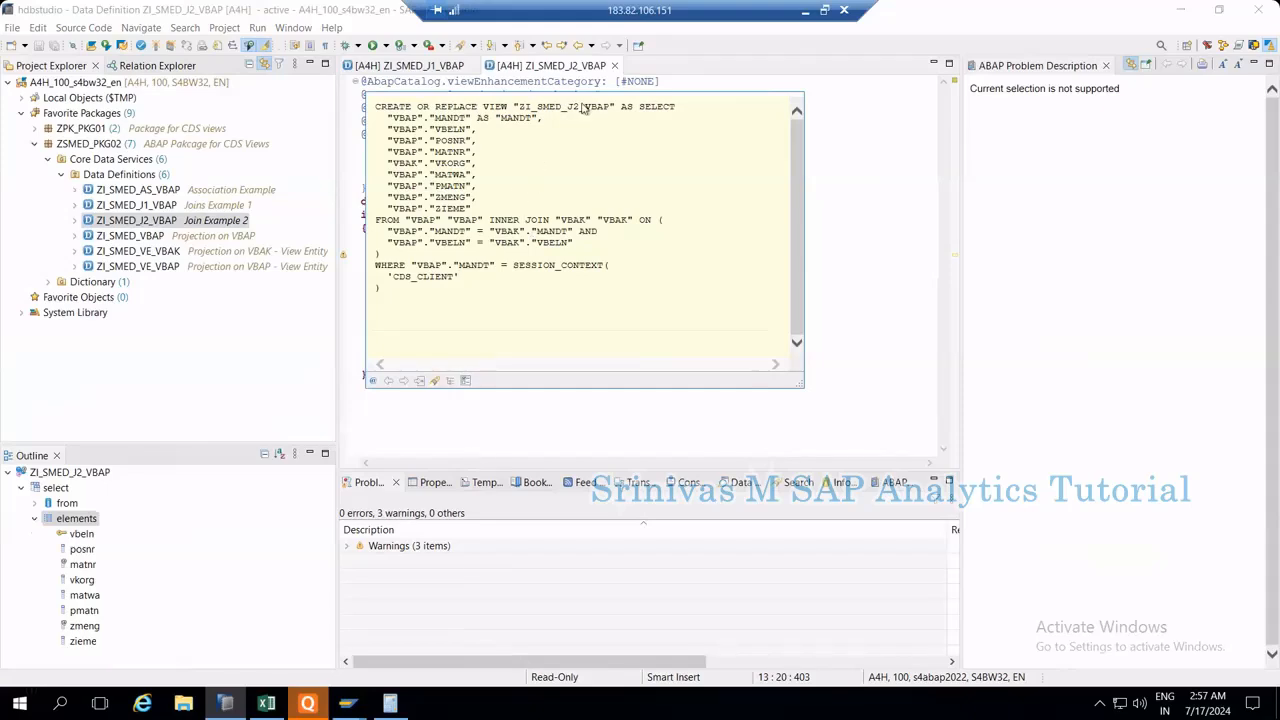
mouse_move(412, 218)
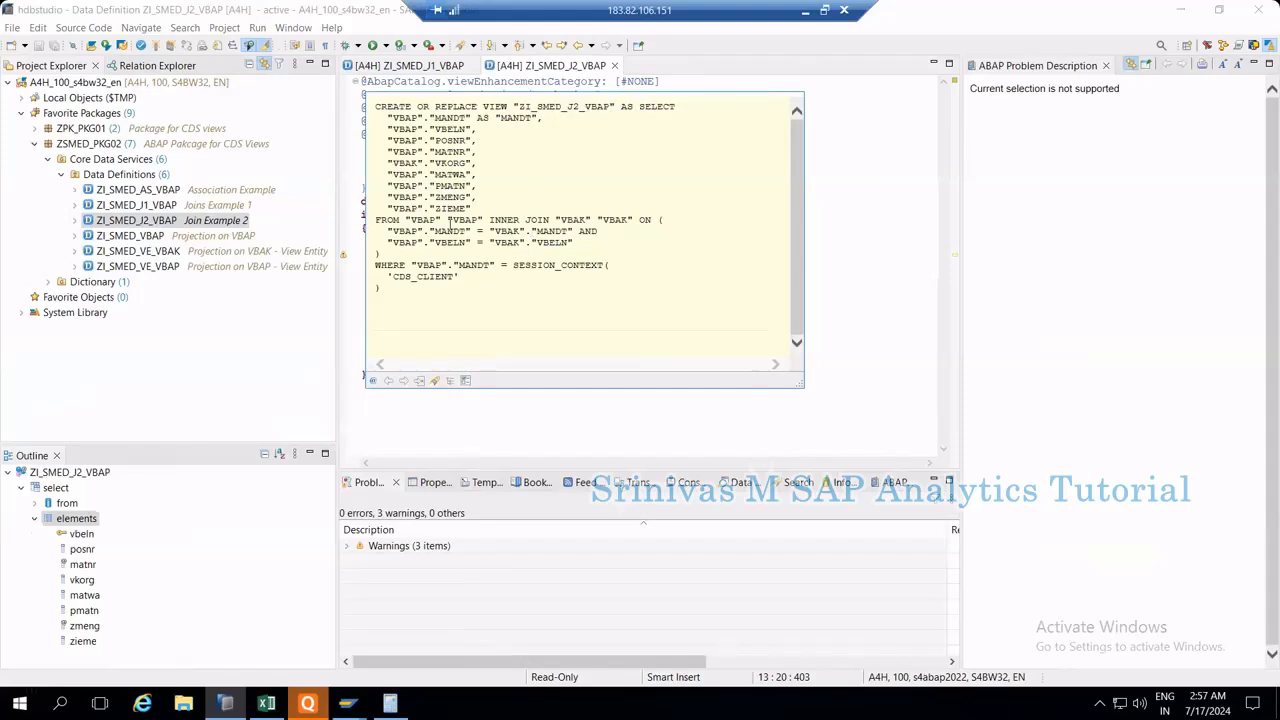
mouse_move(536, 218)
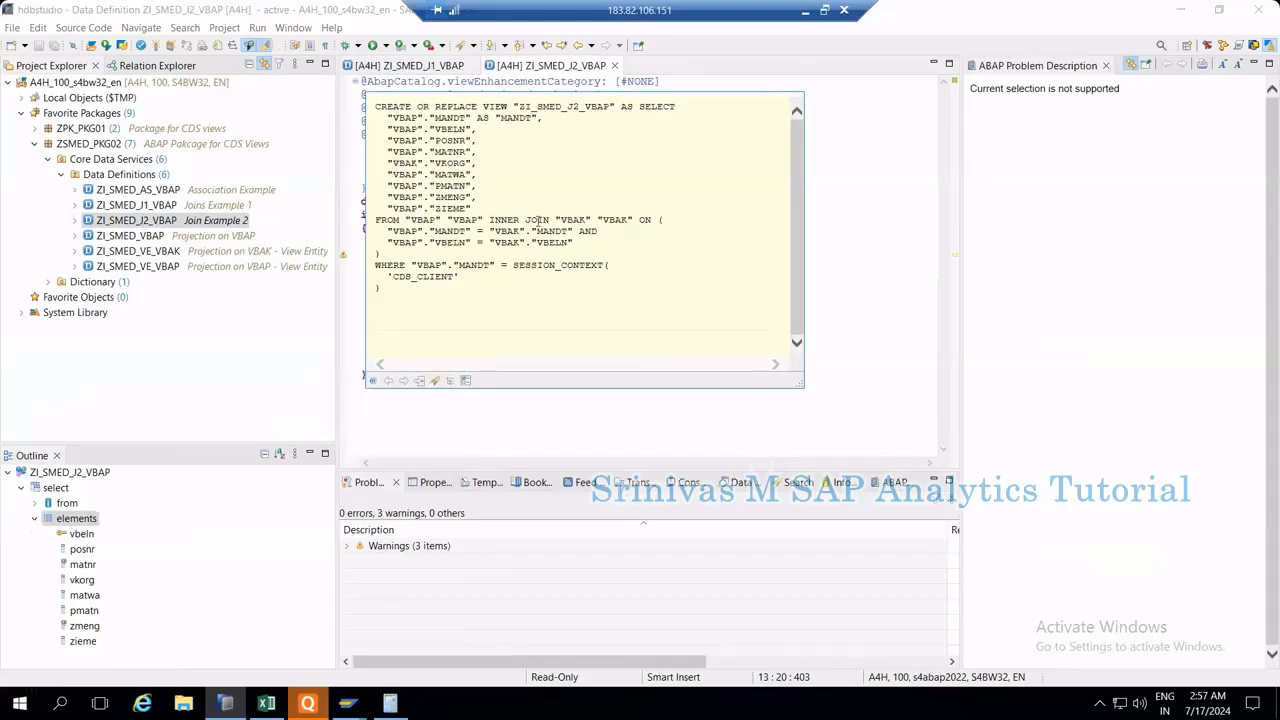
double_click(520, 218)
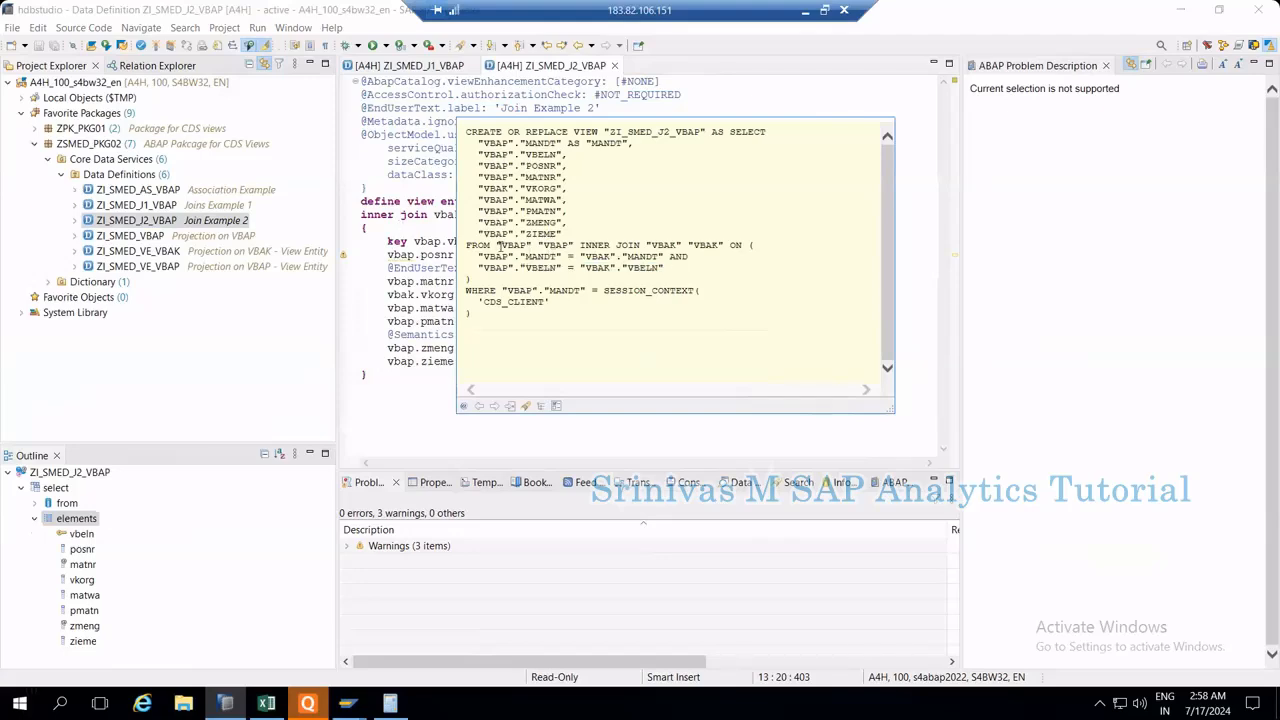
double_click(512, 244)
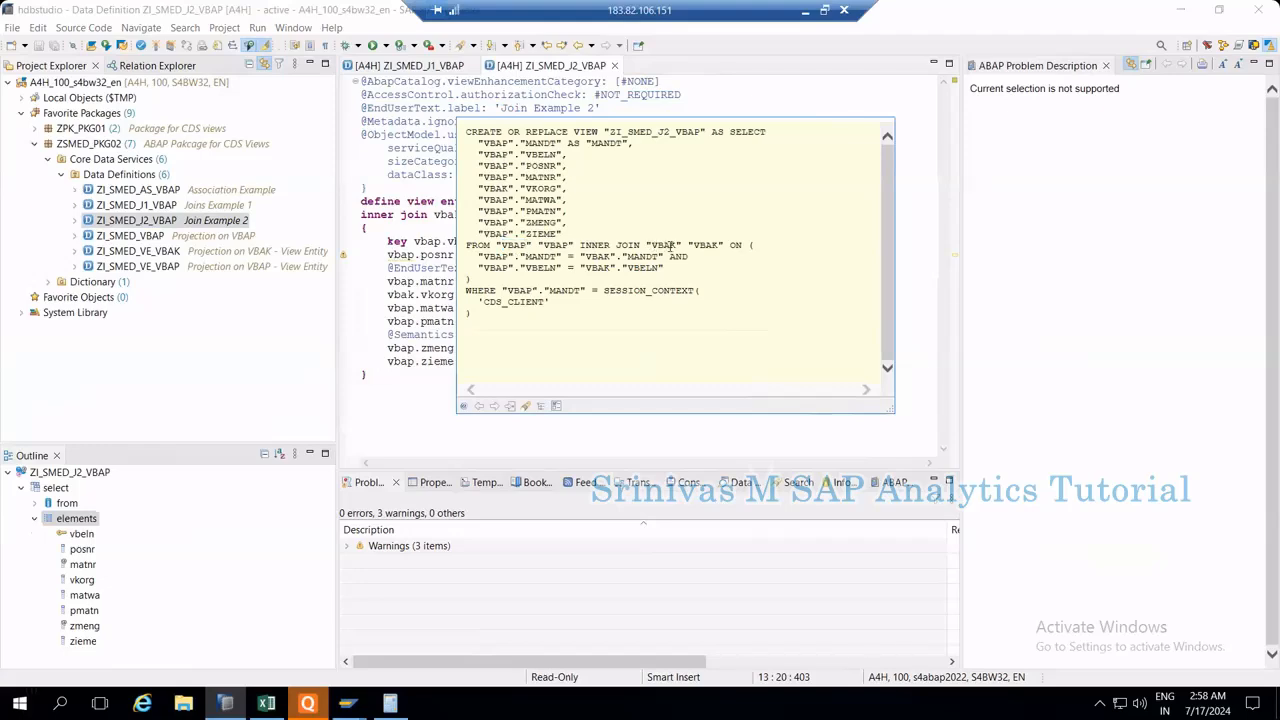
double_click(664, 244)
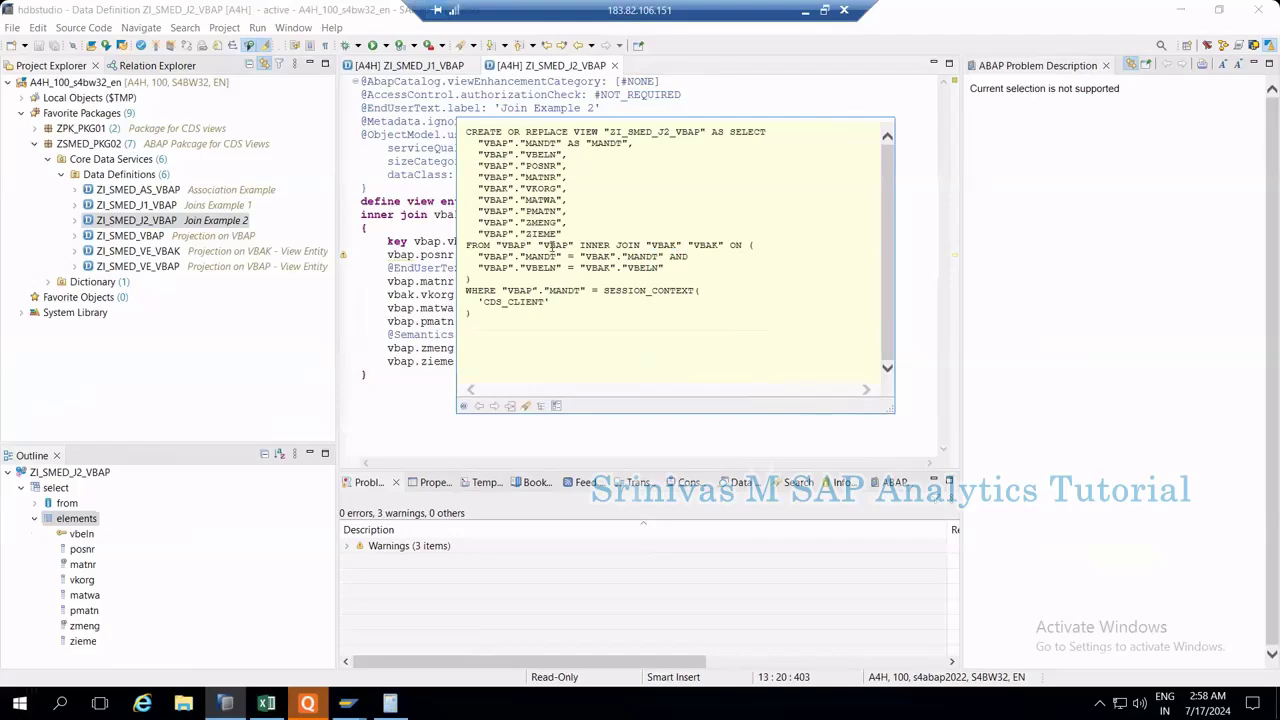
mouse_move(662, 244)
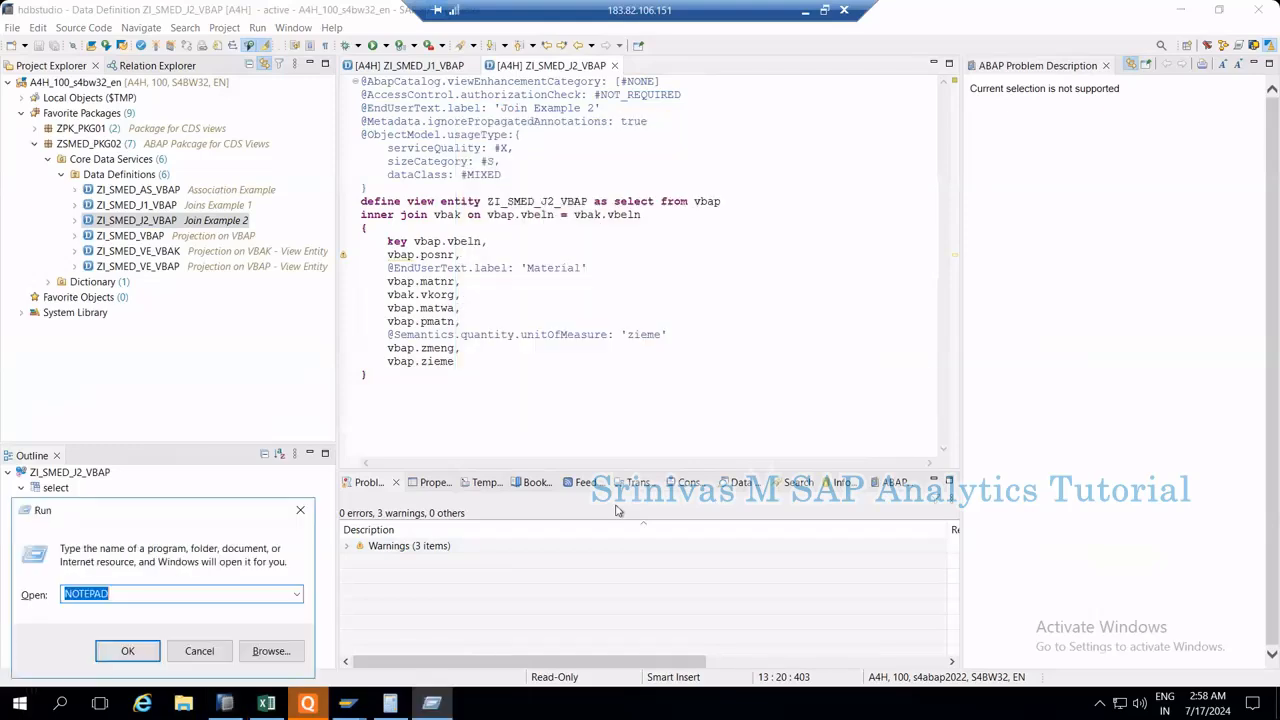
Step: Paste the ZI_SMED_J2_VBAP SQL into Notepad and switch to the ZI_SMED_AS_VBAP association view
left_click(128, 650)
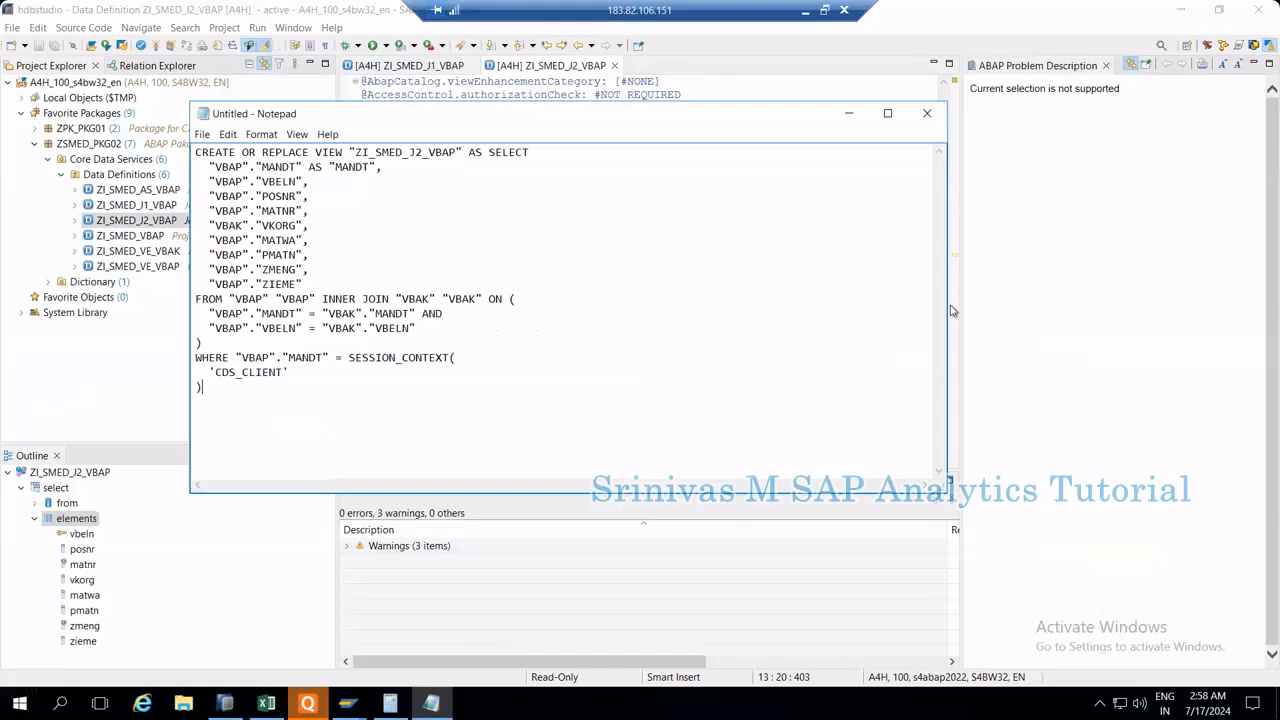
mouse_move(616, 274)
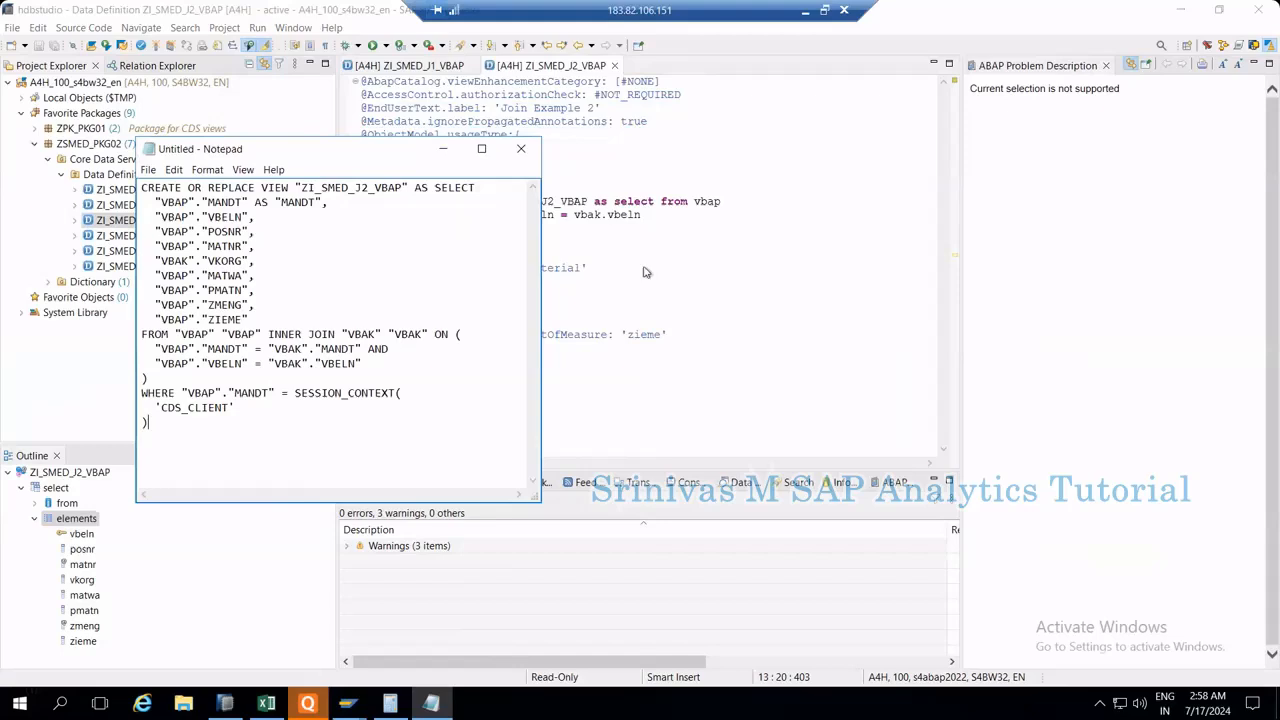
left_click(520, 148)
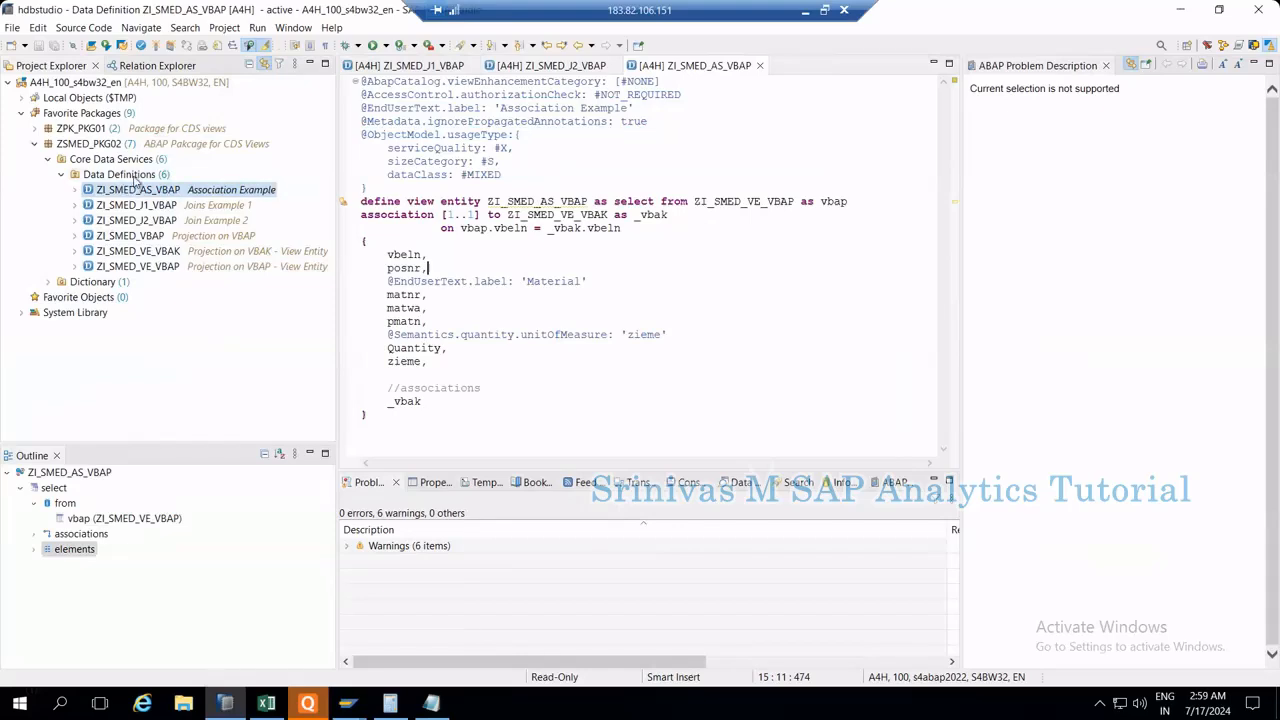
Step: Create data definition ZI_SMED_AS_VBAP02 described 'Association Example 2', accepting the transport request
right_click(120, 174)
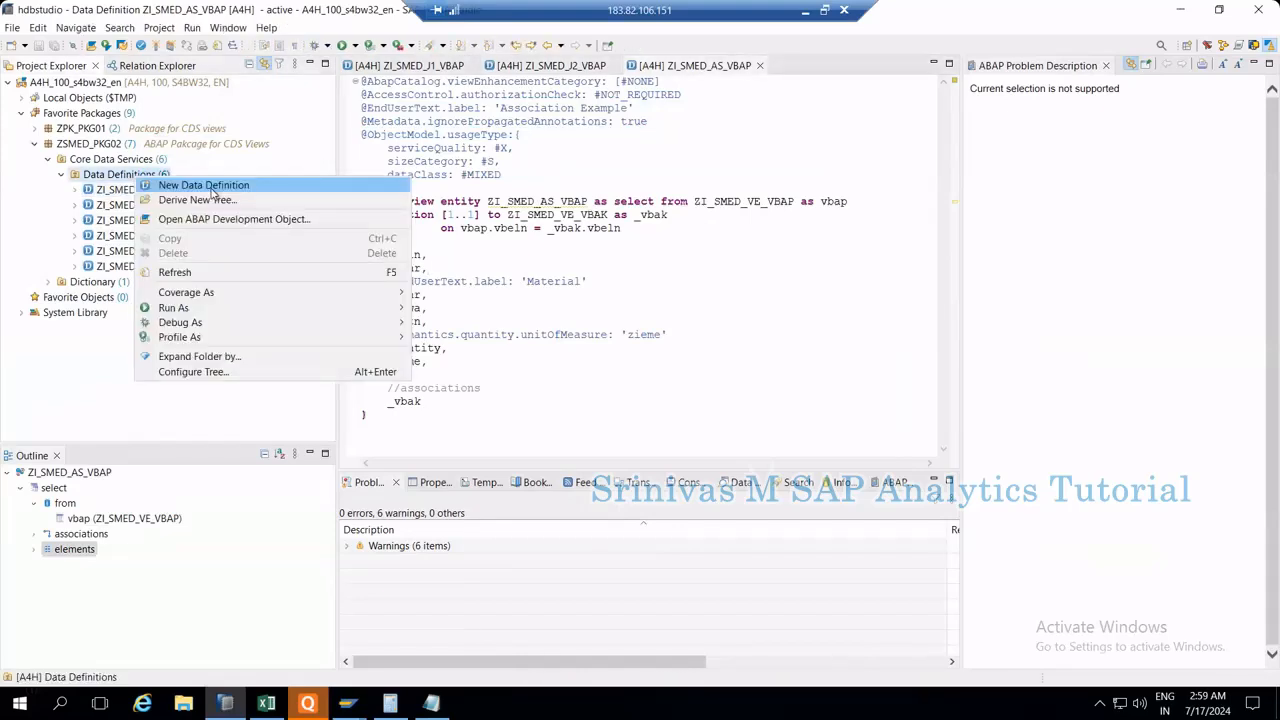
left_click(204, 184)
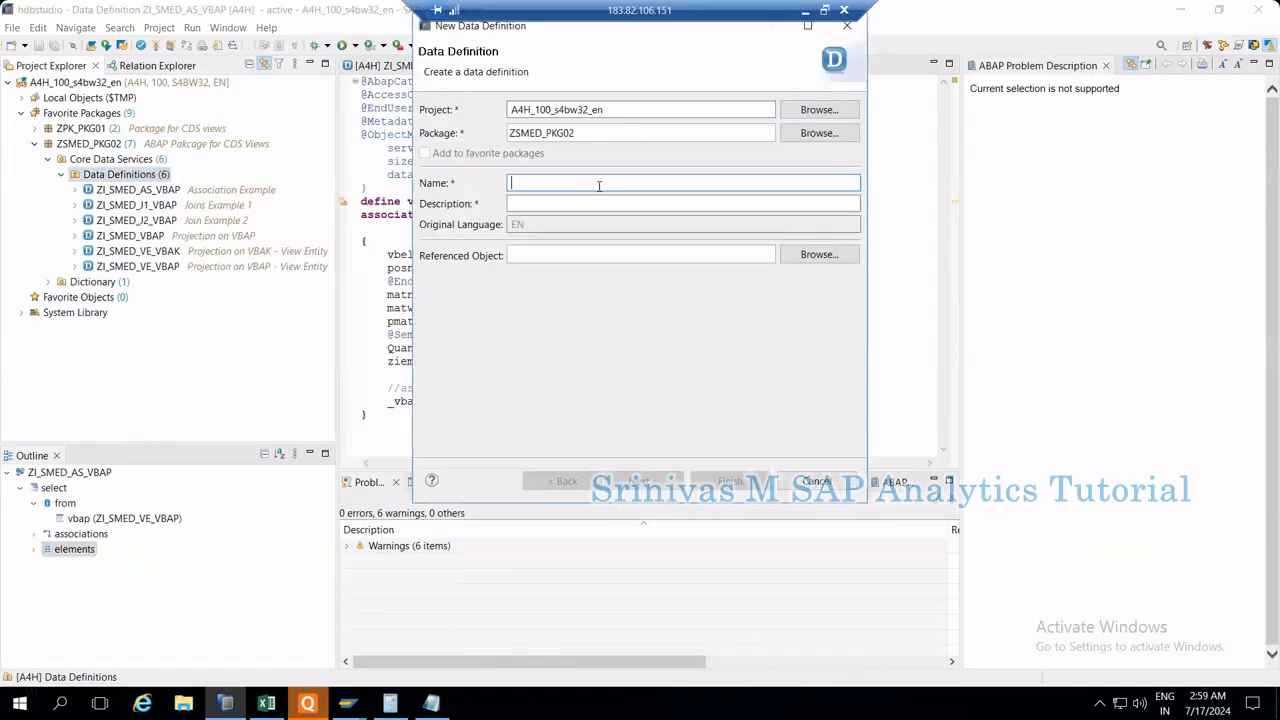
mouse_move(594, 198)
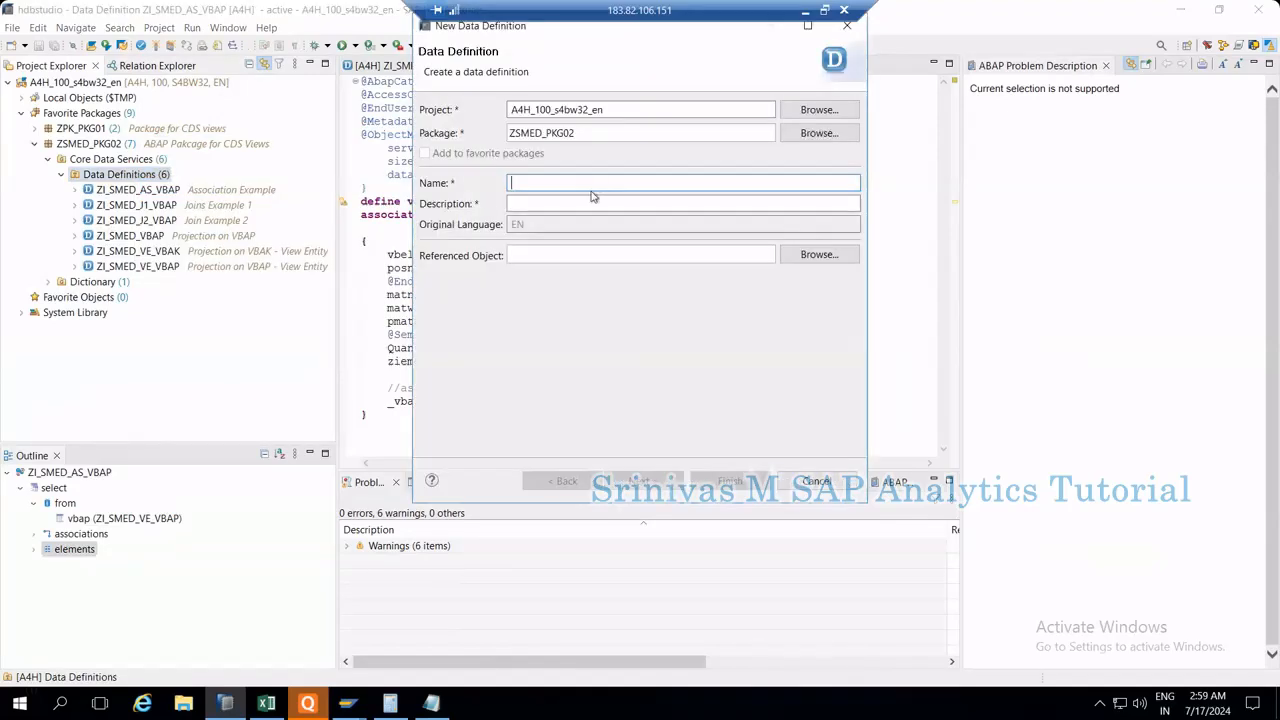
type("ZI_A")
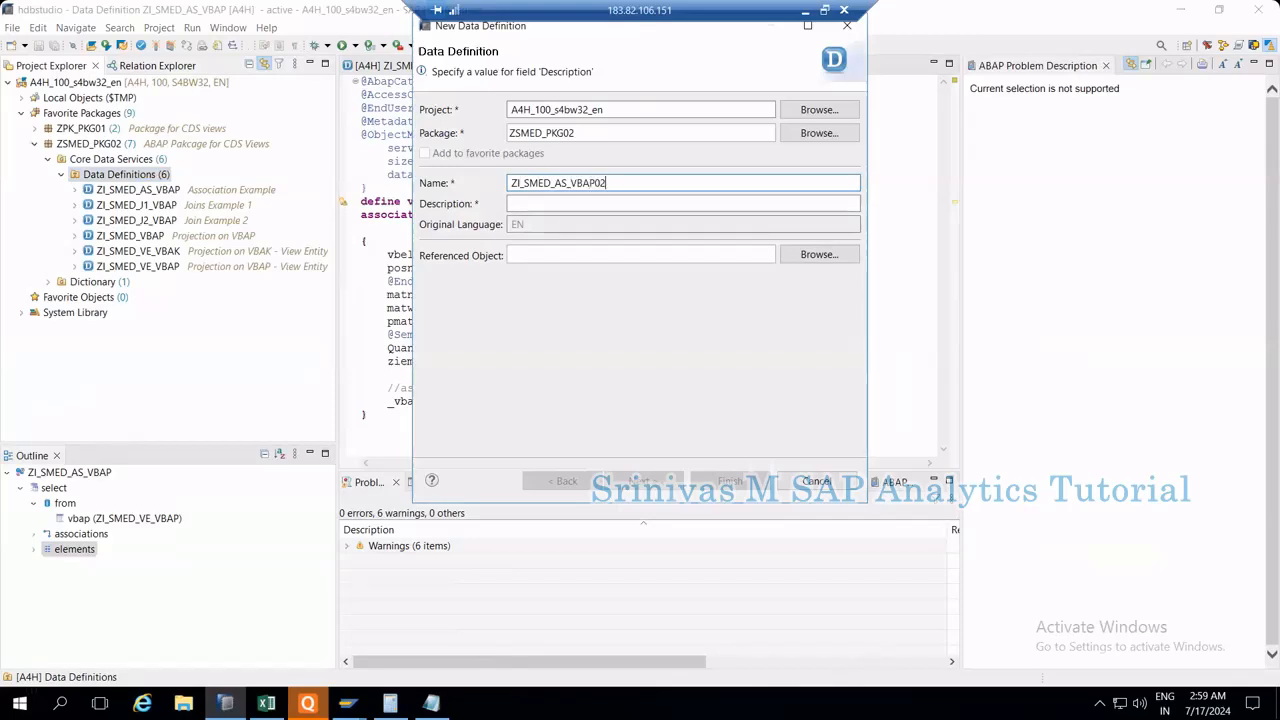
left_click(680, 204)
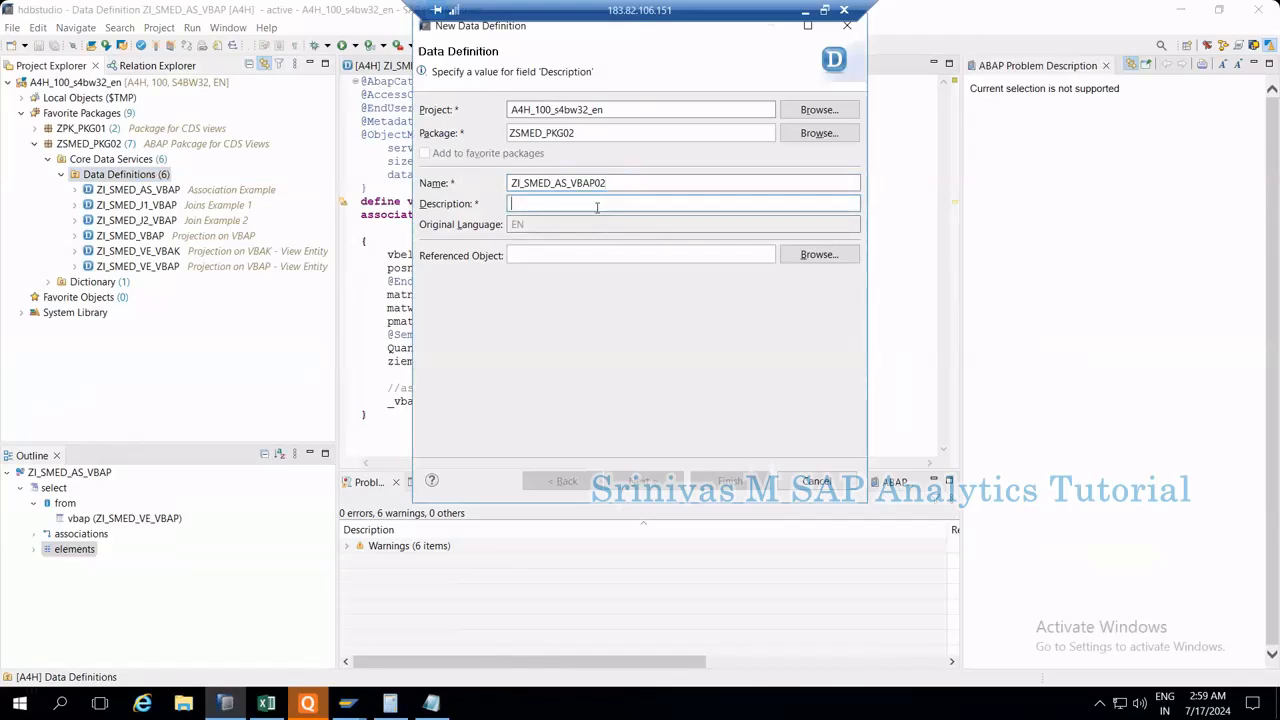
type("Association")
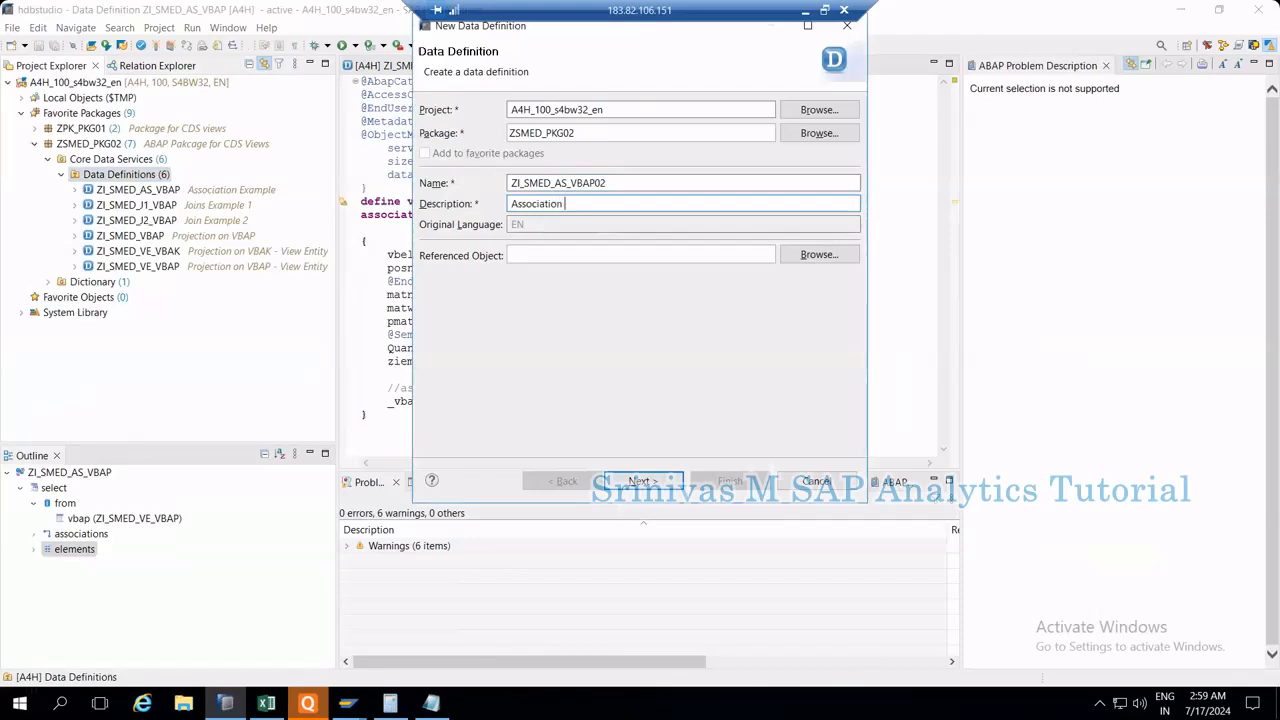
type("Example 2")
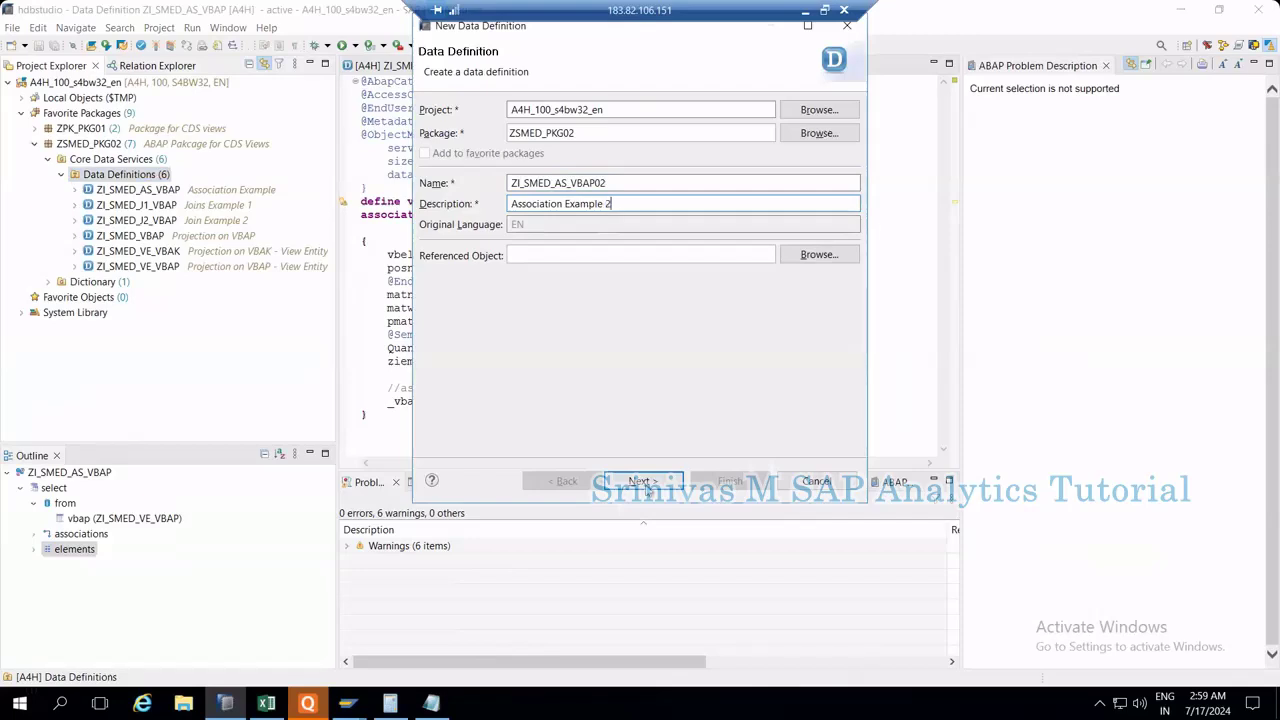
left_click(642, 480)
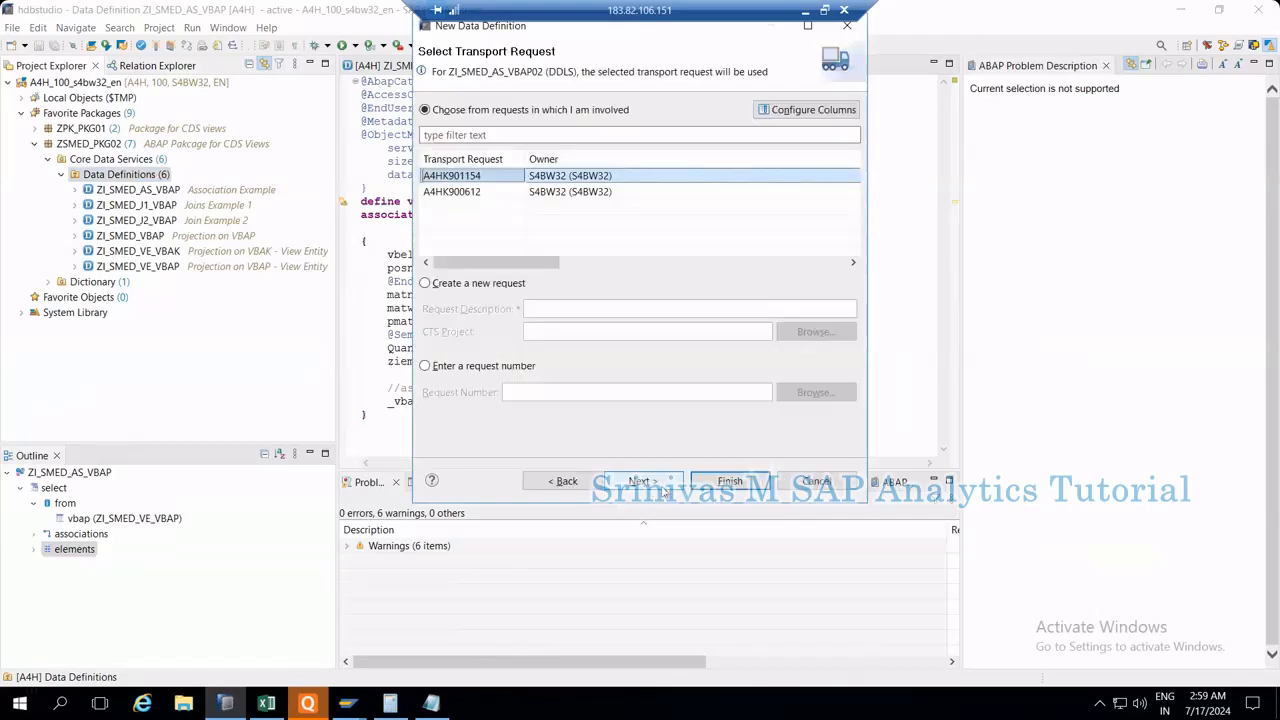
left_click(638, 480)
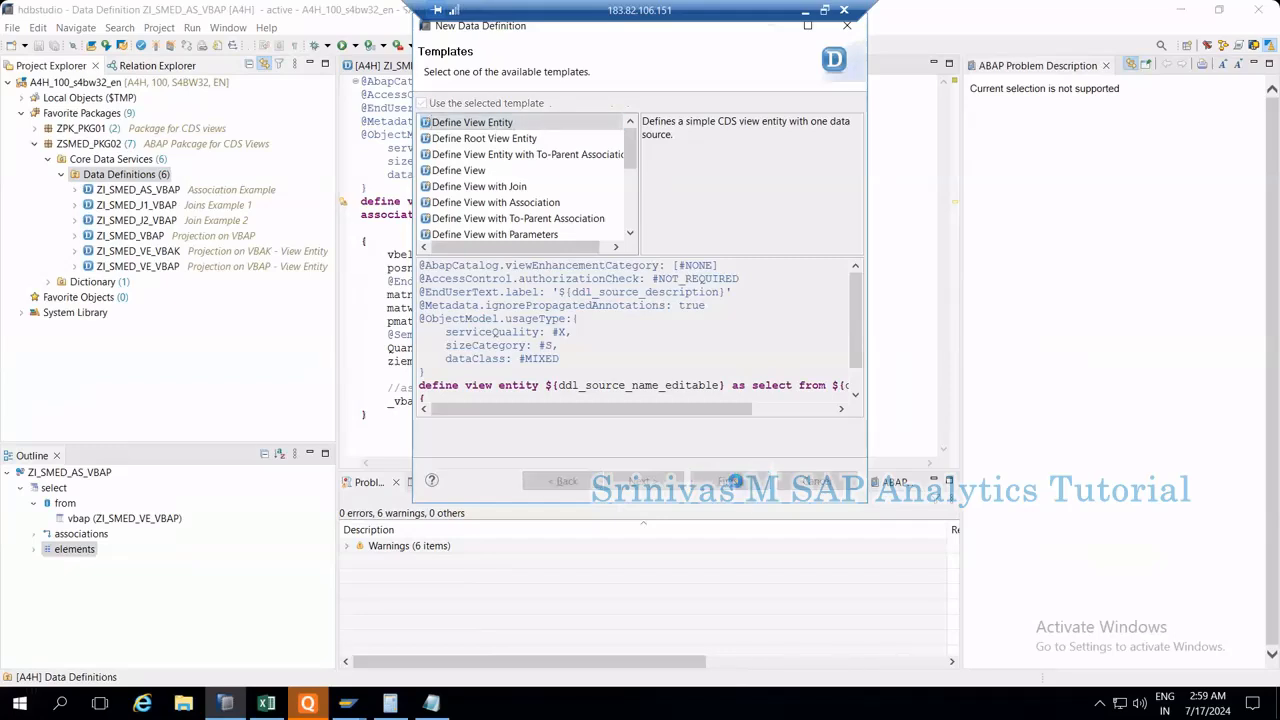
Step: Finish with the Define View Entity template and set vbap as the data source
left_click(434, 104)
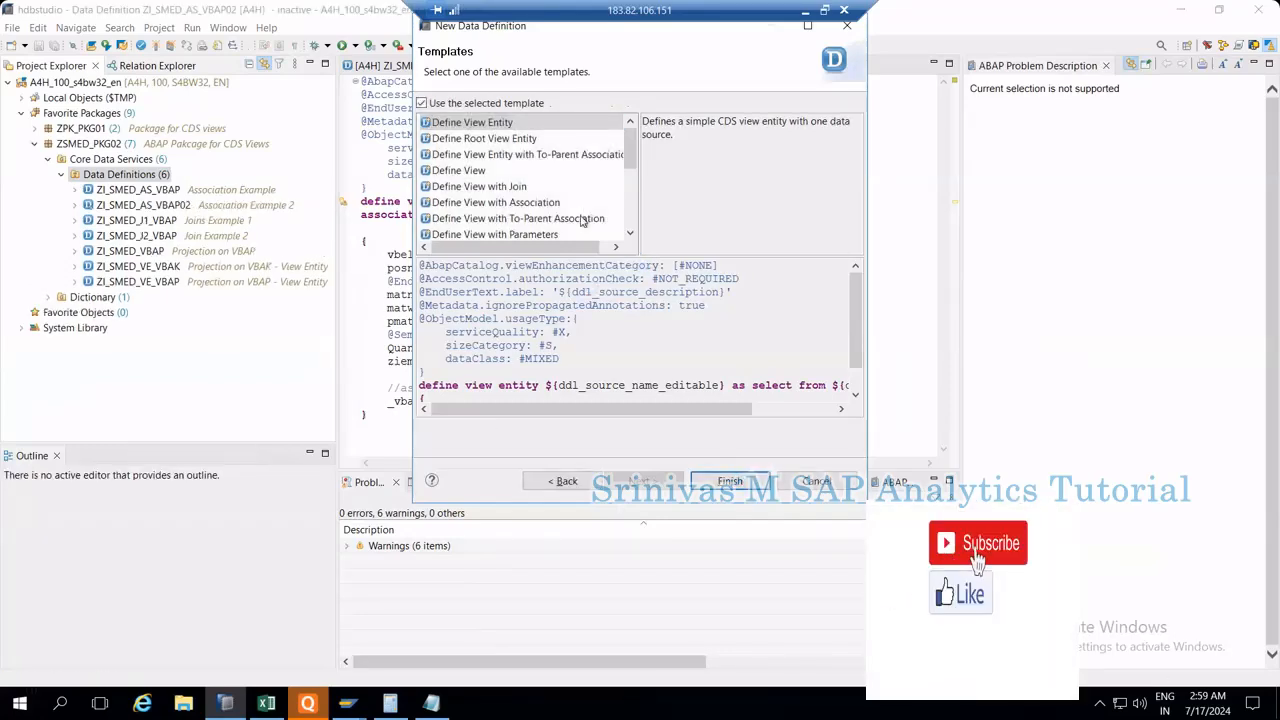
left_click(730, 480)
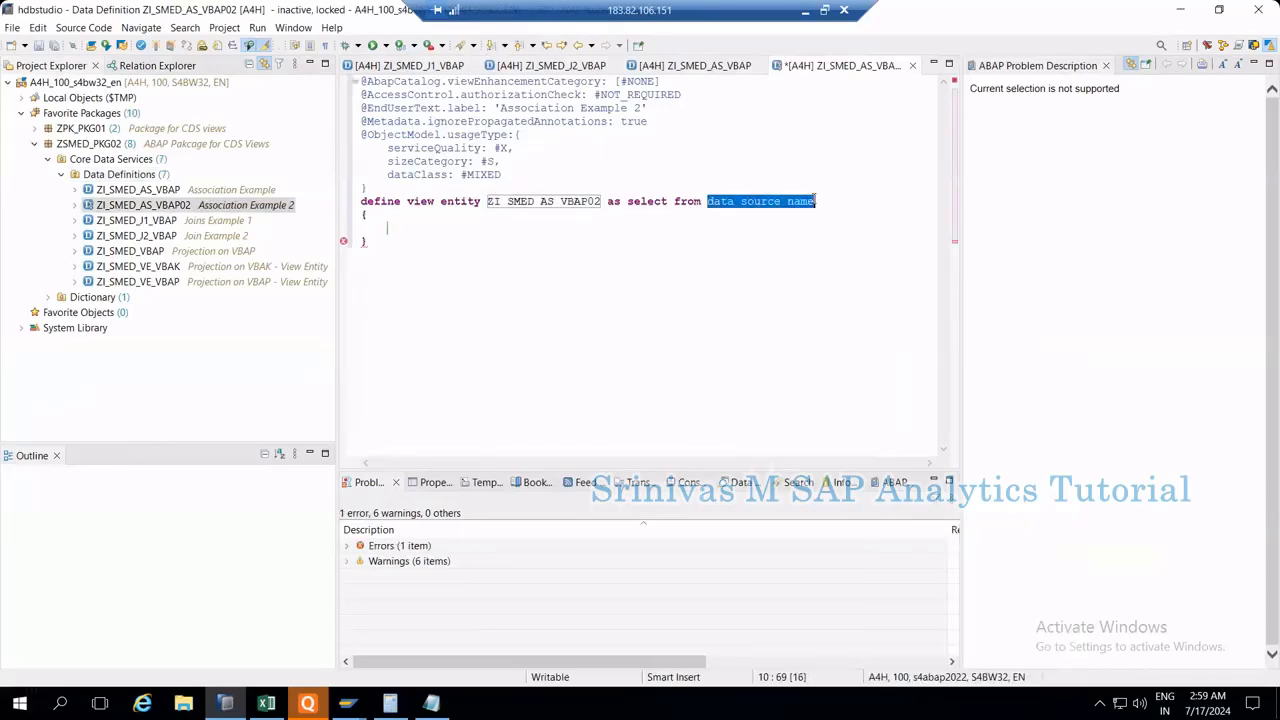
type("vbap")
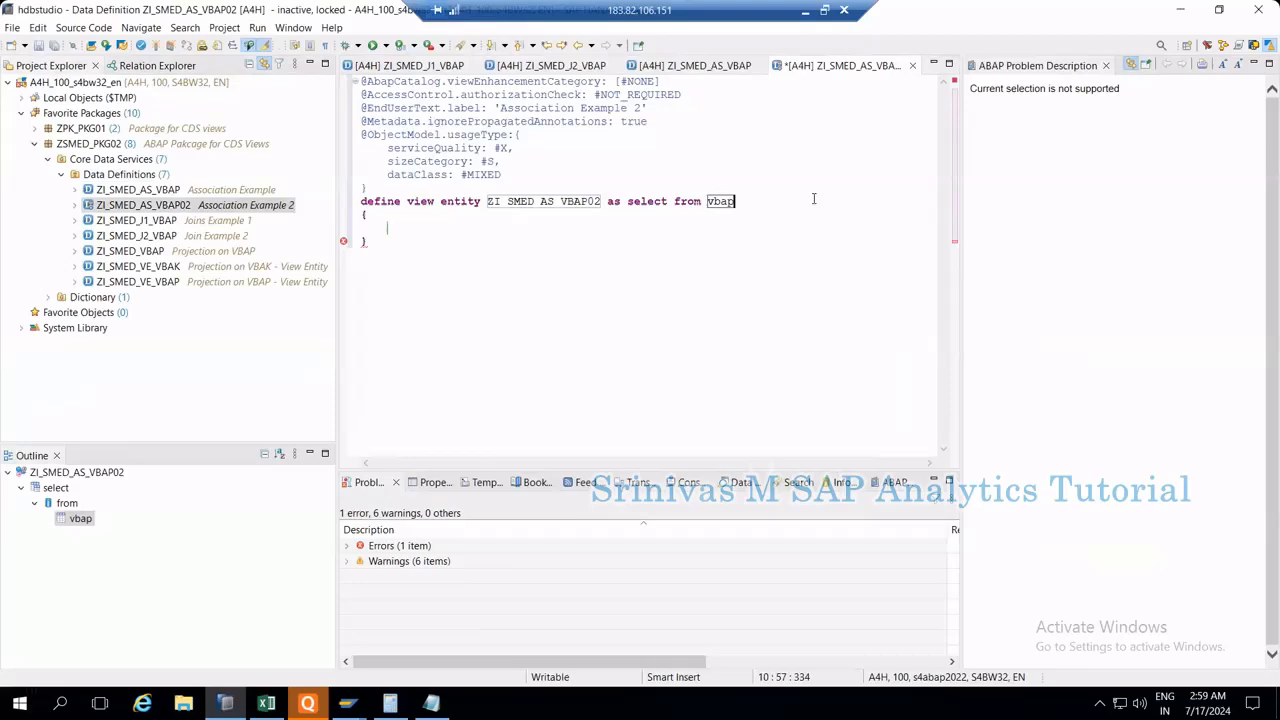
mouse_move(706, 64)
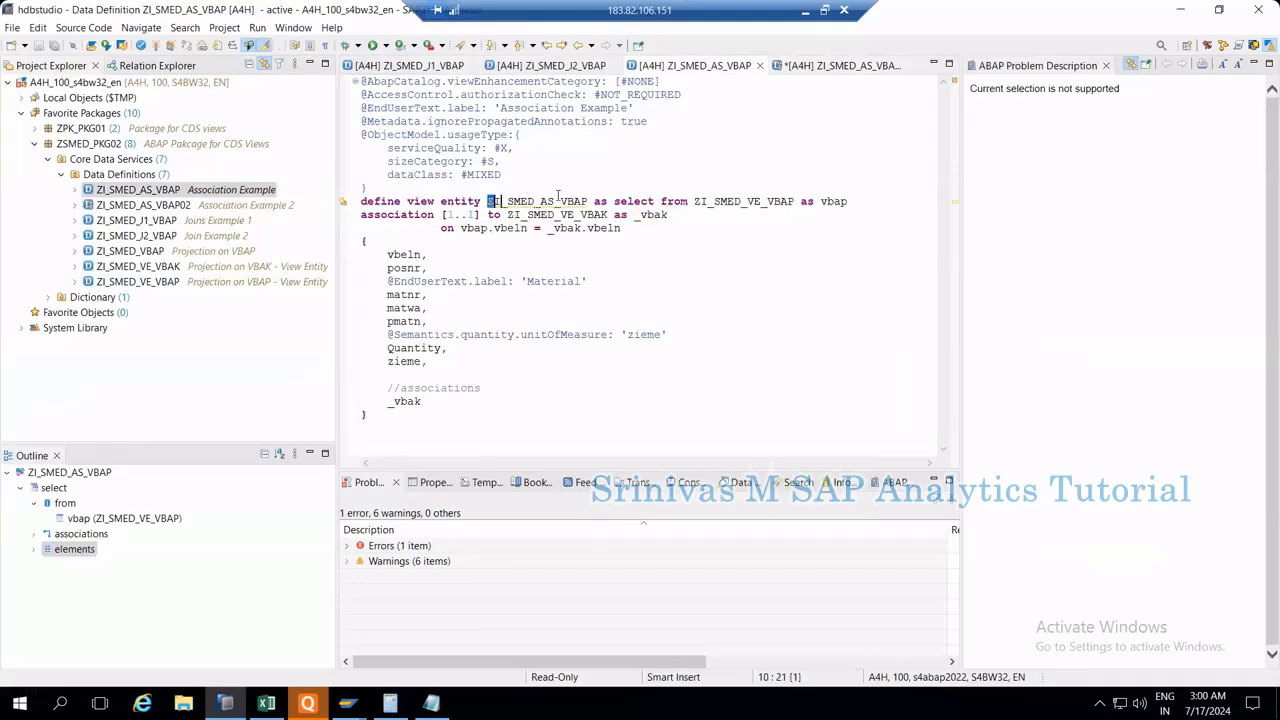
Step: Review the ZI_SMED_AS_VBAP source: its data source ZI_SMED_VE_VBAP, the association keyword and the fields
double_click(536, 200)
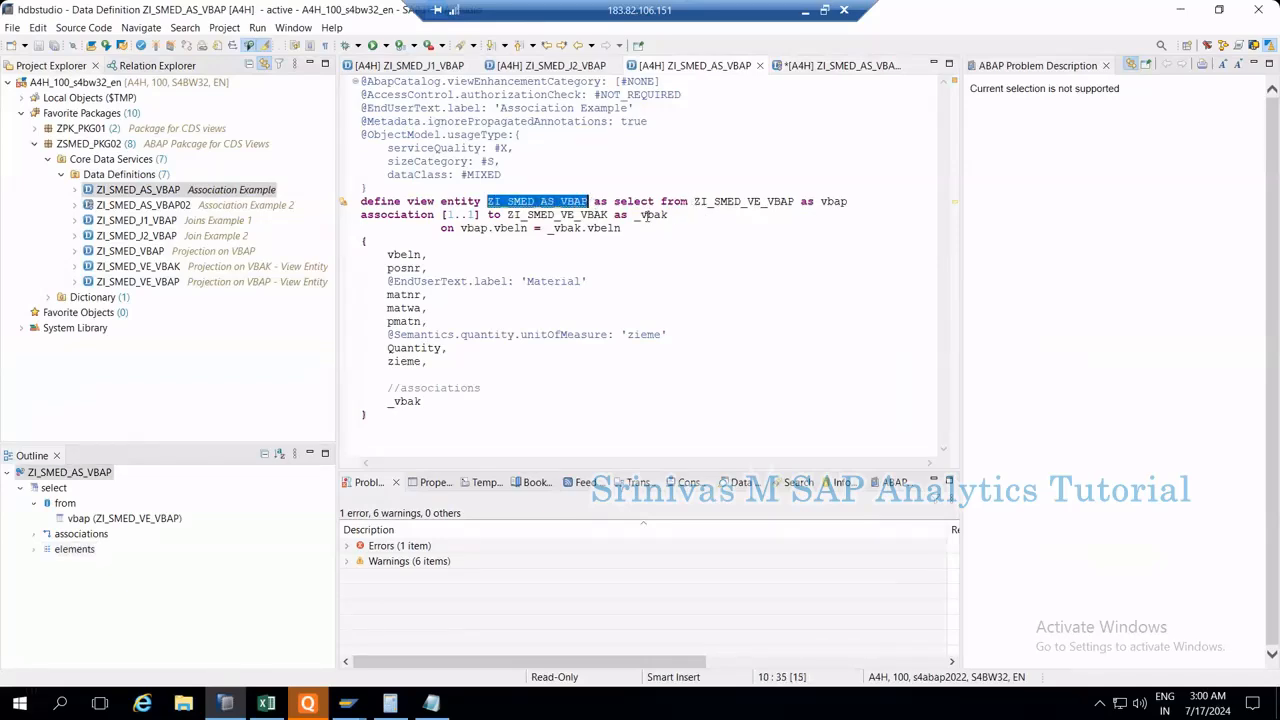
double_click(744, 200)
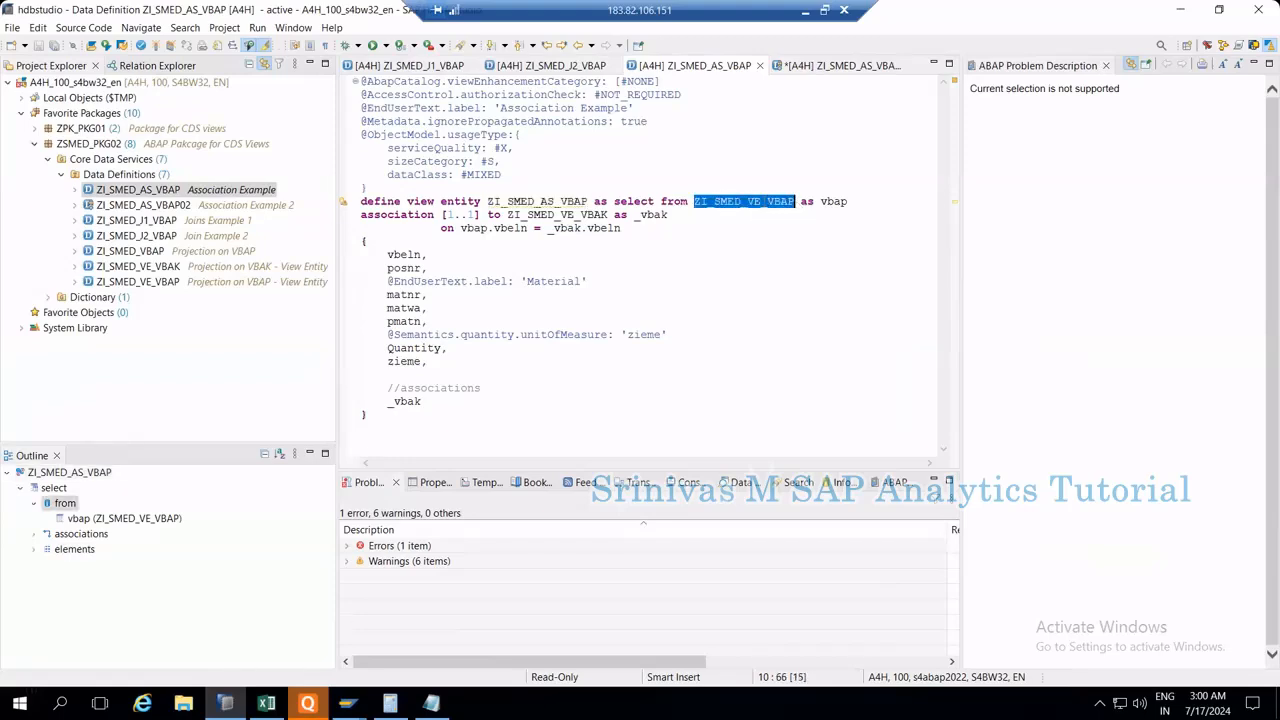
left_click(768, 206)
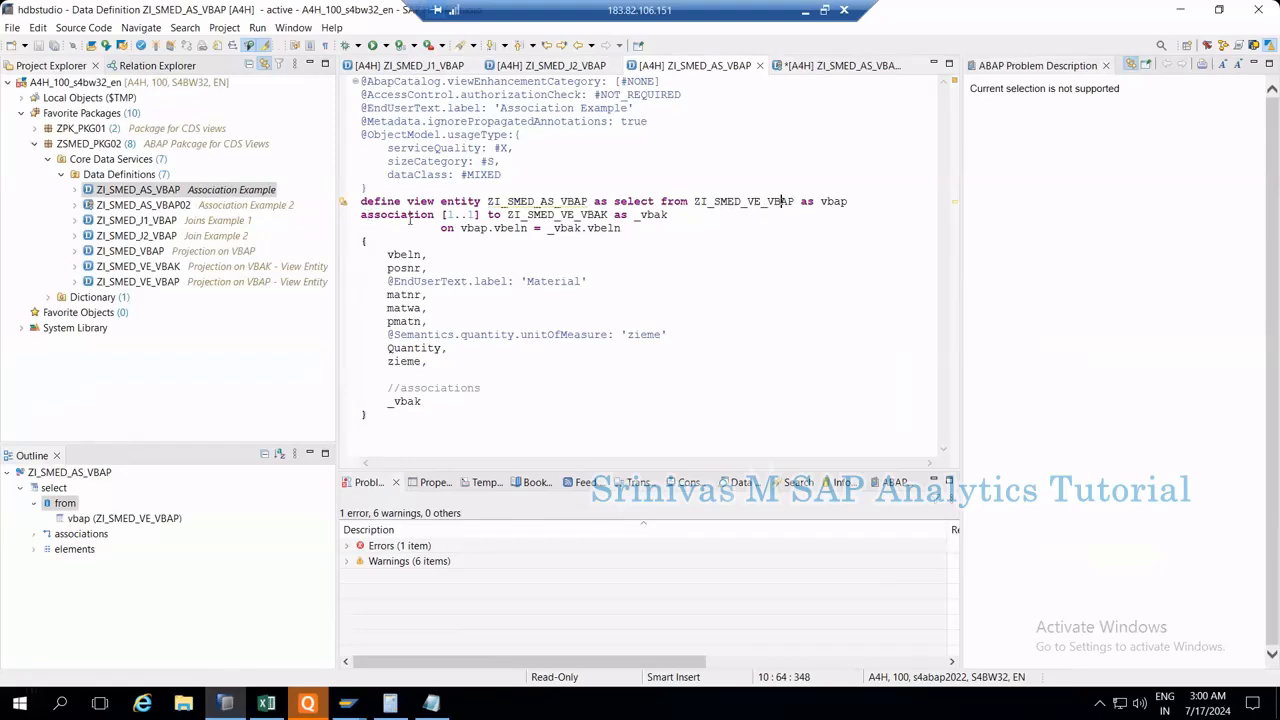
left_click_drag(360, 214, 484, 214)
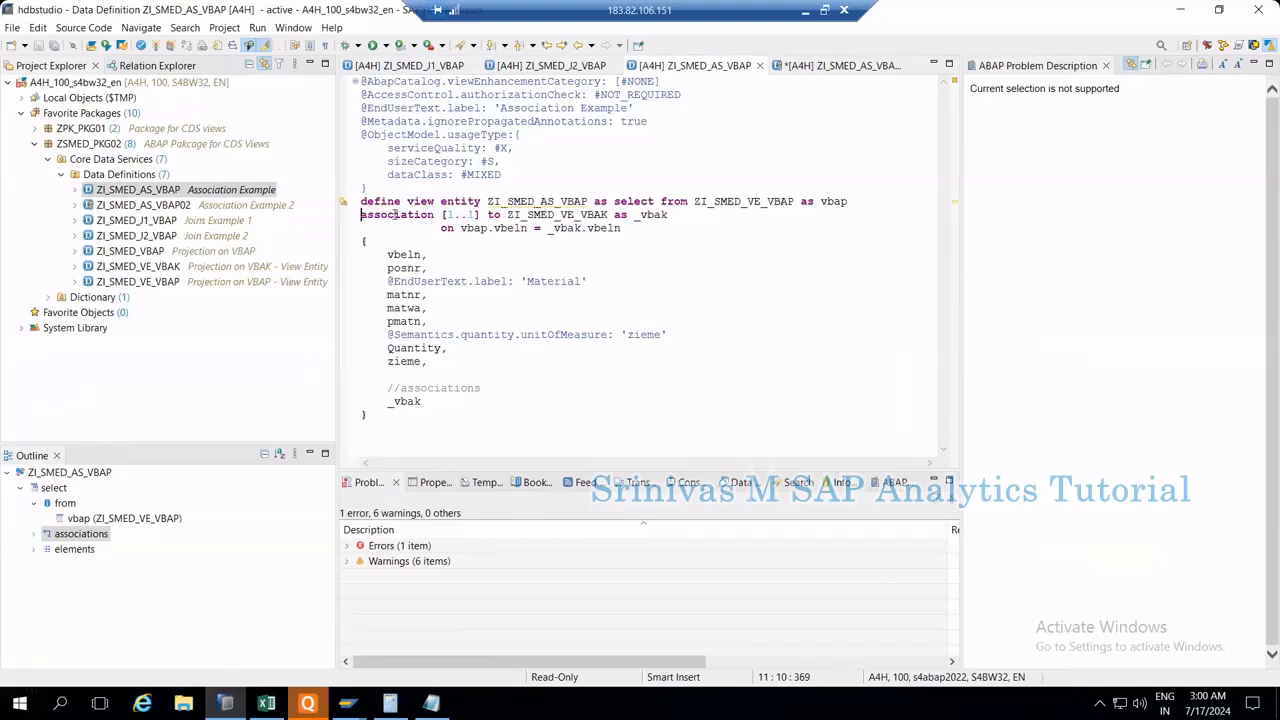
double_click(396, 214)
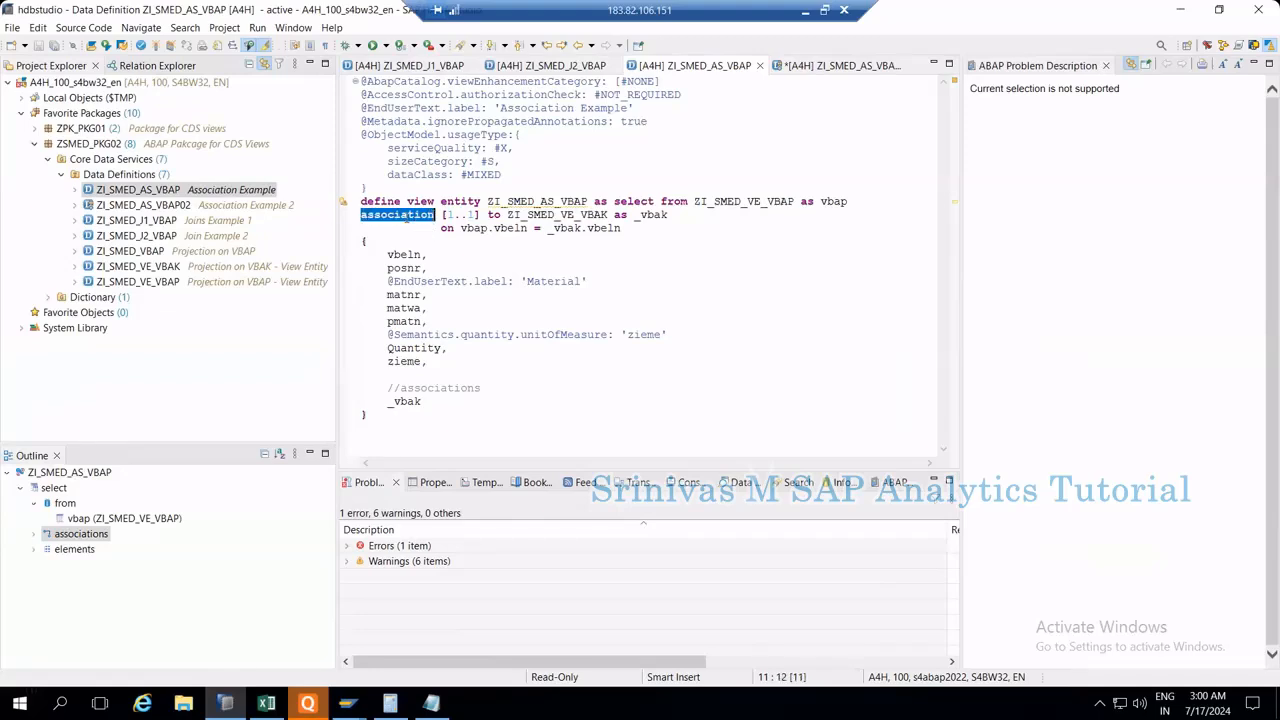
left_click(398, 214)
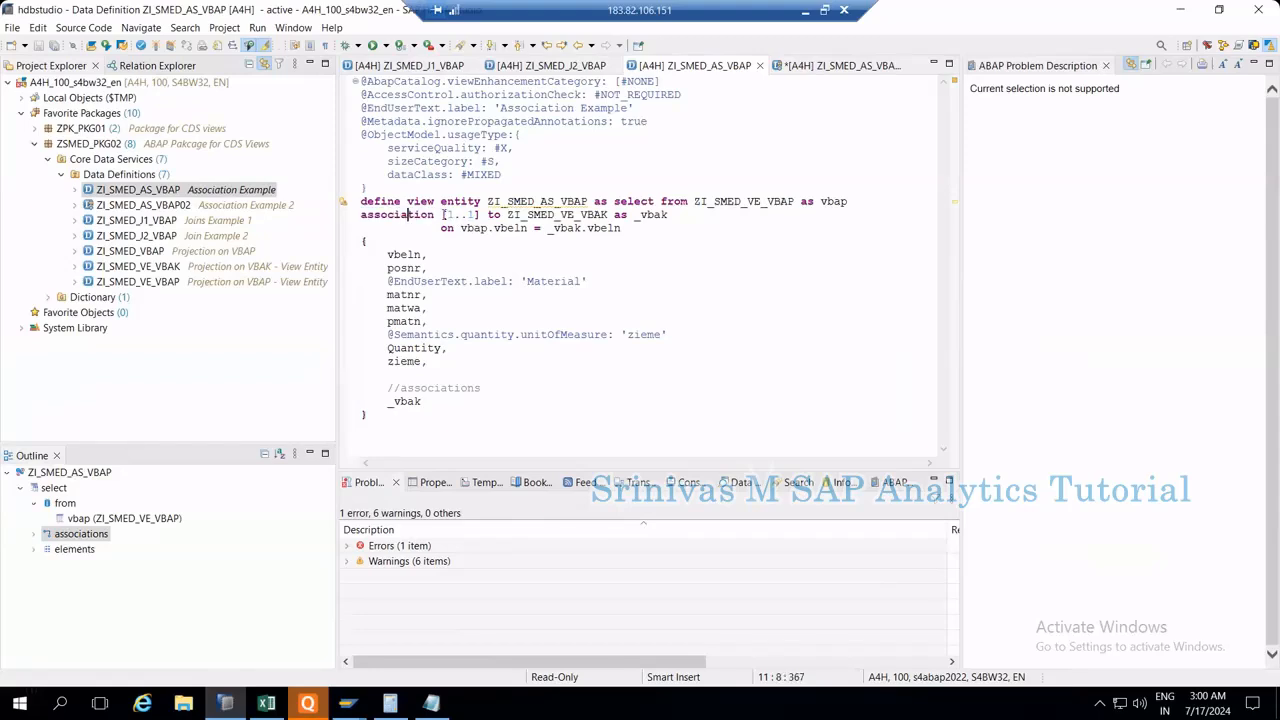
double_click(460, 214)
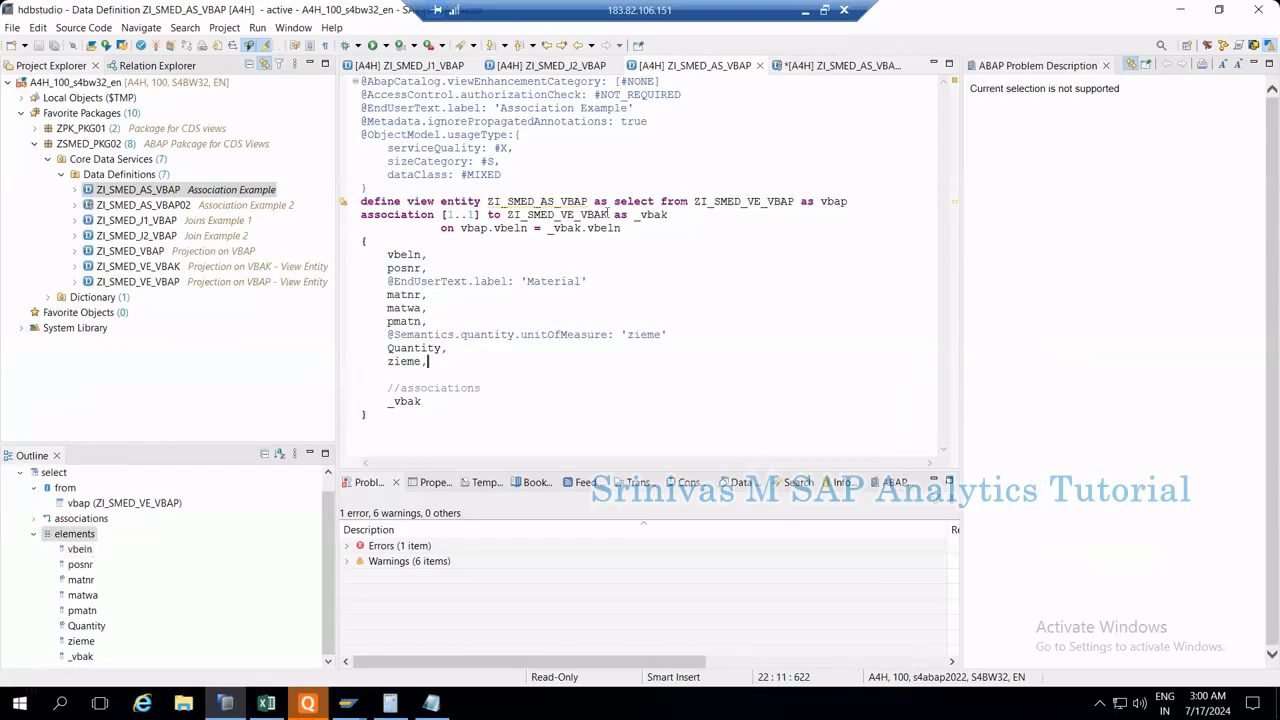
double_click(592, 214)
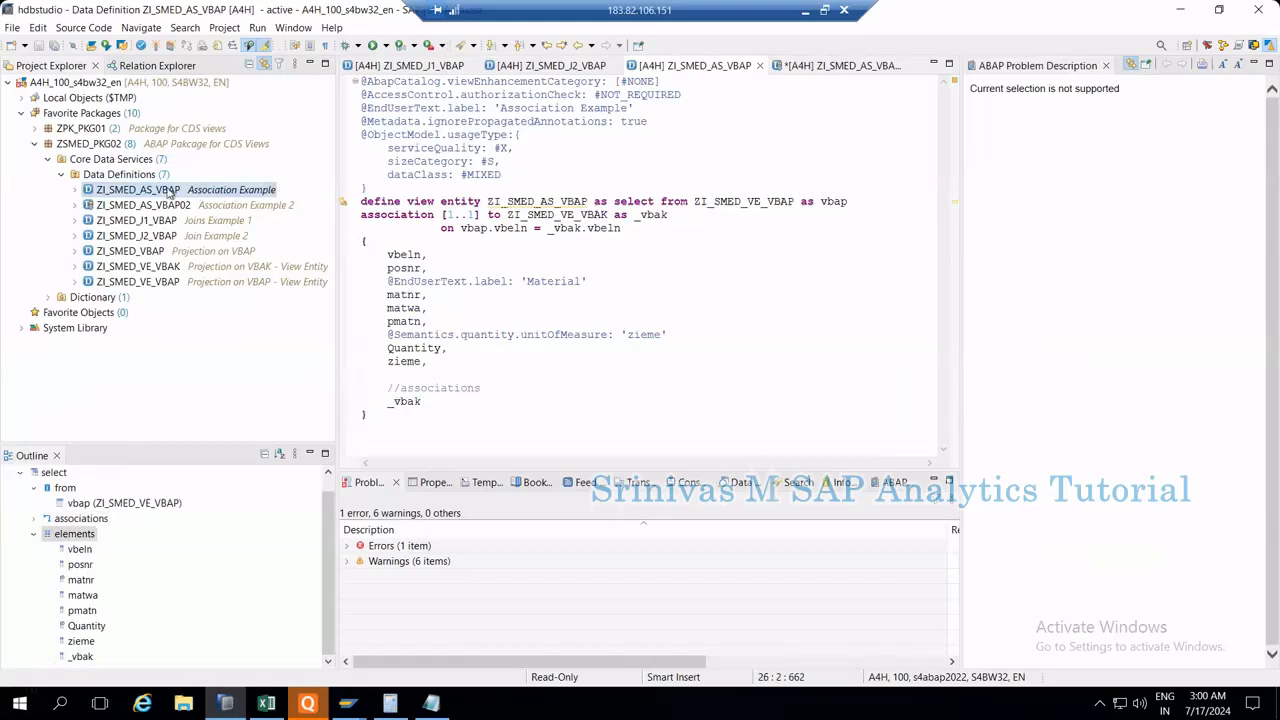
Step: Preview the view's data (15 rows) and return to the definition source
right_click(140, 190)
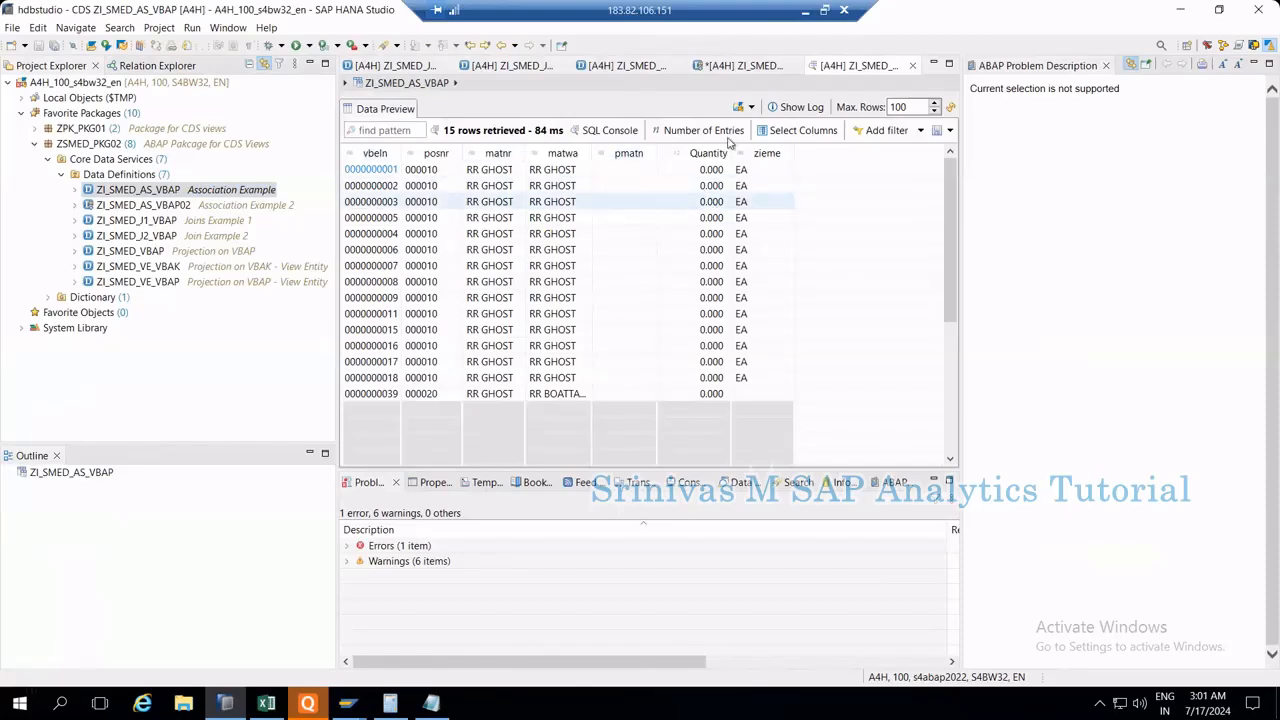
mouse_move(716, 64)
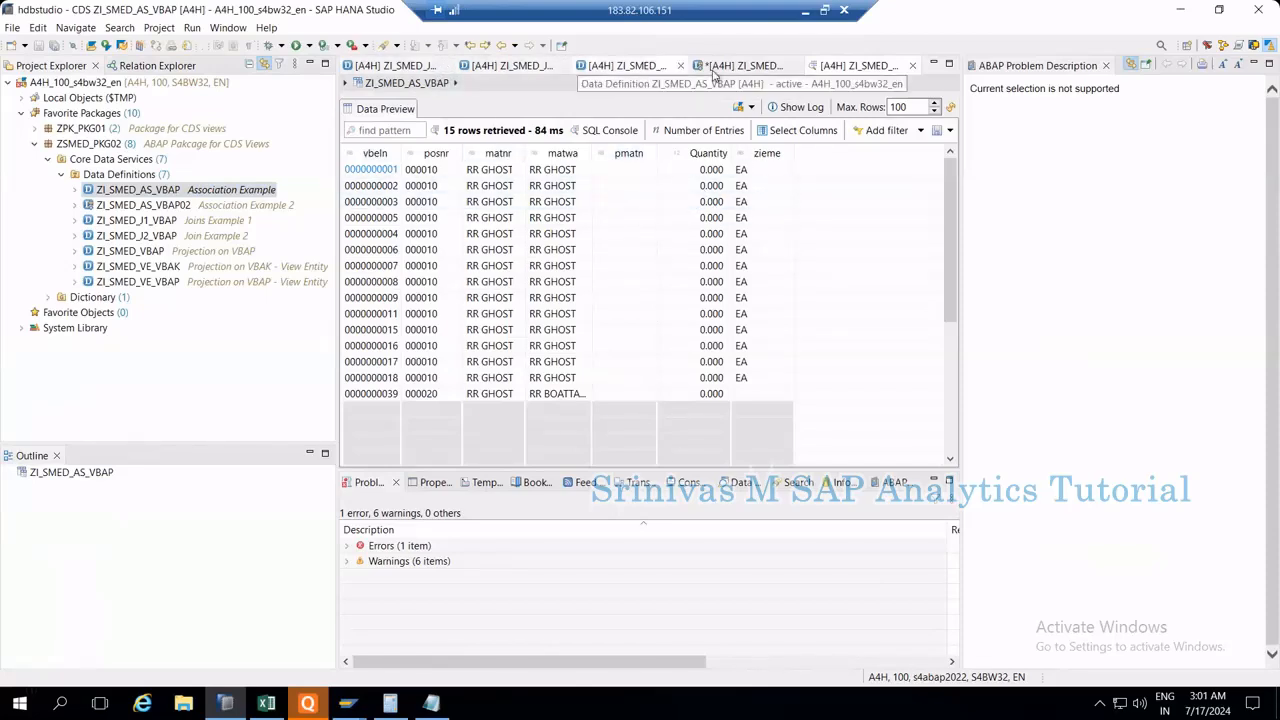
left_click(744, 64)
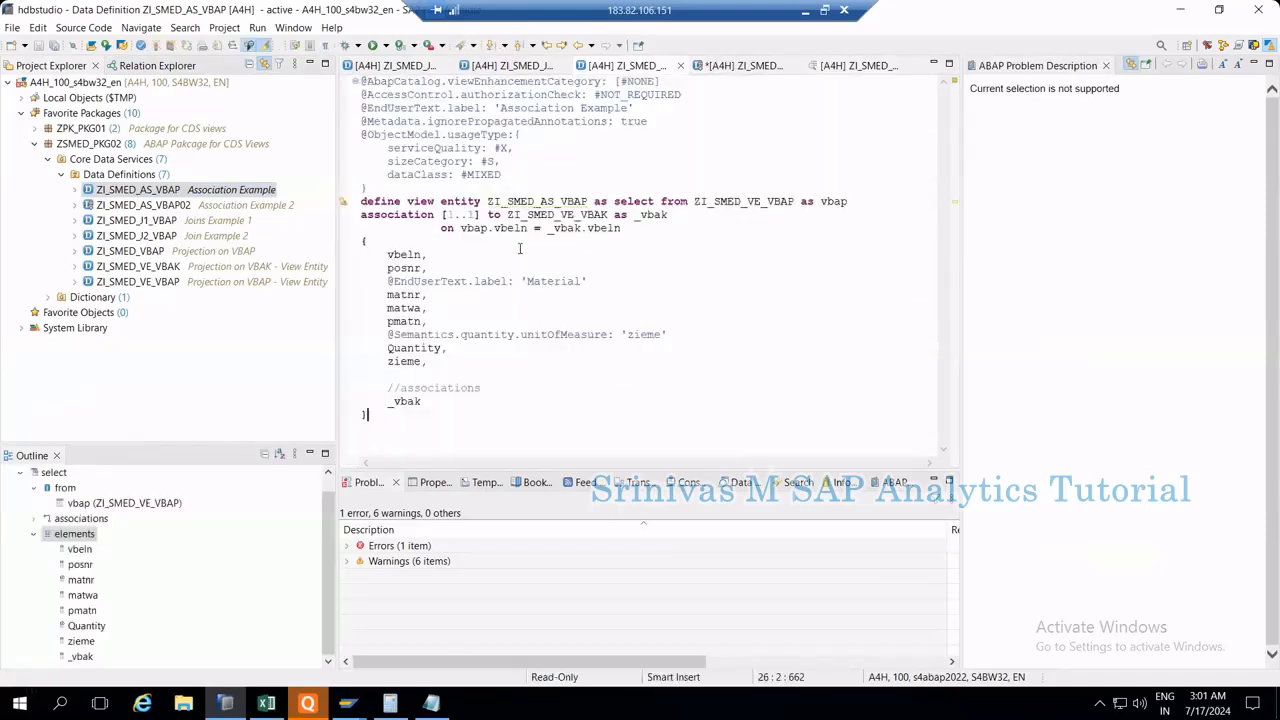
Step: Show the SQL CREATE statement for ZI_SMED_AS_VBAP, which selects from ZI_SMED_VE_VBAP without a join
right_click(520, 248)
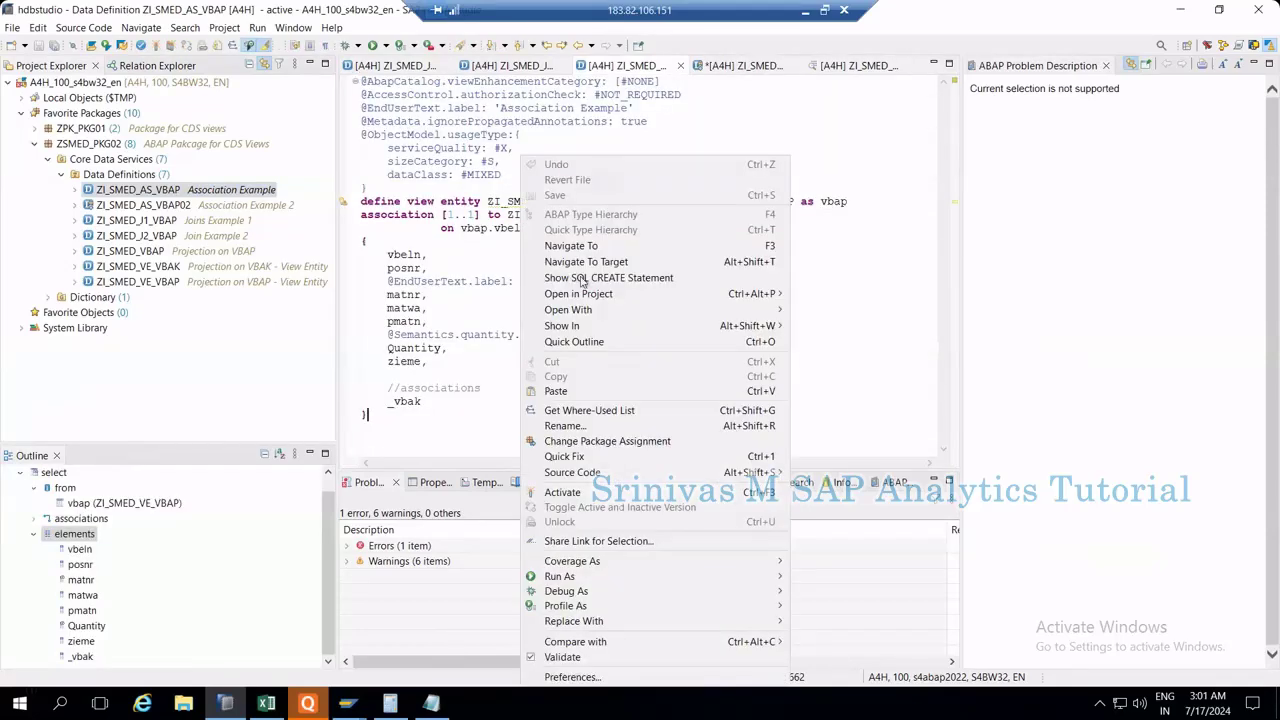
mouse_move(562, 324)
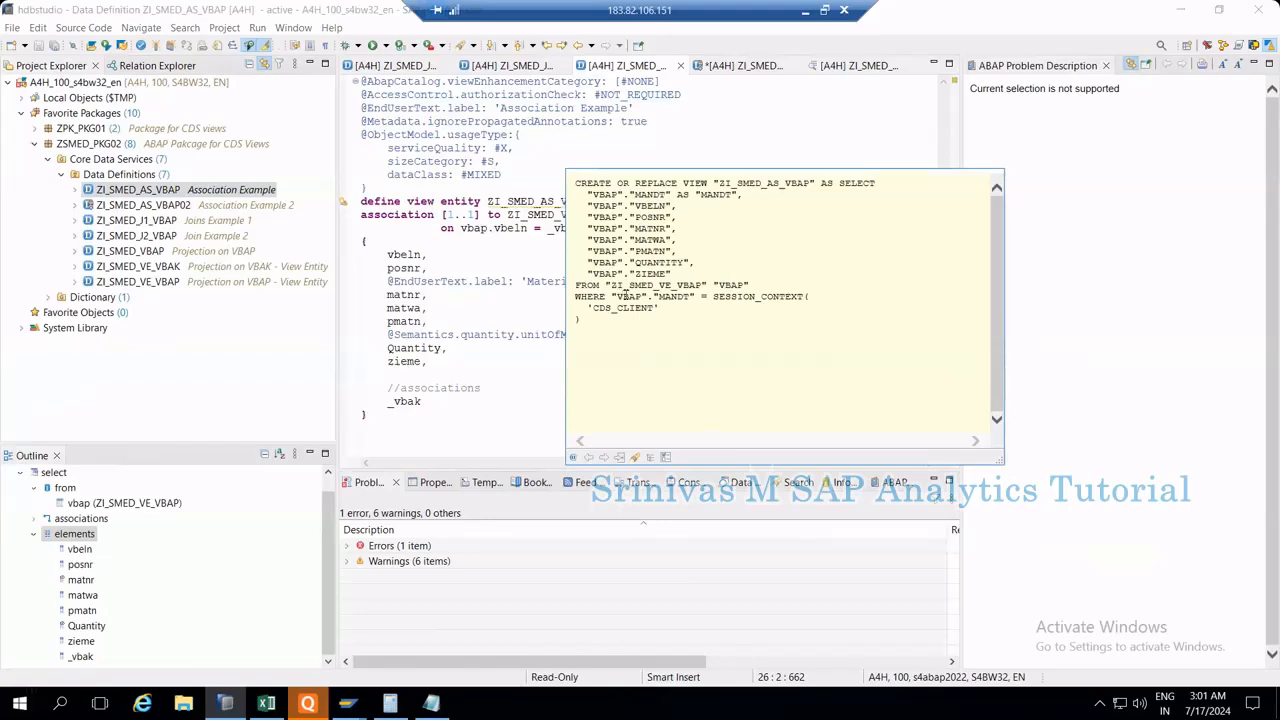
double_click(628, 296)
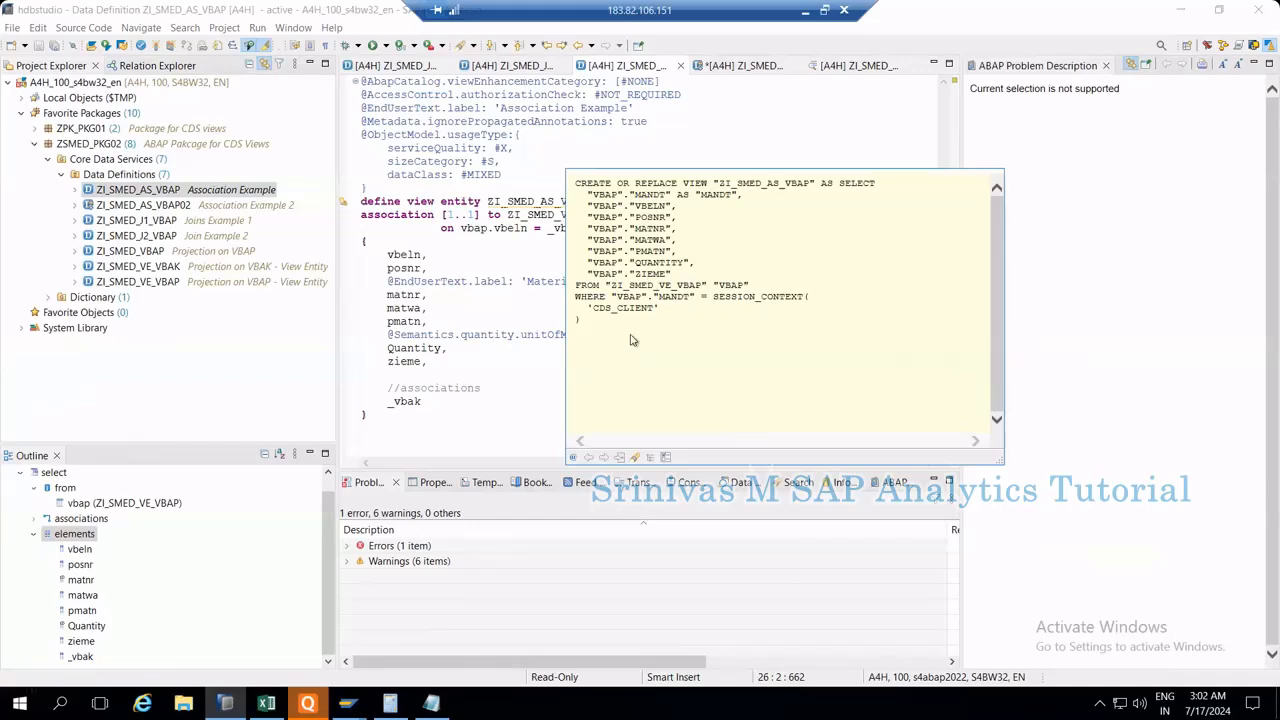
mouse_move(608, 336)
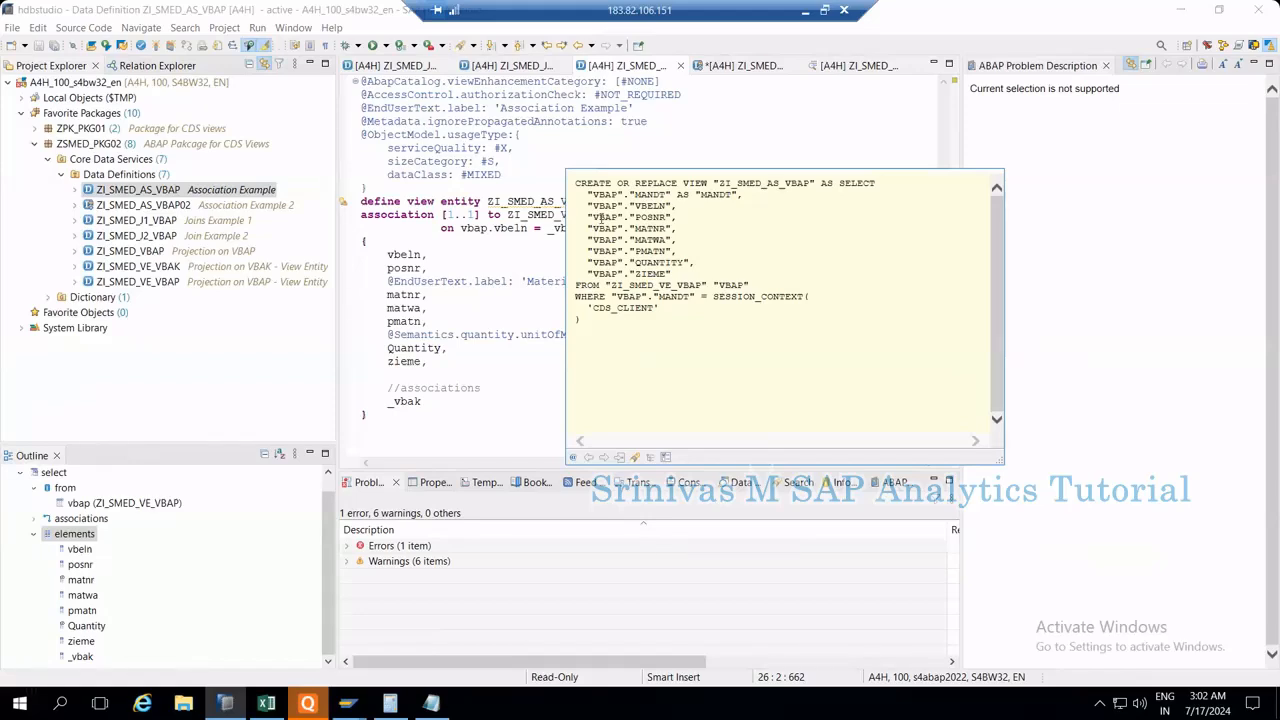
mouse_move(600, 330)
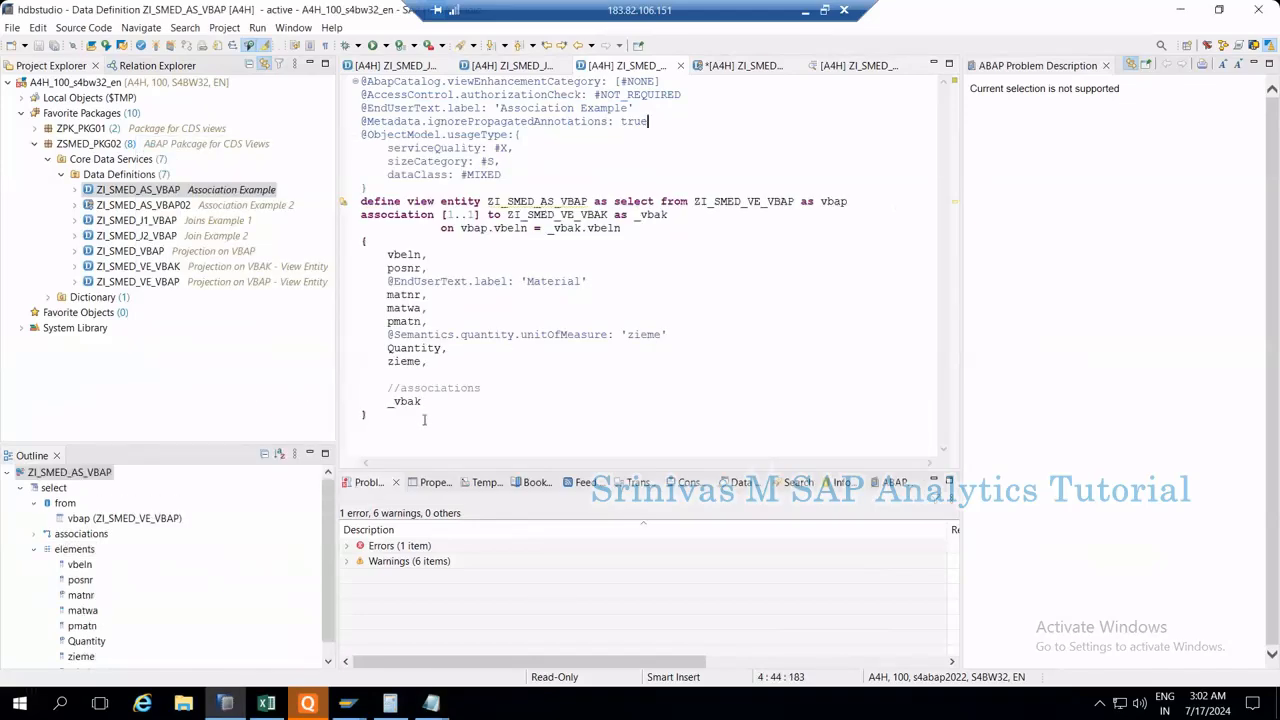
Step: Add _vbak.vkorg after matnr in the ZI_SMED_AS_VBAP field list and activate the view
double_click(410, 402)
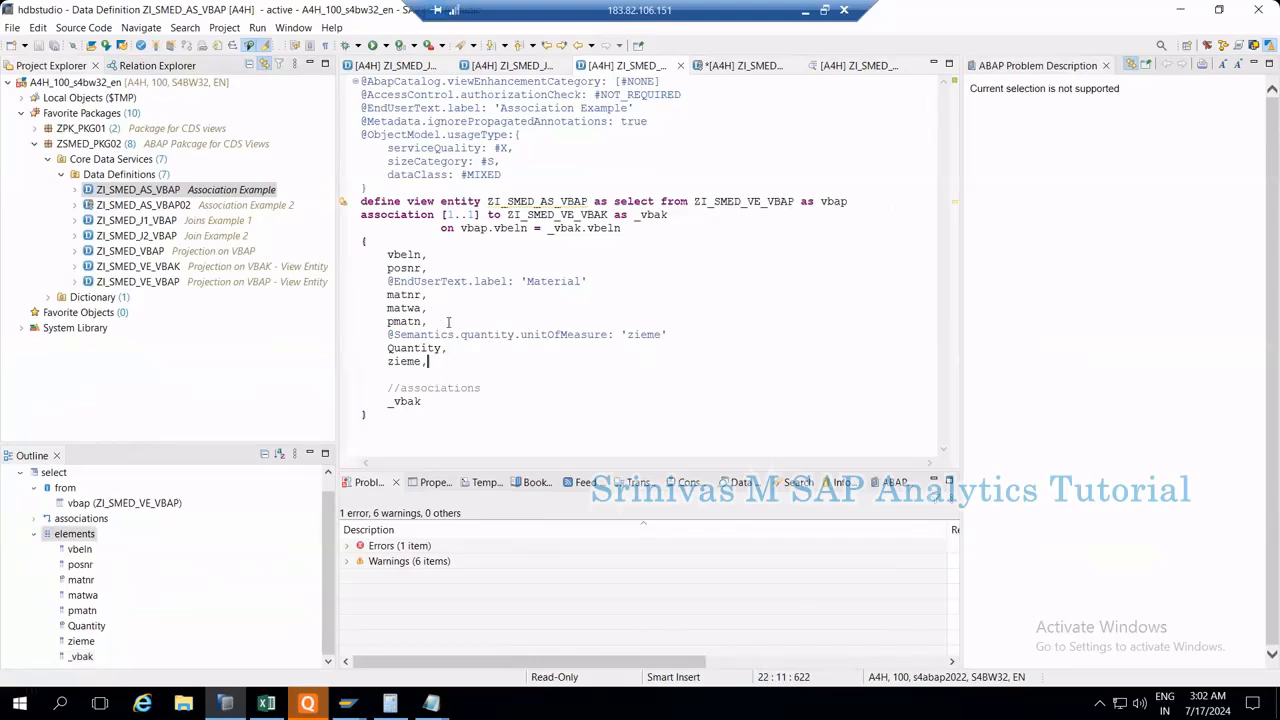
left_click(420, 294)
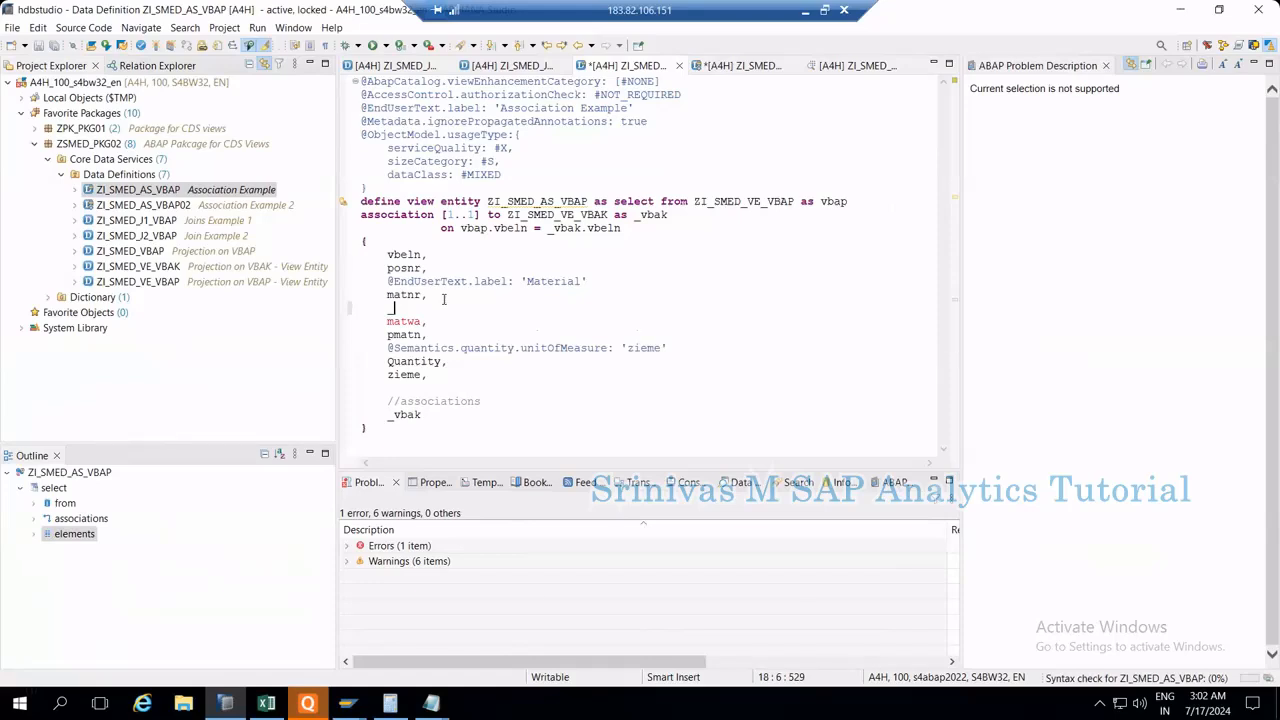
type("_vbak.")
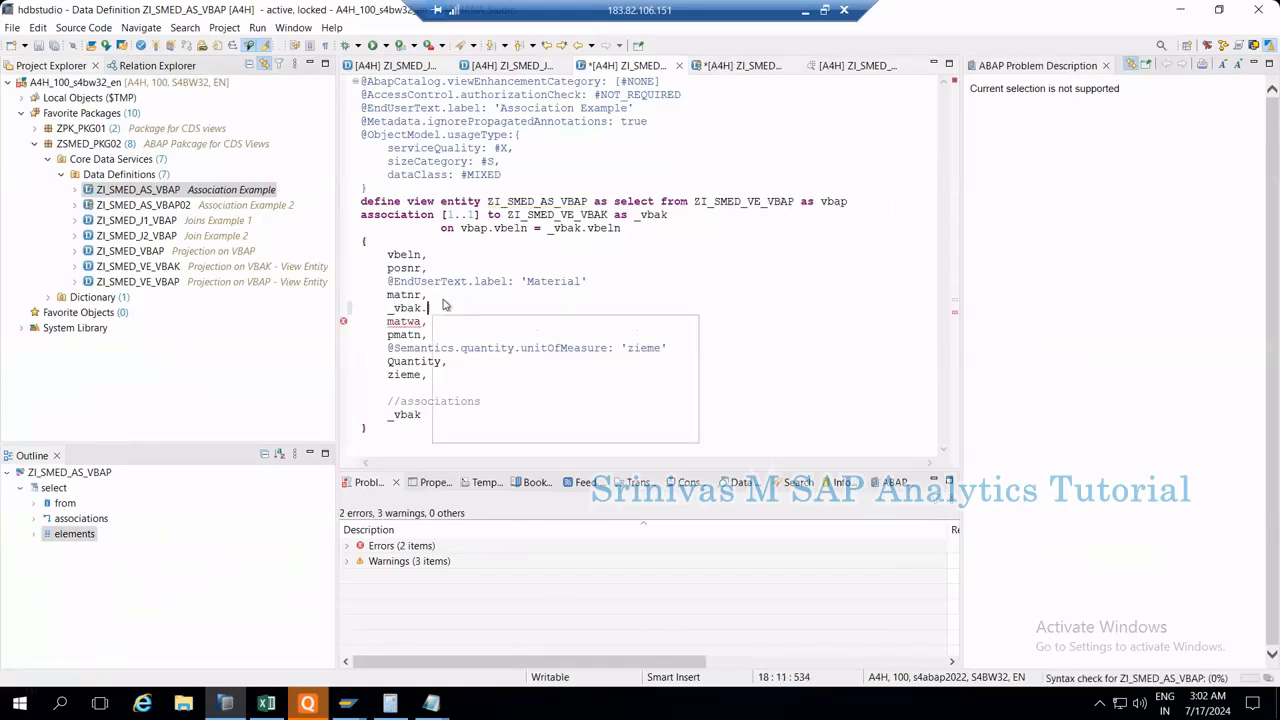
type("vkorg,")
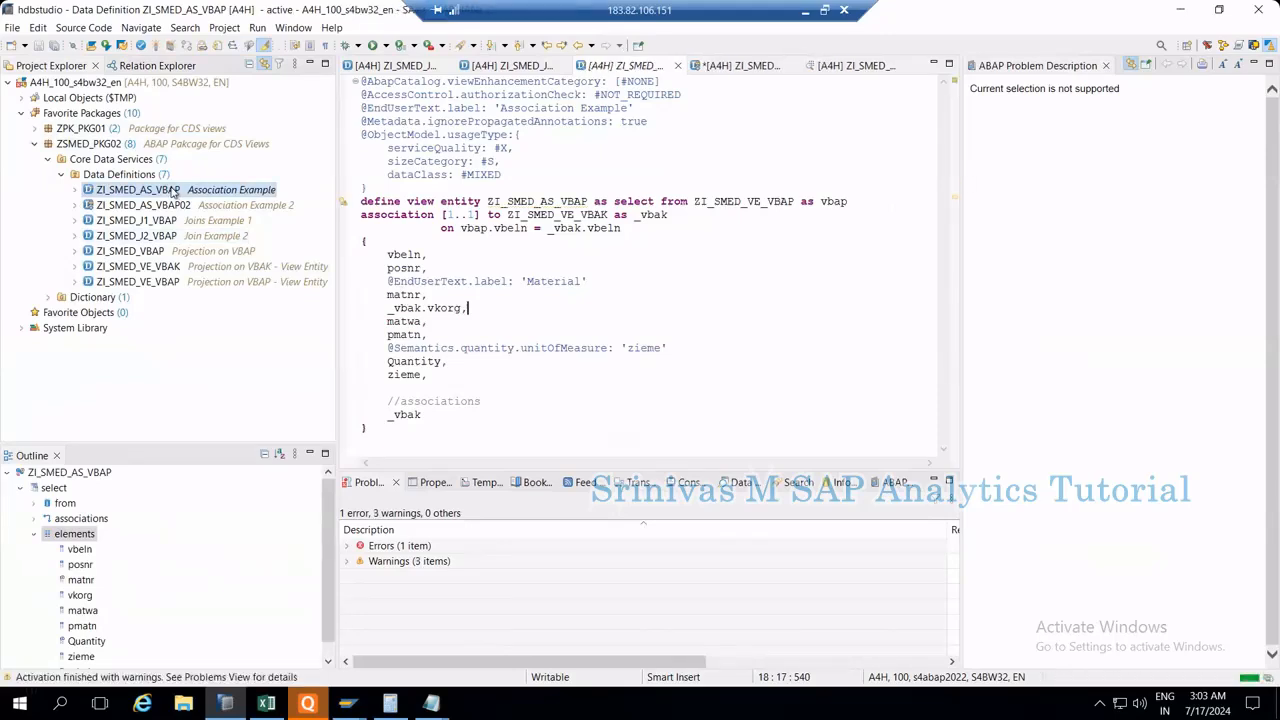
Step: Regenerate the SQL CREATE statement showing VKORG via a LEFT OUTER MANY TO ONE JOIN to VBAK
right_click(132, 188)
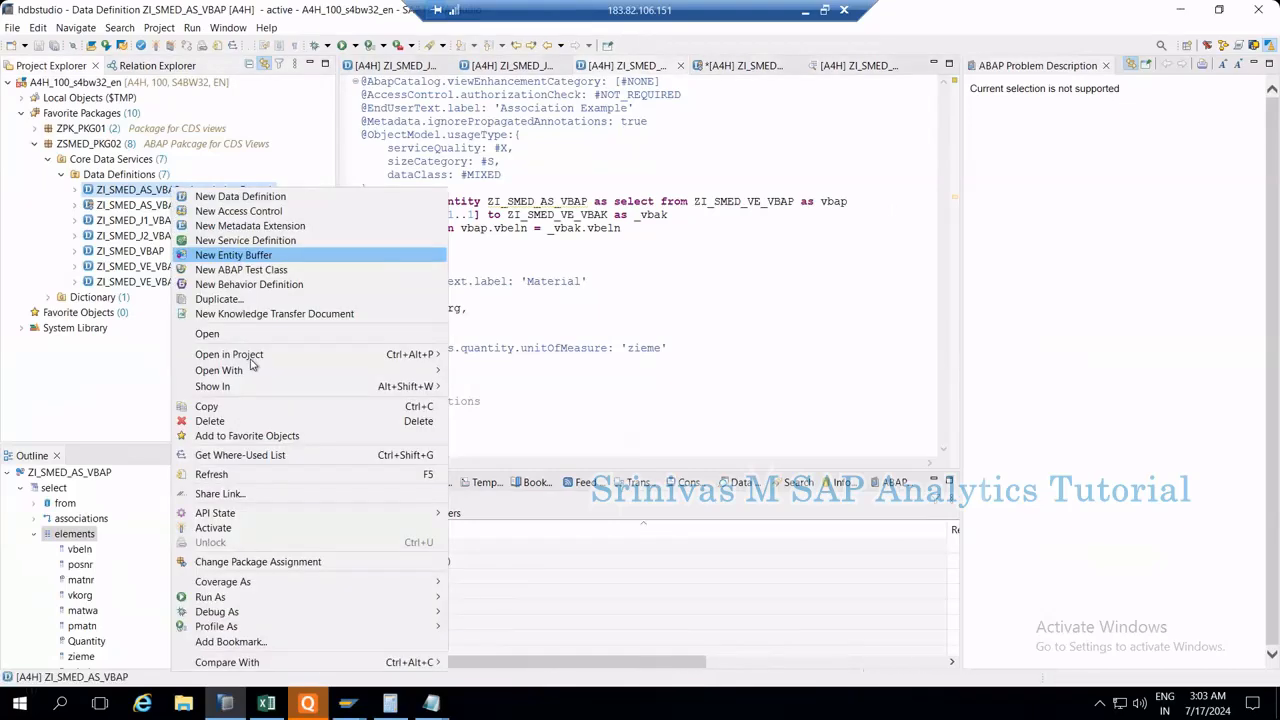
mouse_move(218, 370)
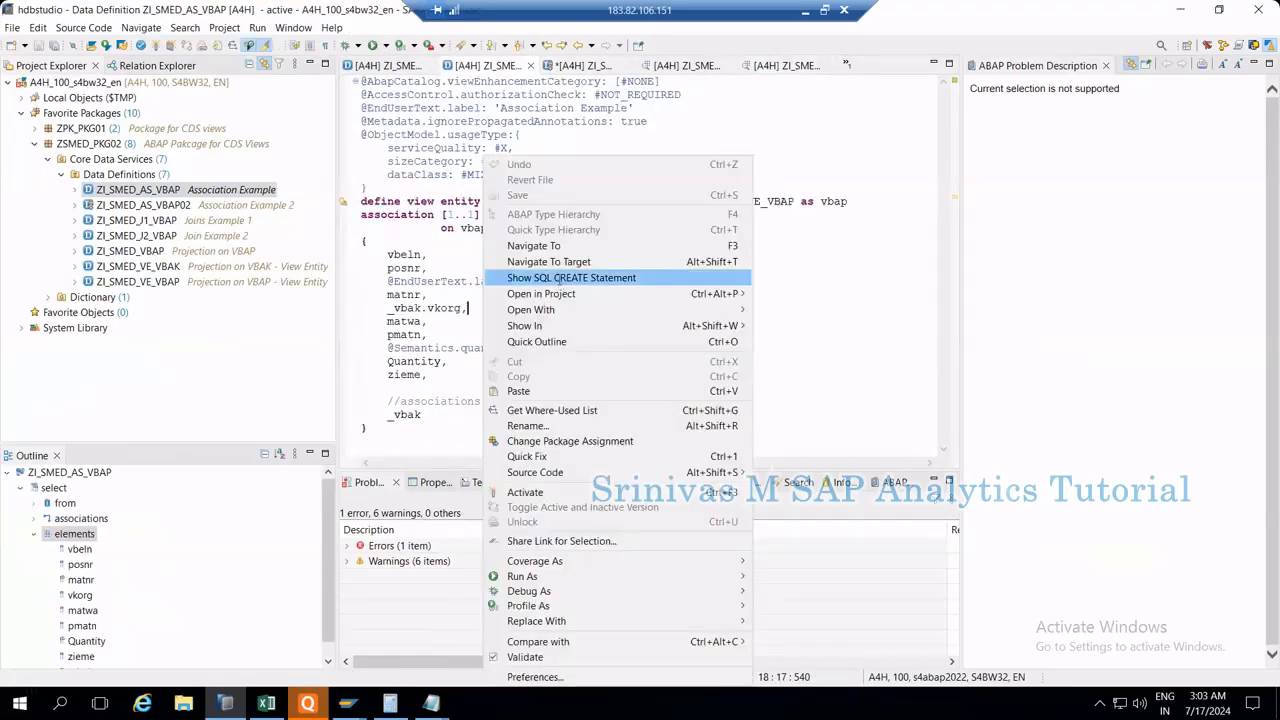
left_click(572, 276)
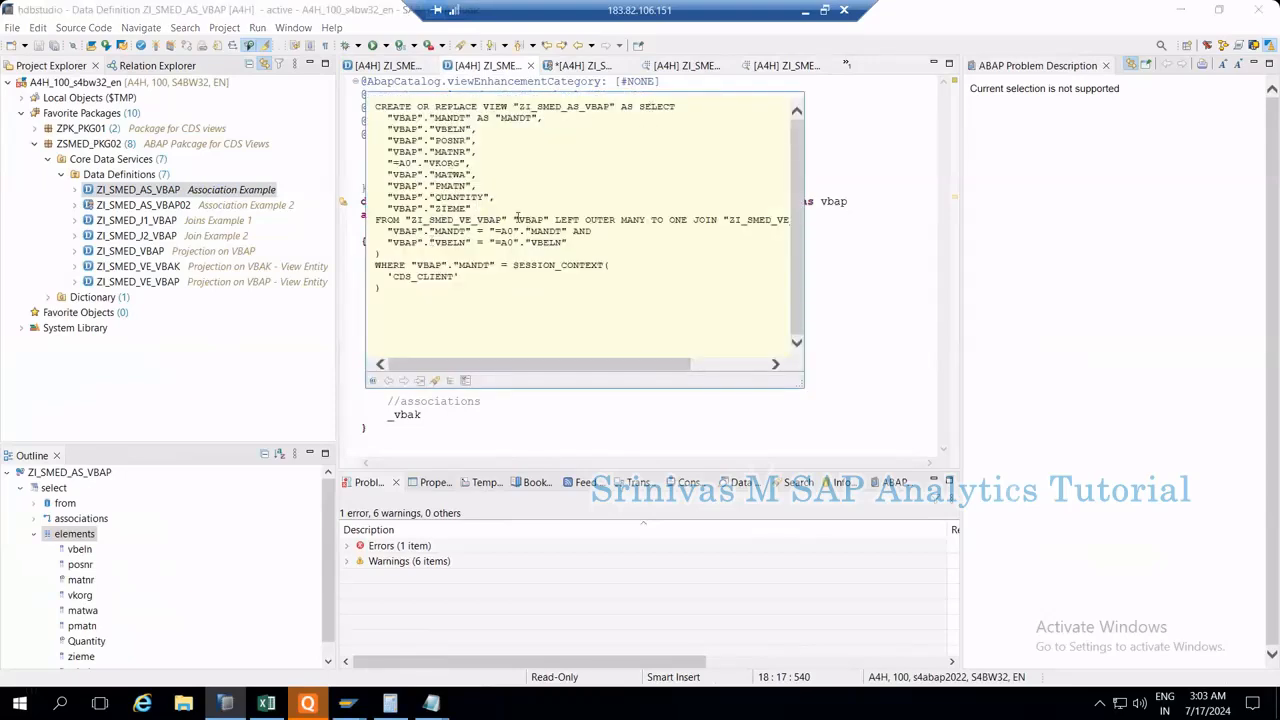
double_click(530, 218)
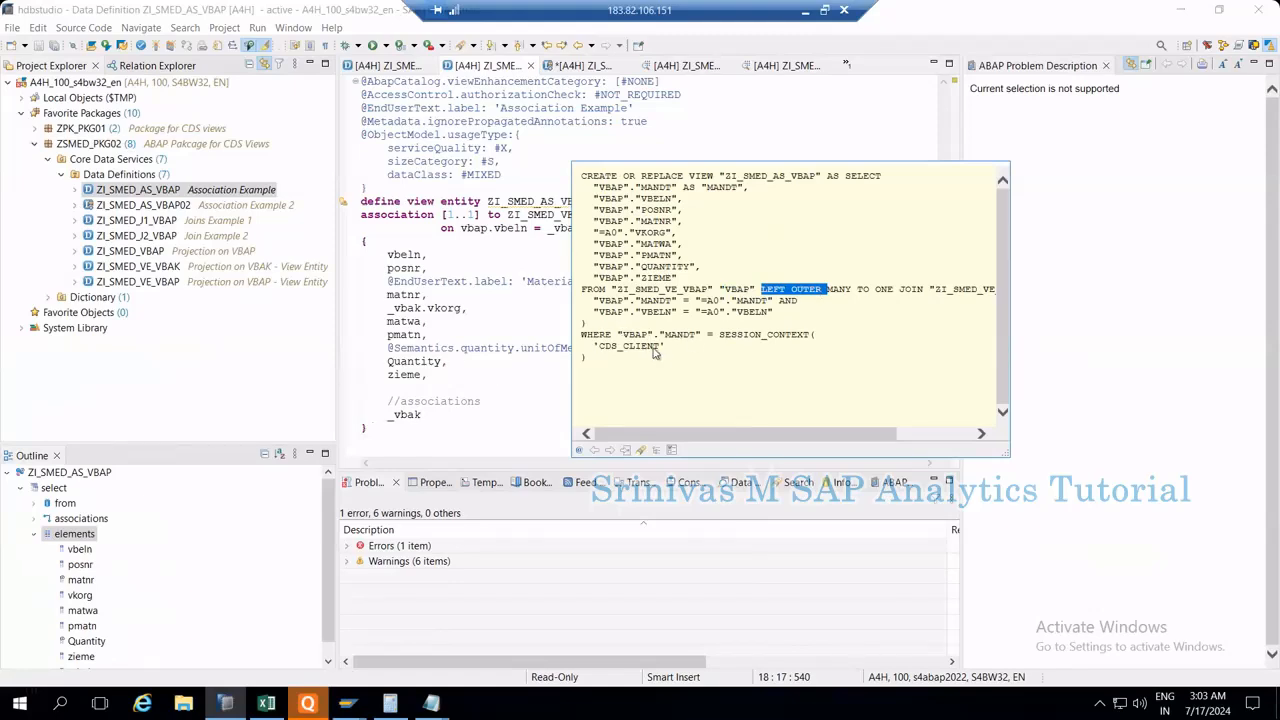
mouse_move(680, 324)
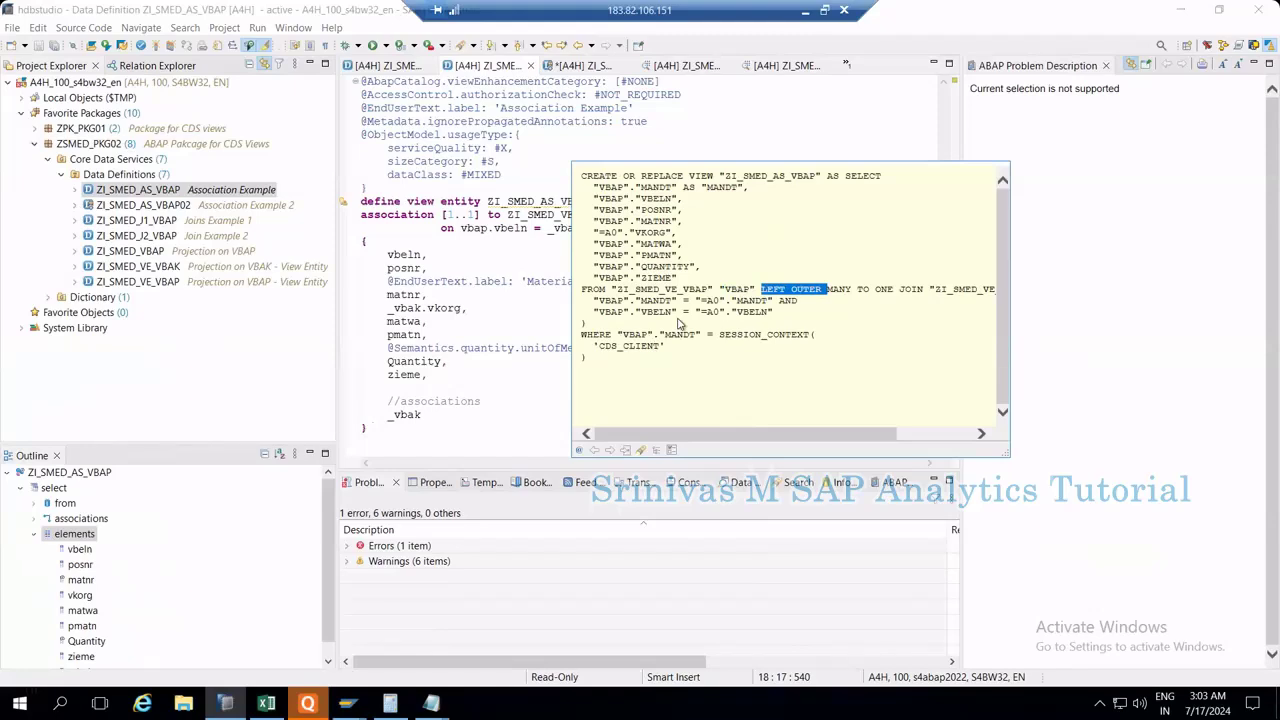
mouse_move(670, 328)
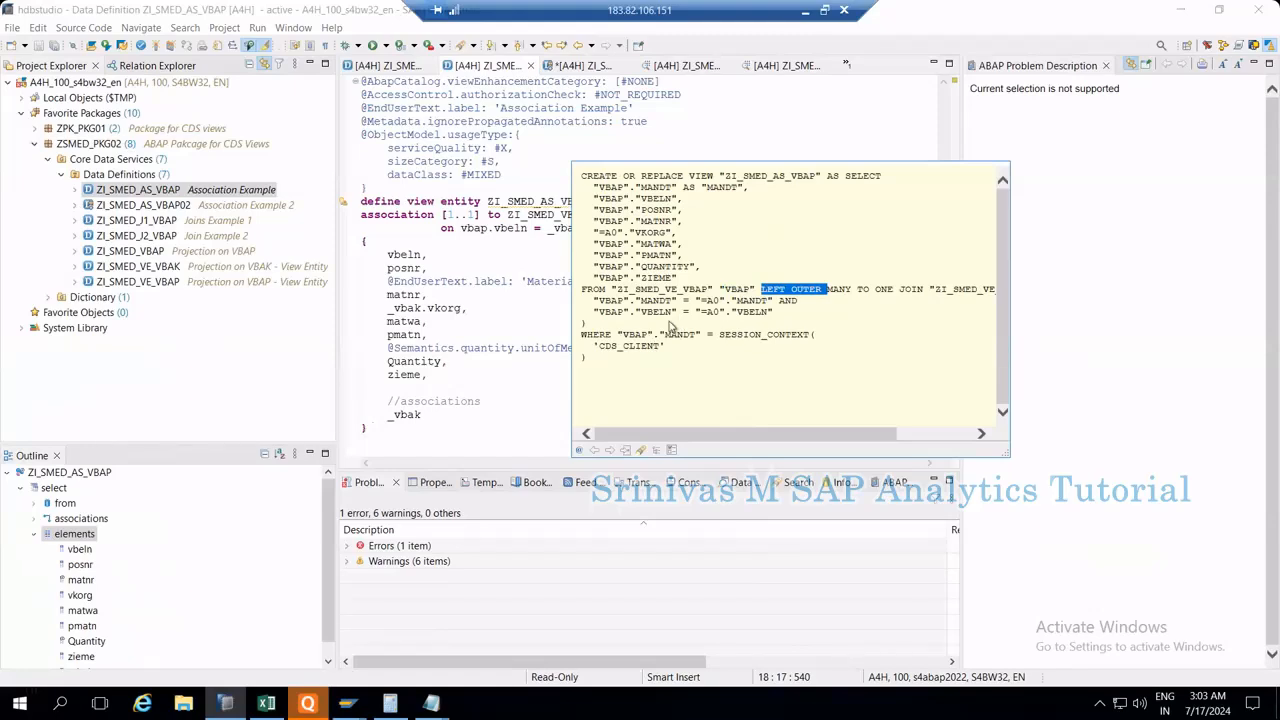
mouse_move(612, 364)
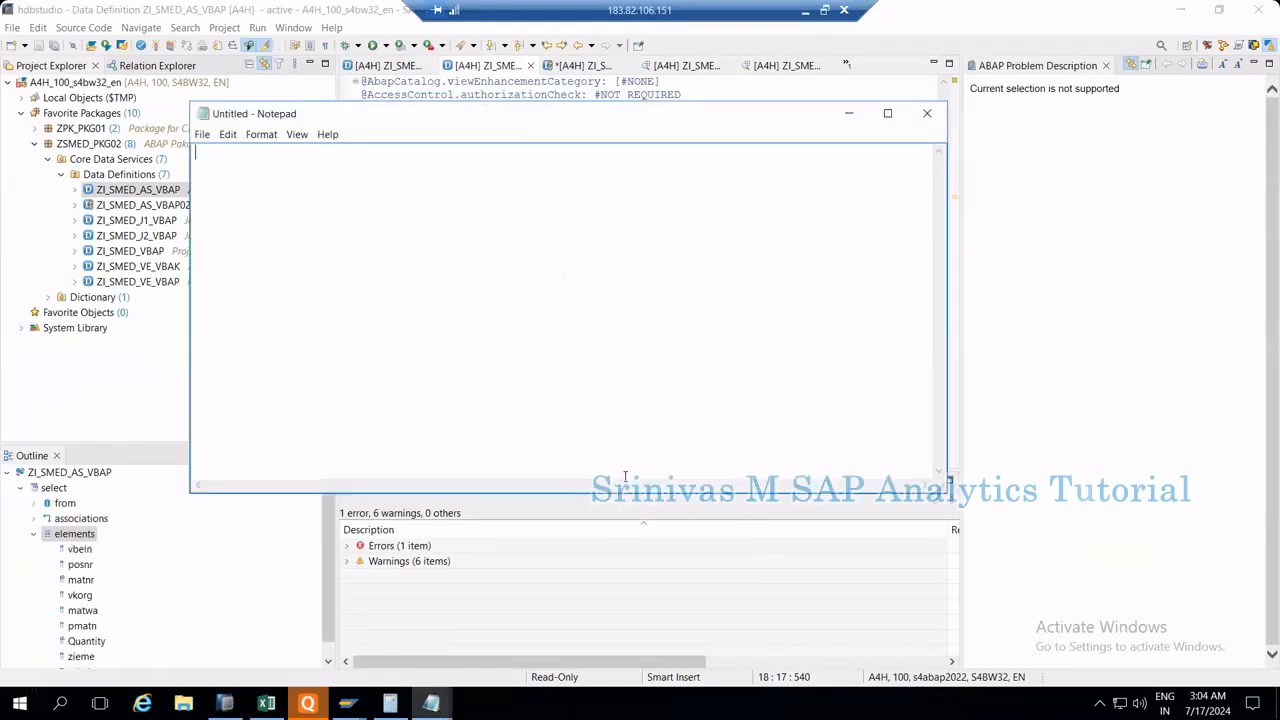
Step: Paste the LEFT OUTER JOIN SQL into Notepad and highlight statements to compare the three versions
key("ctrl+v")
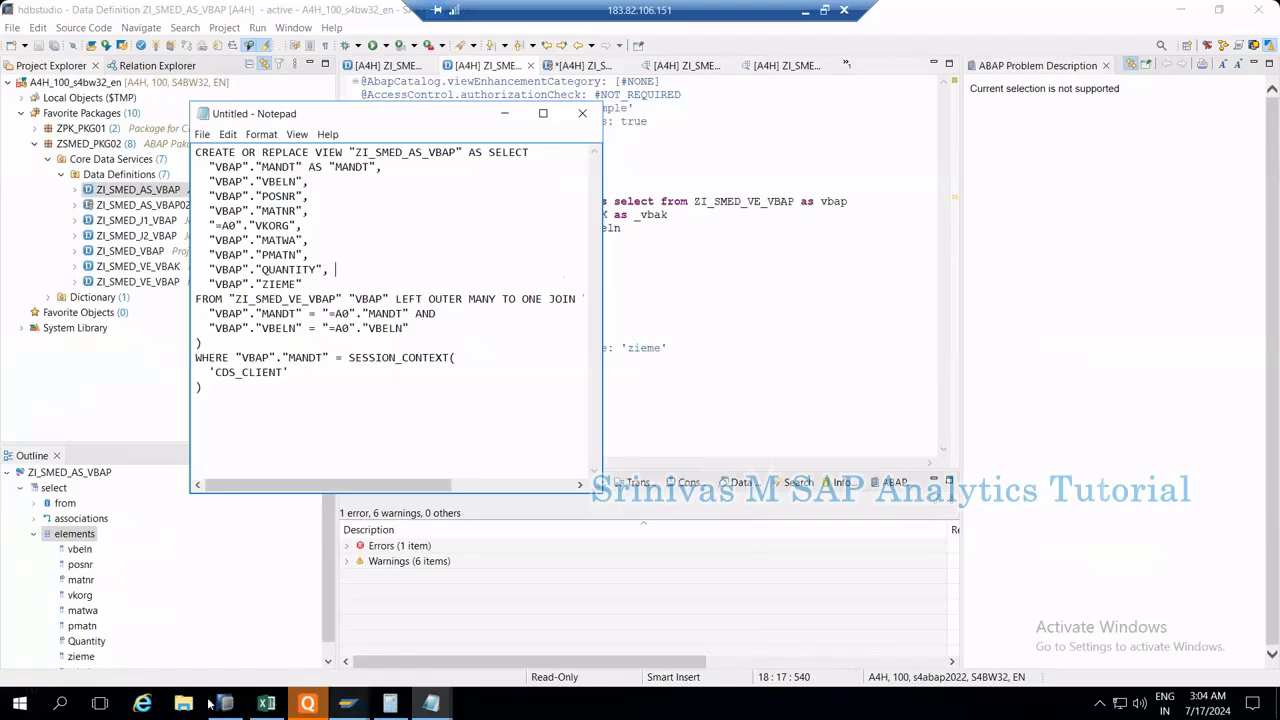
mouse_move(712, 116)
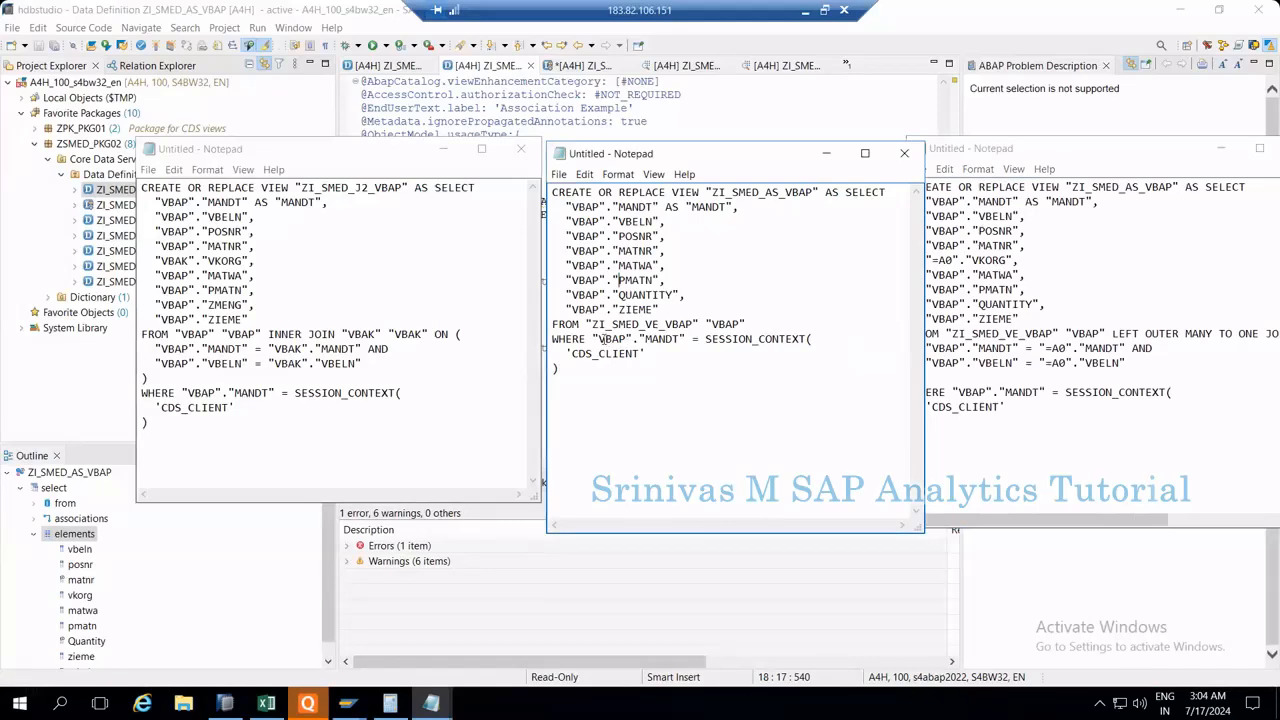
double_click(610, 338)
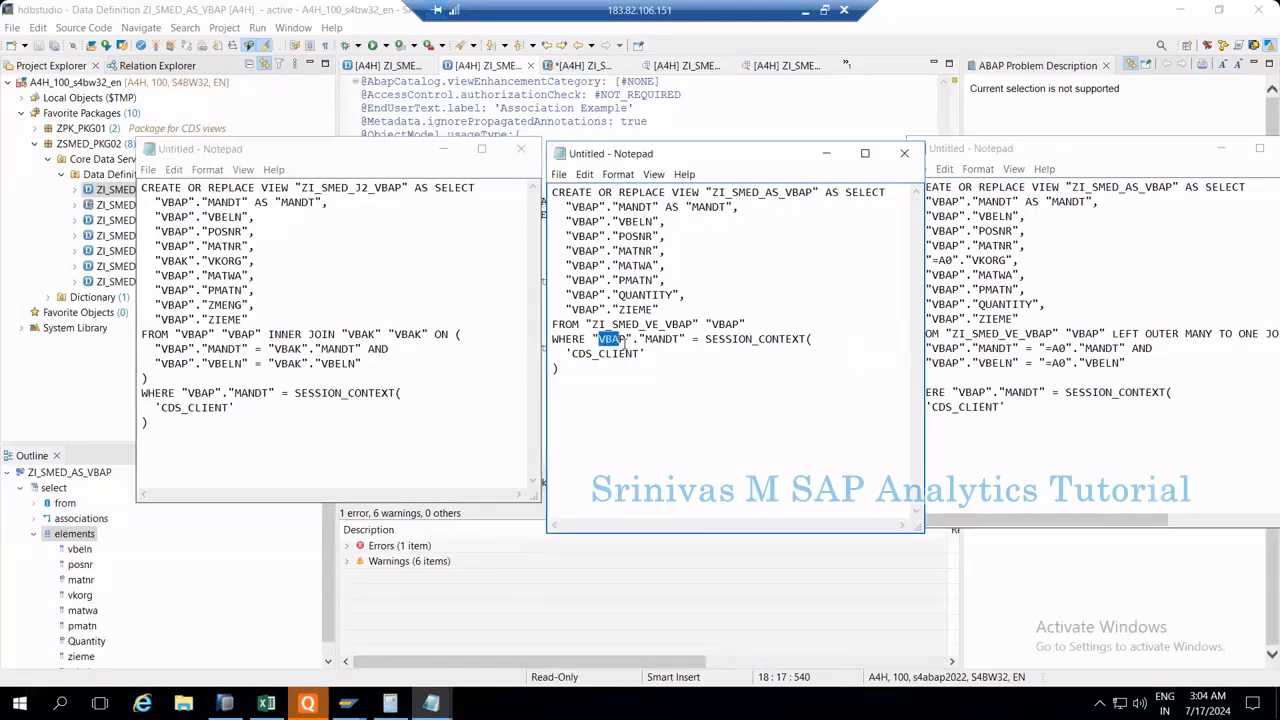
key("ctrl+a")
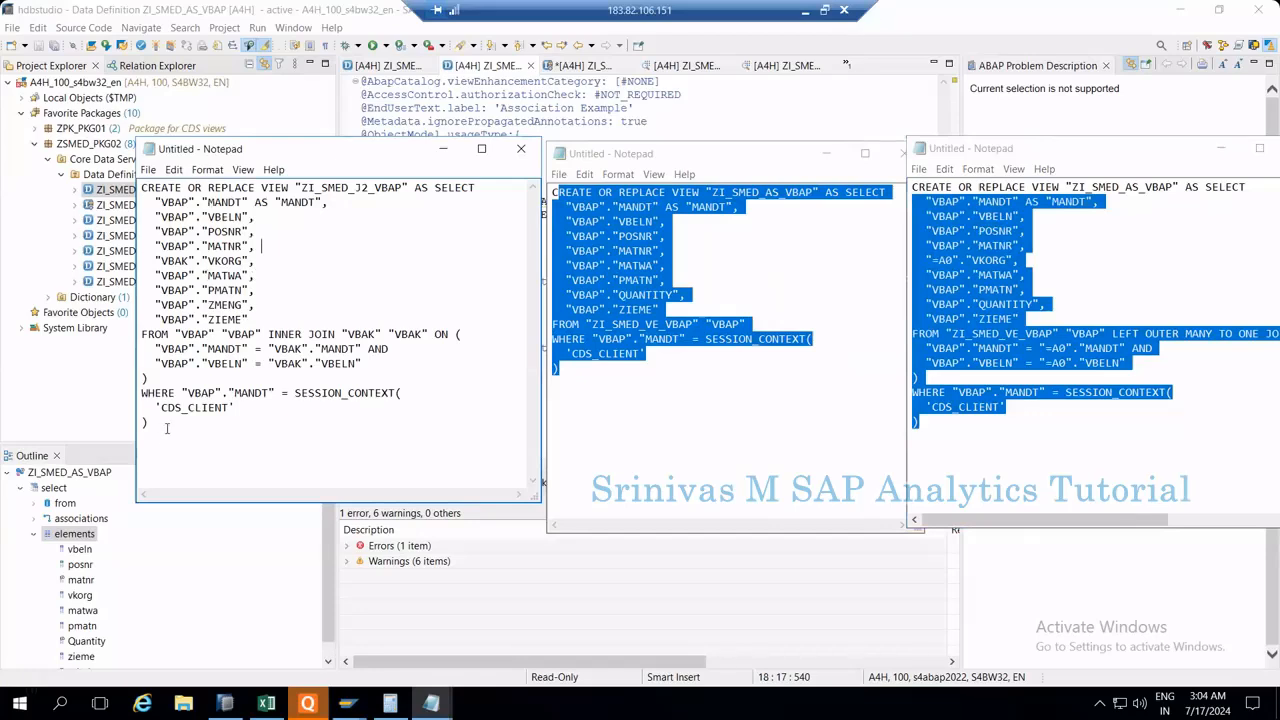
left_click_drag(156, 290, 156, 414)
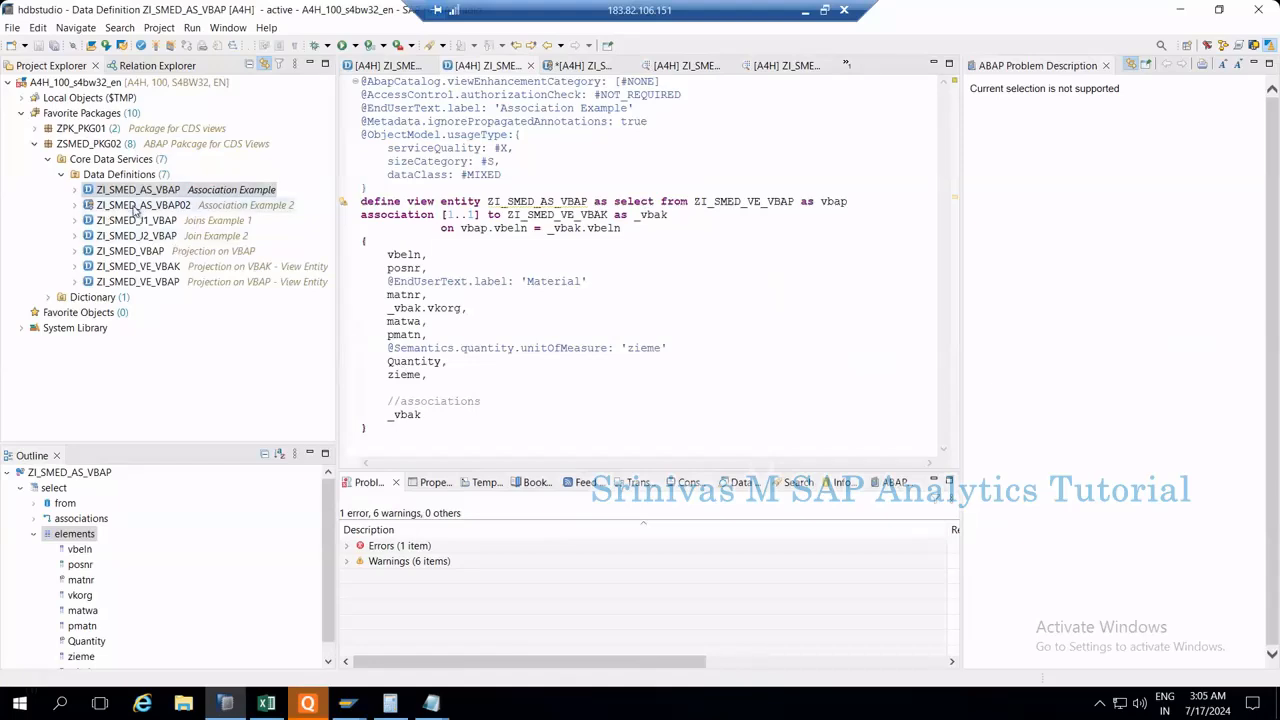
Step: Delete the draft ZI_SMED_AS_VBAP02 data definition from the package and confirm
right_click(144, 204)
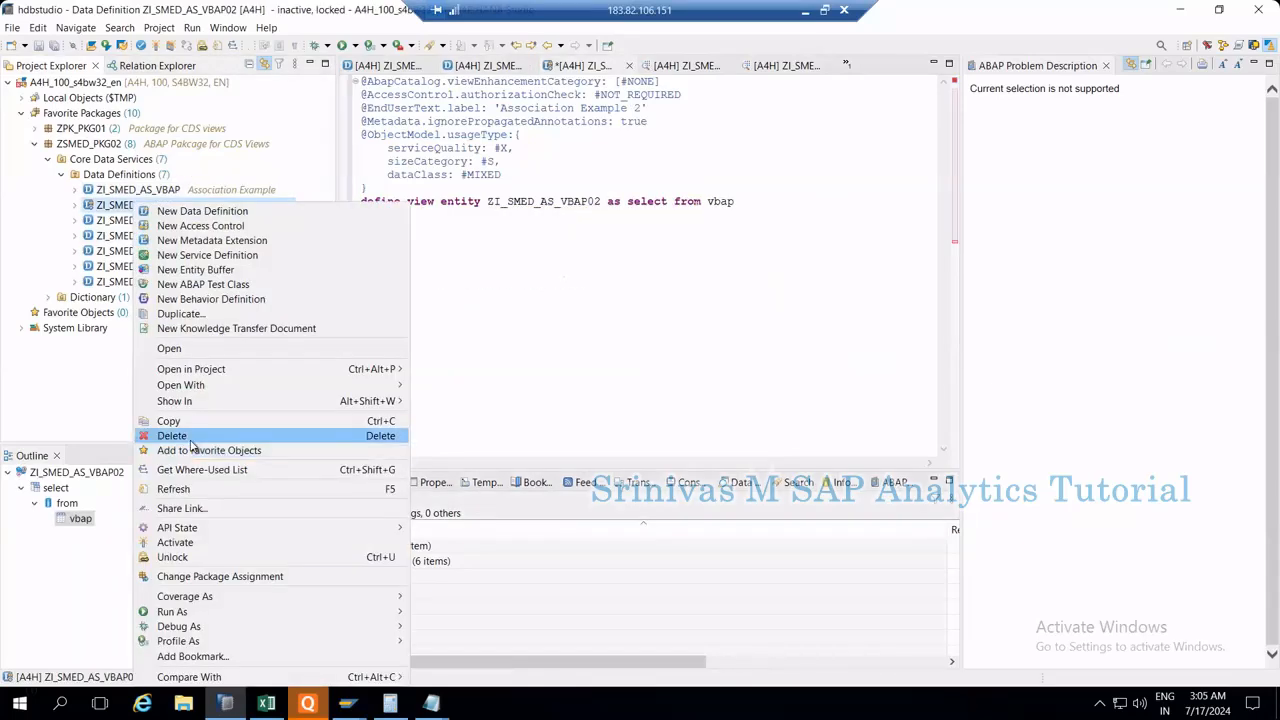
left_click(172, 436)
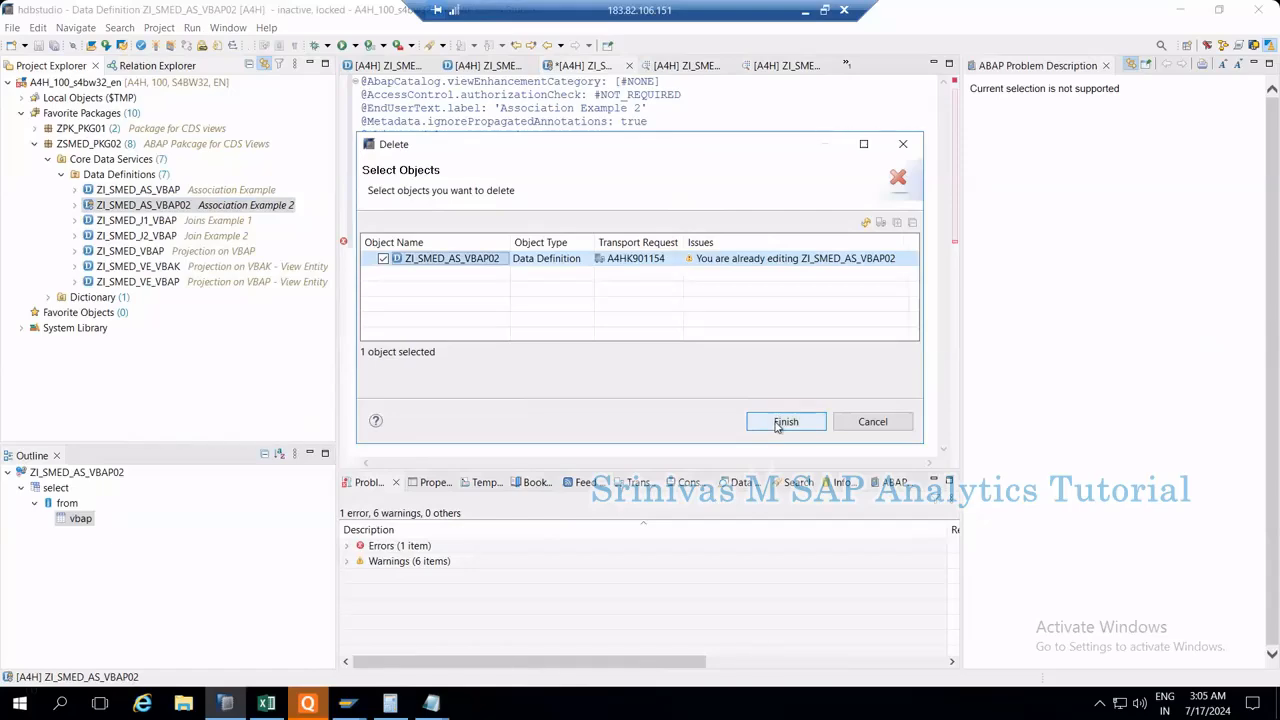
left_click(784, 420)
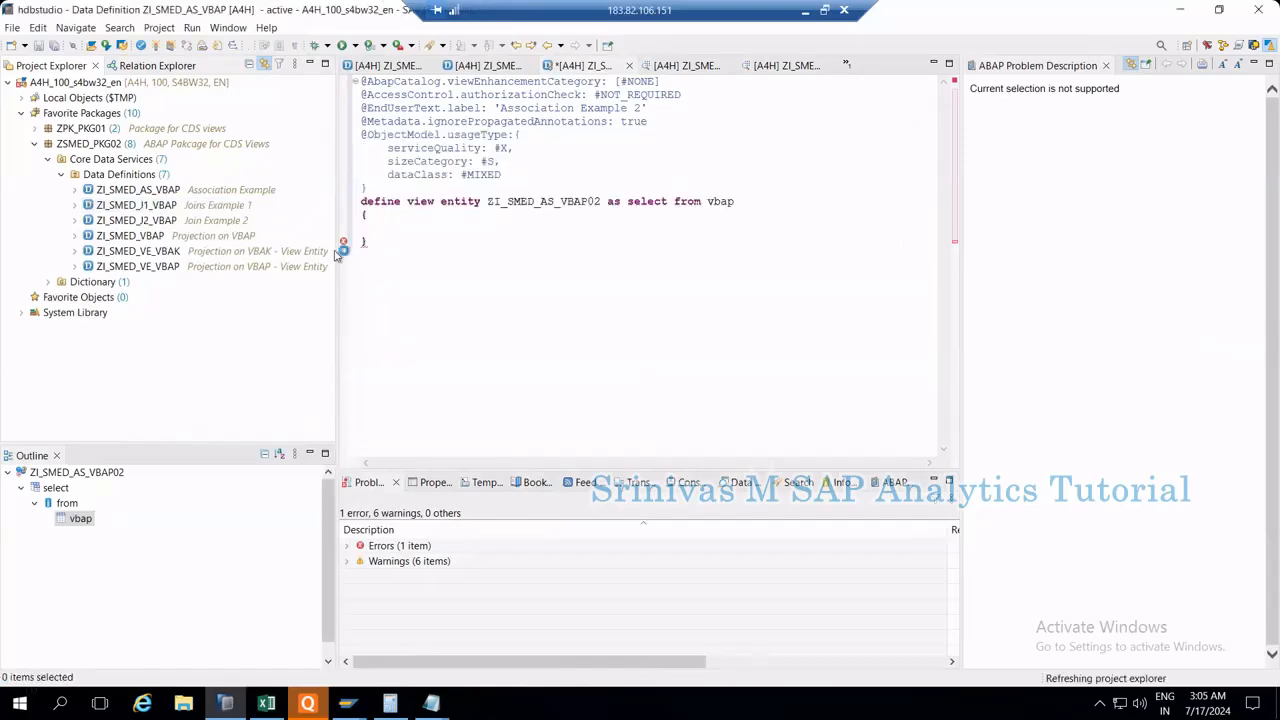